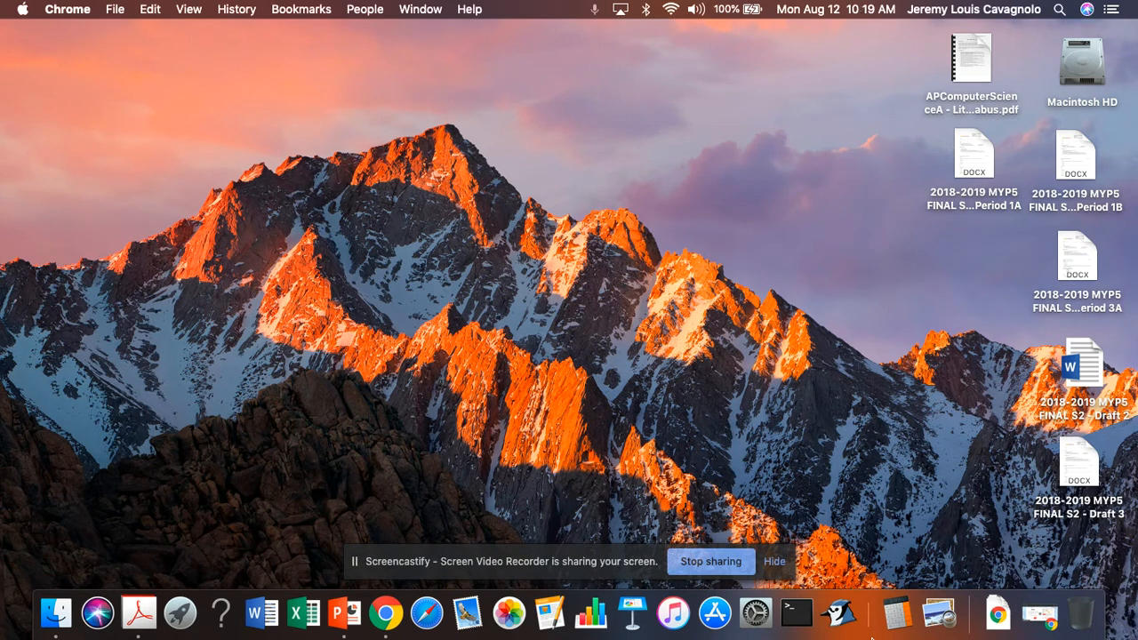
{"action": "mouse_move", "coordinate": [835, 613]}
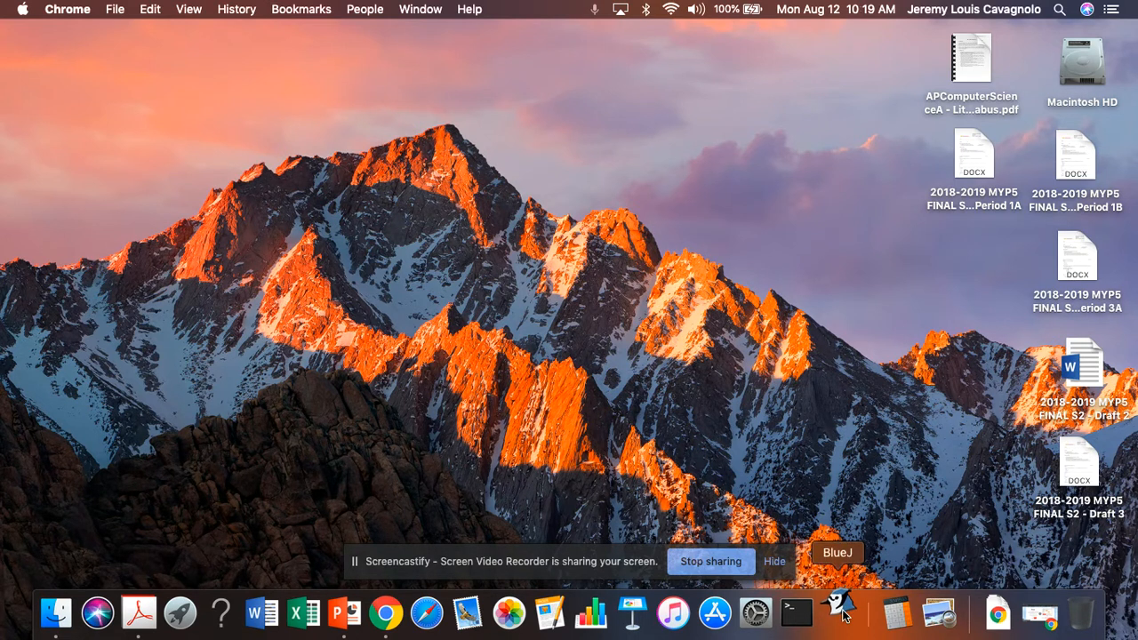
Step: Launch BlueJ from the Dock so its empty main window appears
{"action": "left_click", "coordinate": [839, 613]}
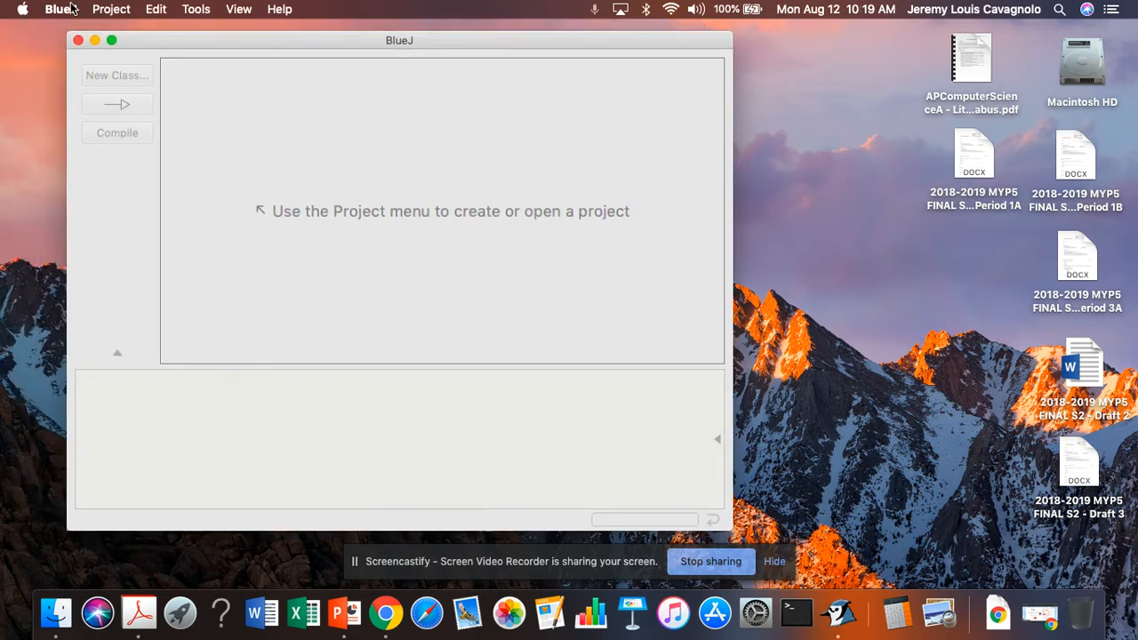
Step: Start a new project stored in the AP Computer Science folder
{"action": "left_click", "coordinate": [111, 9]}
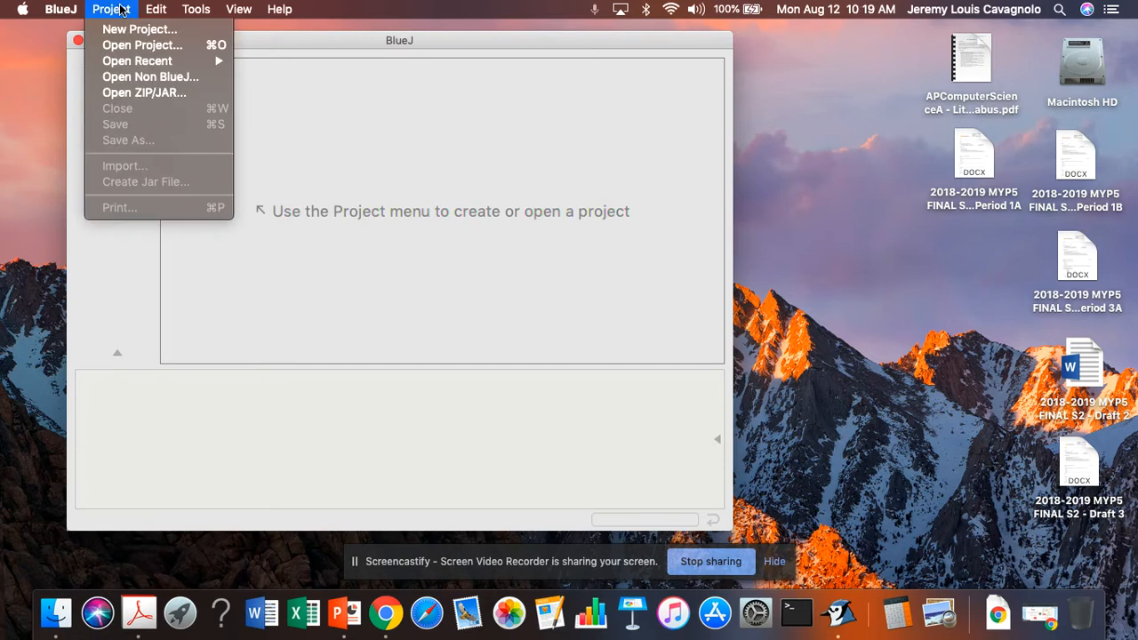
{"action": "mouse_move", "coordinate": [139, 29]}
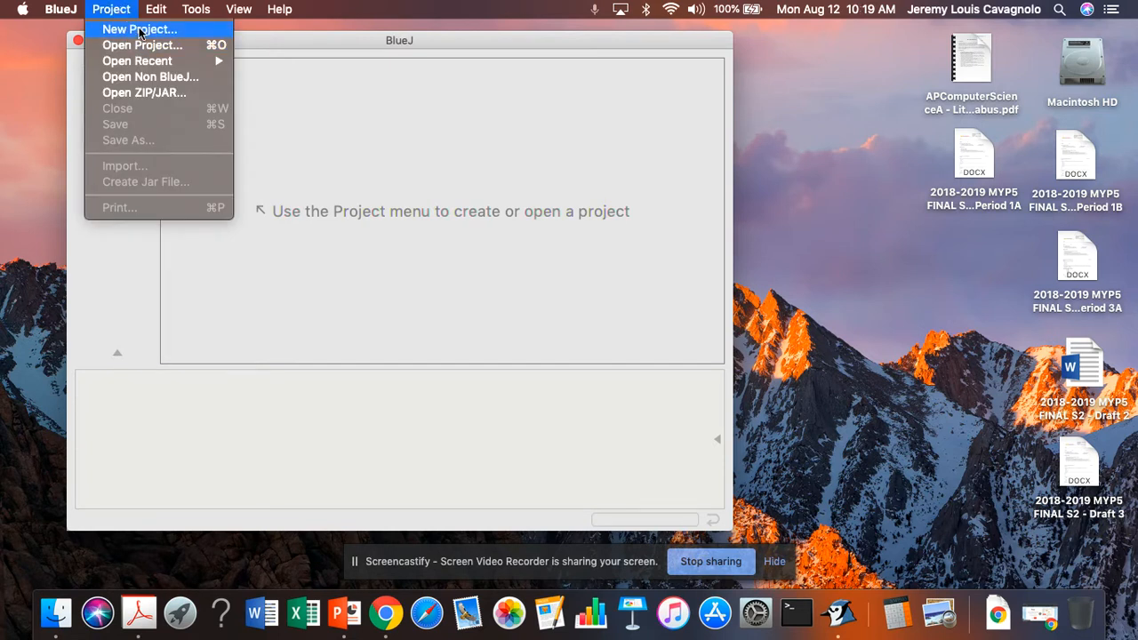
{"action": "left_click", "coordinate": [138, 28]}
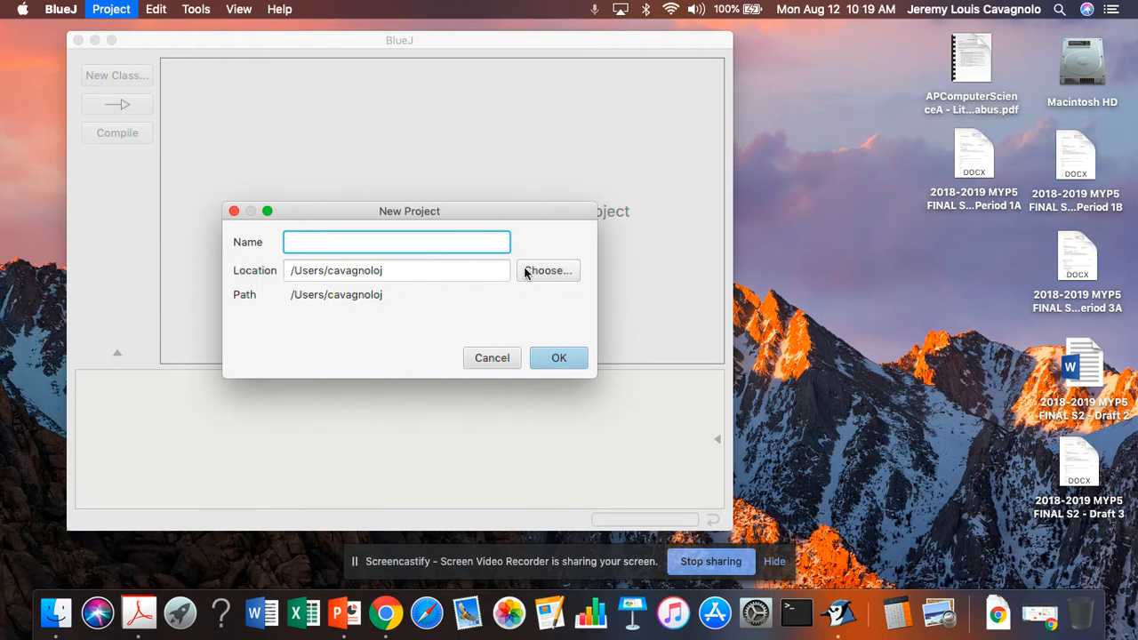
{"action": "left_click", "coordinate": [547, 270]}
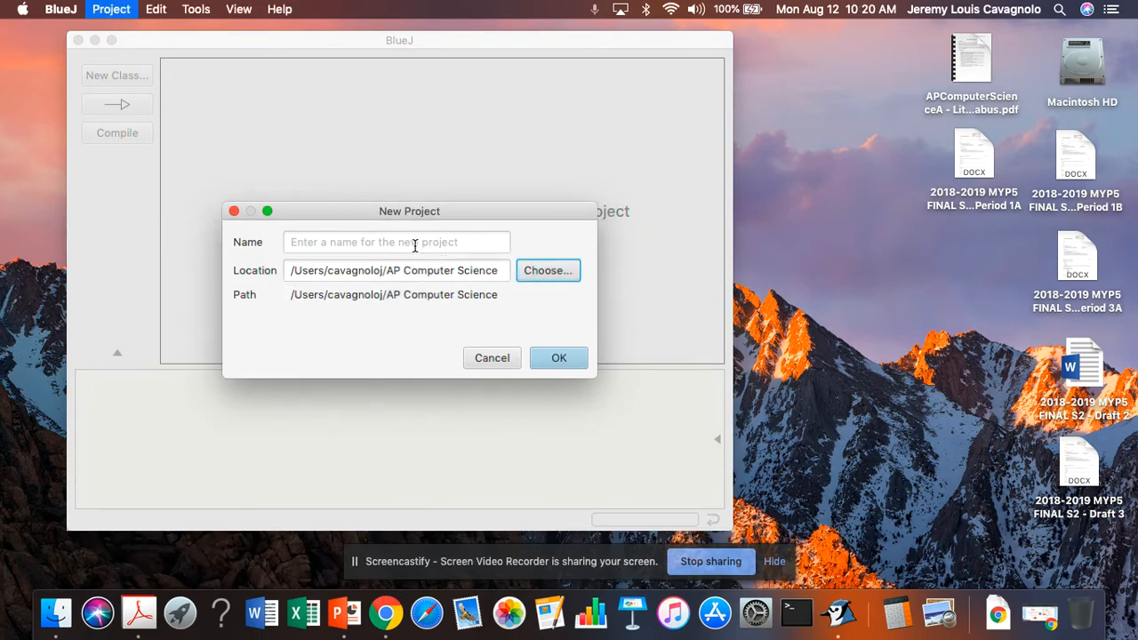
Step: Name the project HelloWorld and confirm its creation
{"action": "type", "text": "Hello"}
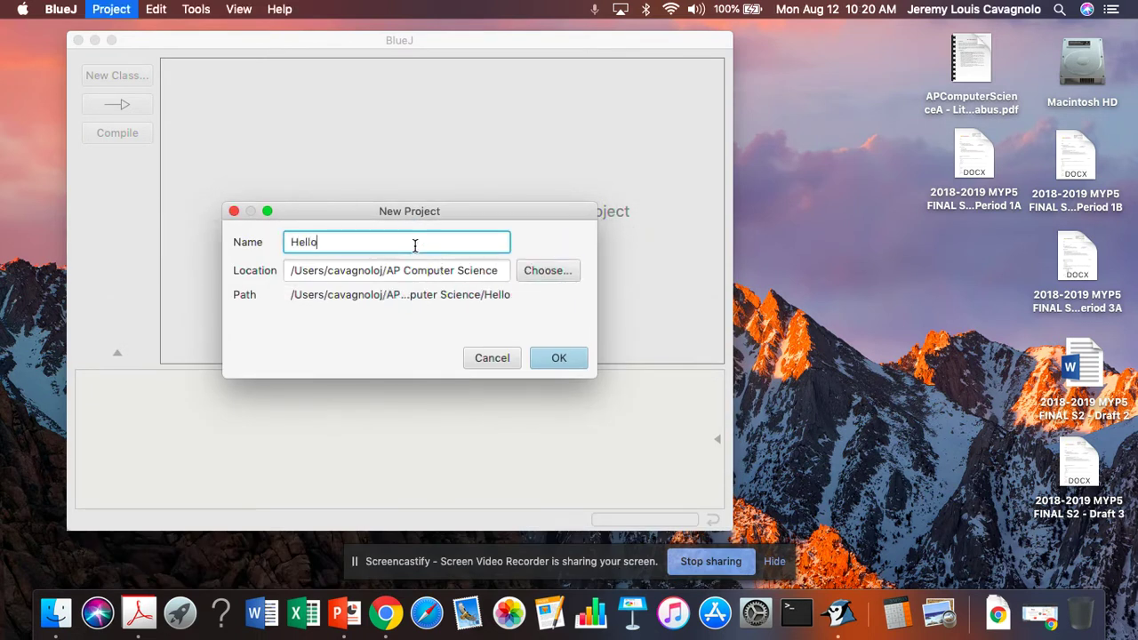
{"action": "type", "text": "World"}
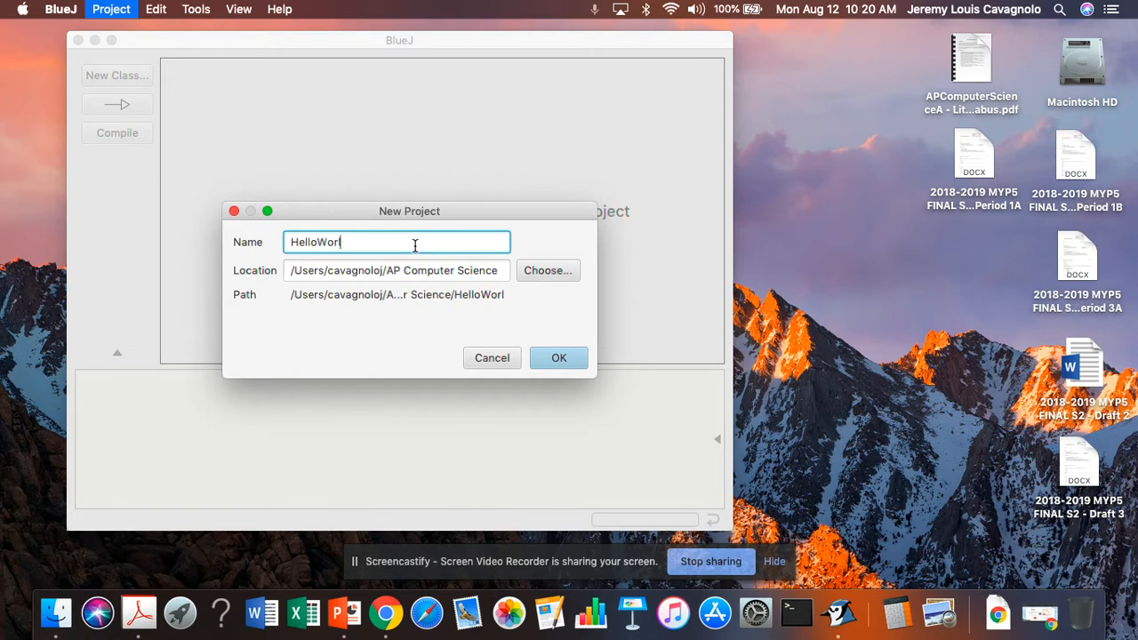
{"action": "type", "text": "d"}
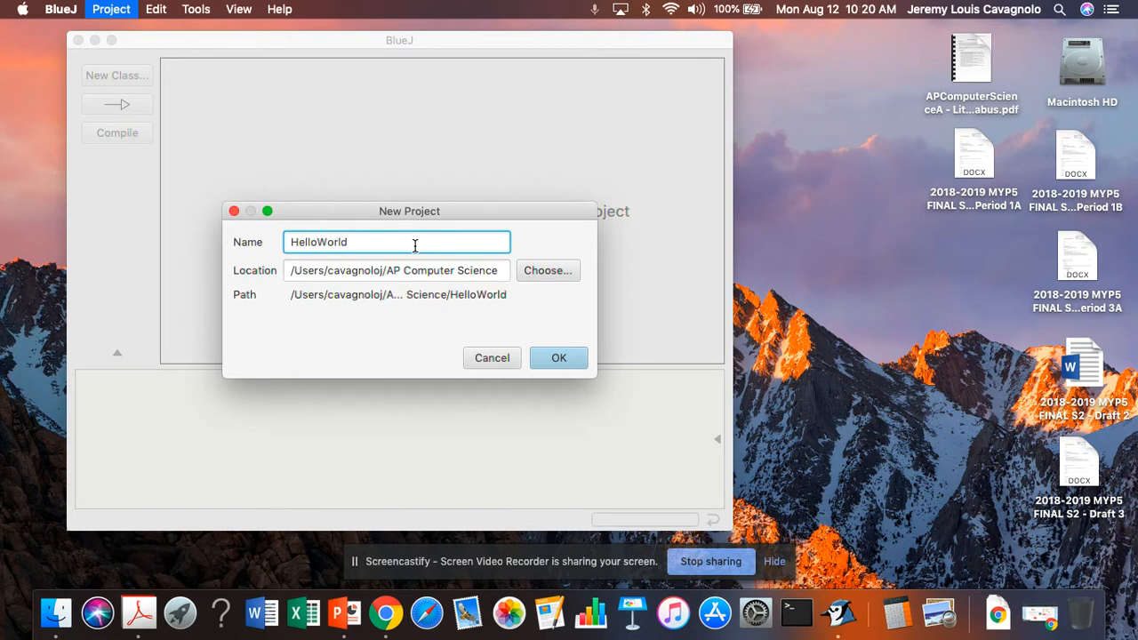
{"action": "mouse_move", "coordinate": [312, 338]}
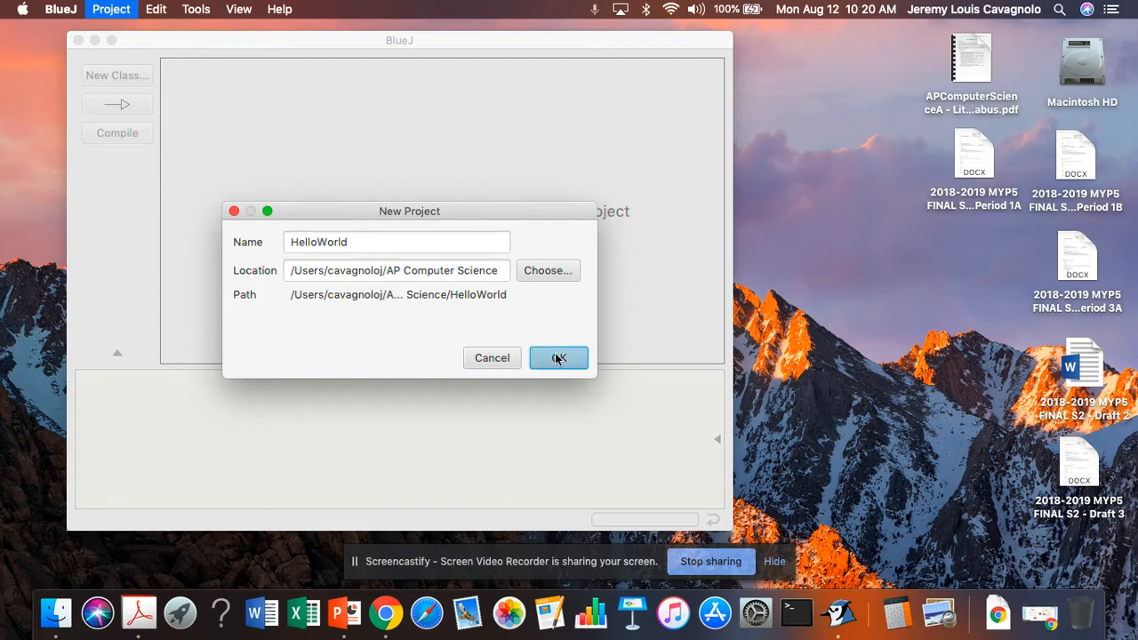
{"action": "left_click", "coordinate": [558, 358]}
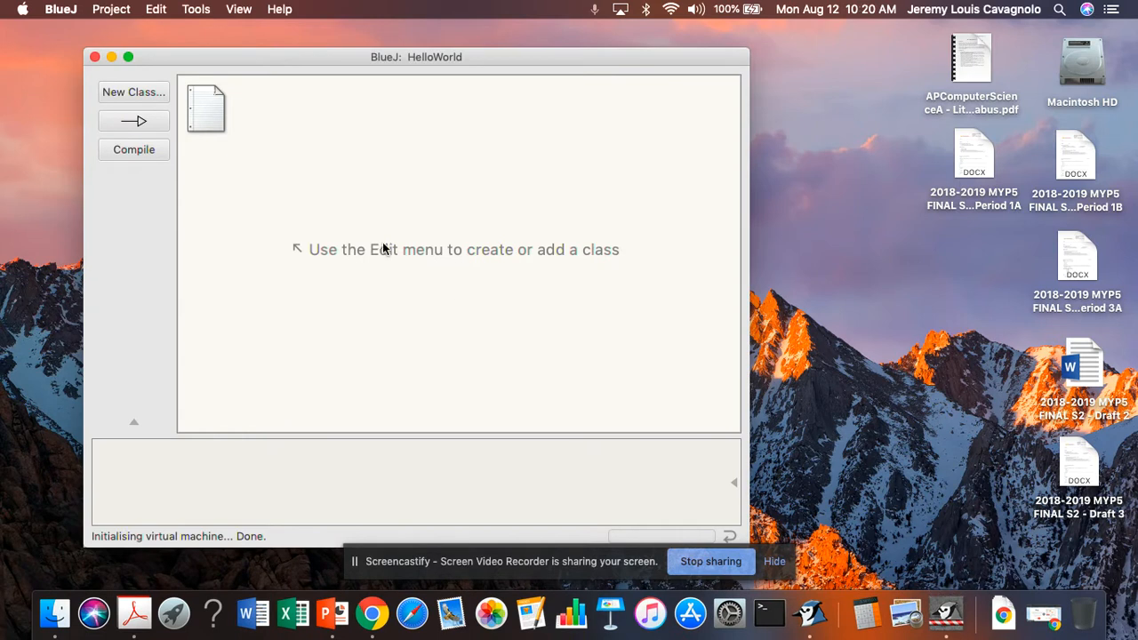
{"action": "mouse_move", "coordinate": [211, 114]}
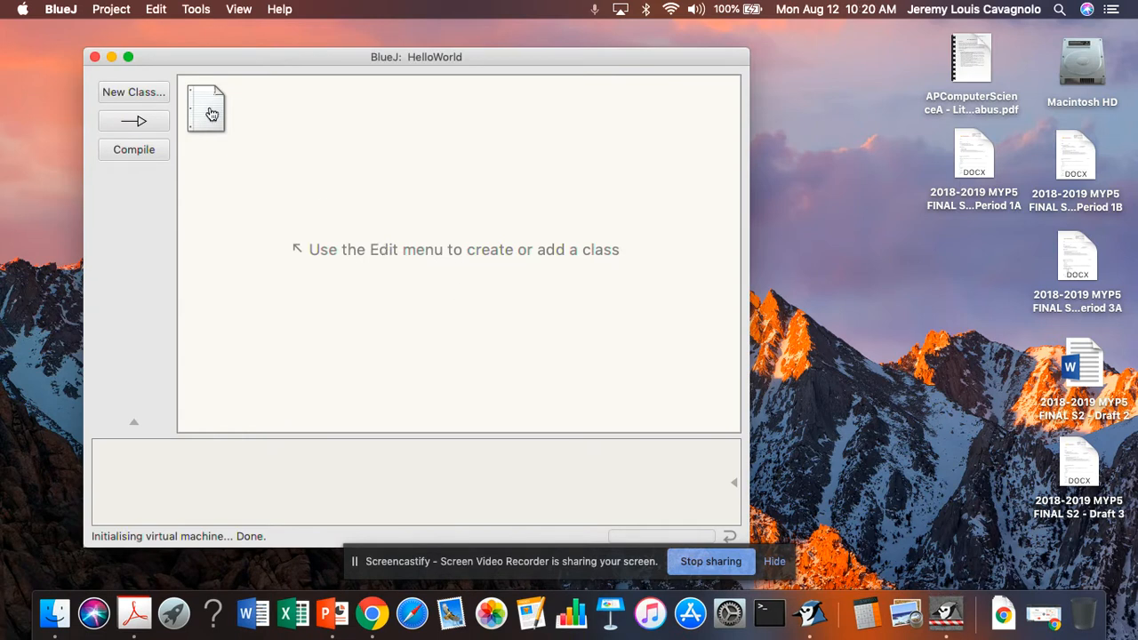
{"action": "mouse_move", "coordinate": [336, 213]}
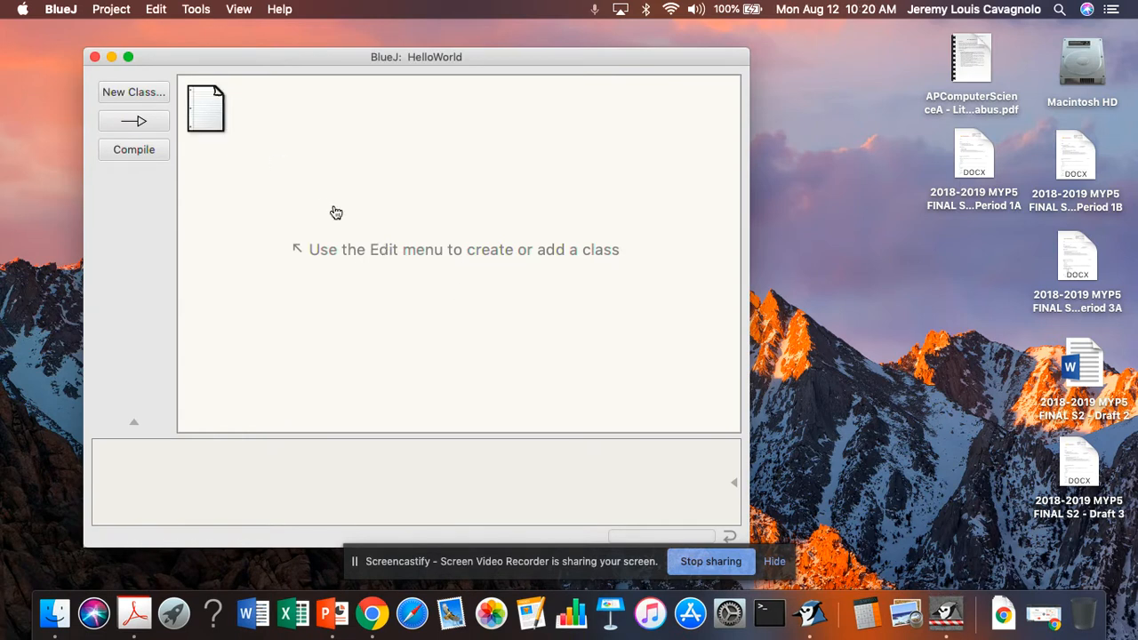
{"action": "double_click", "coordinate": [204, 107]}
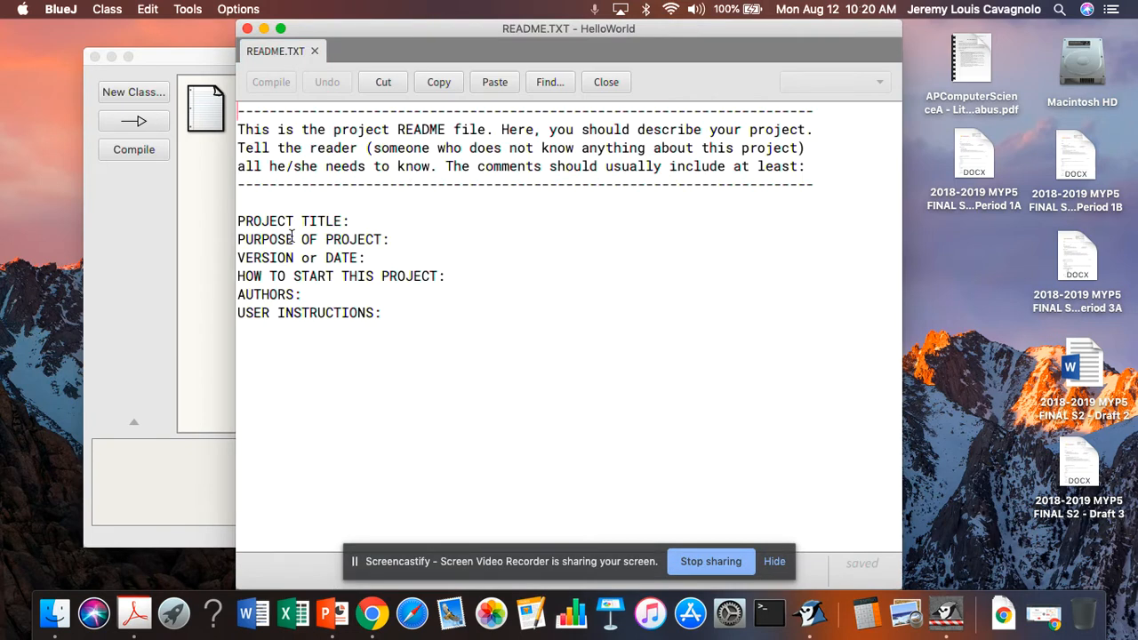
{"action": "mouse_move", "coordinate": [599, 315]}
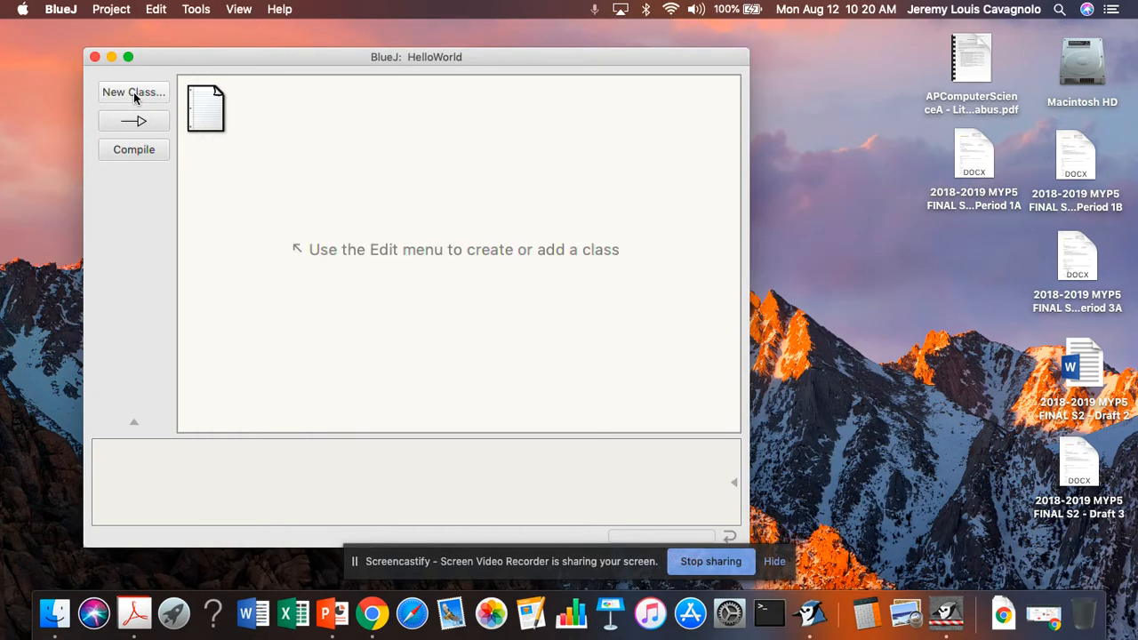
Step: Create a new Java class named HelloWorld in the project
{"action": "left_click", "coordinate": [133, 93]}
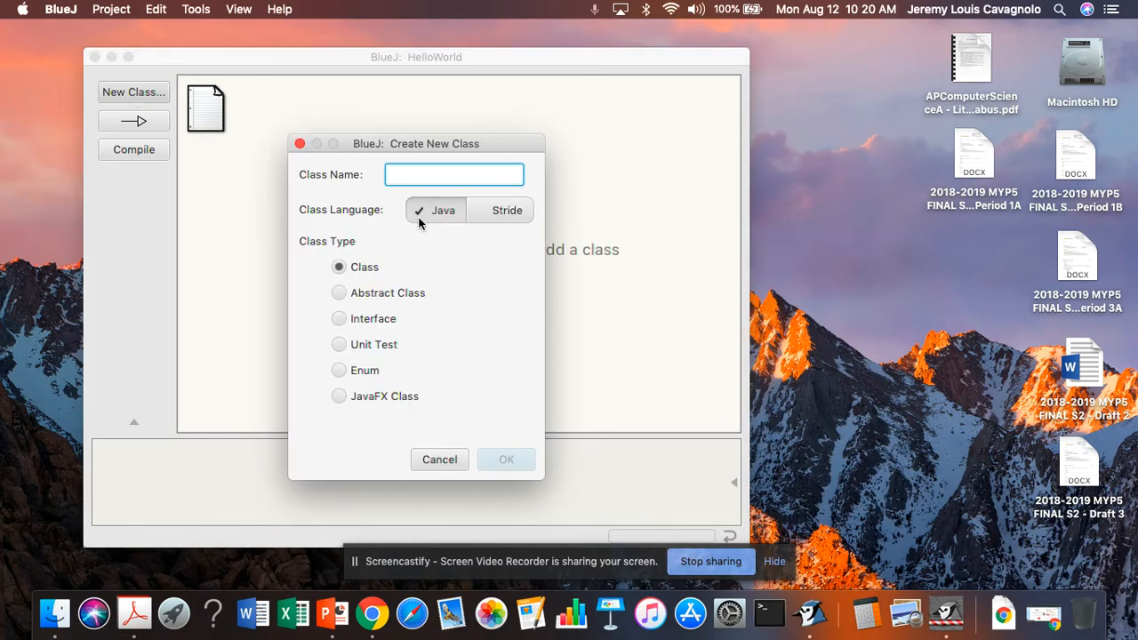
{"action": "type", "text": "HelloWorld"}
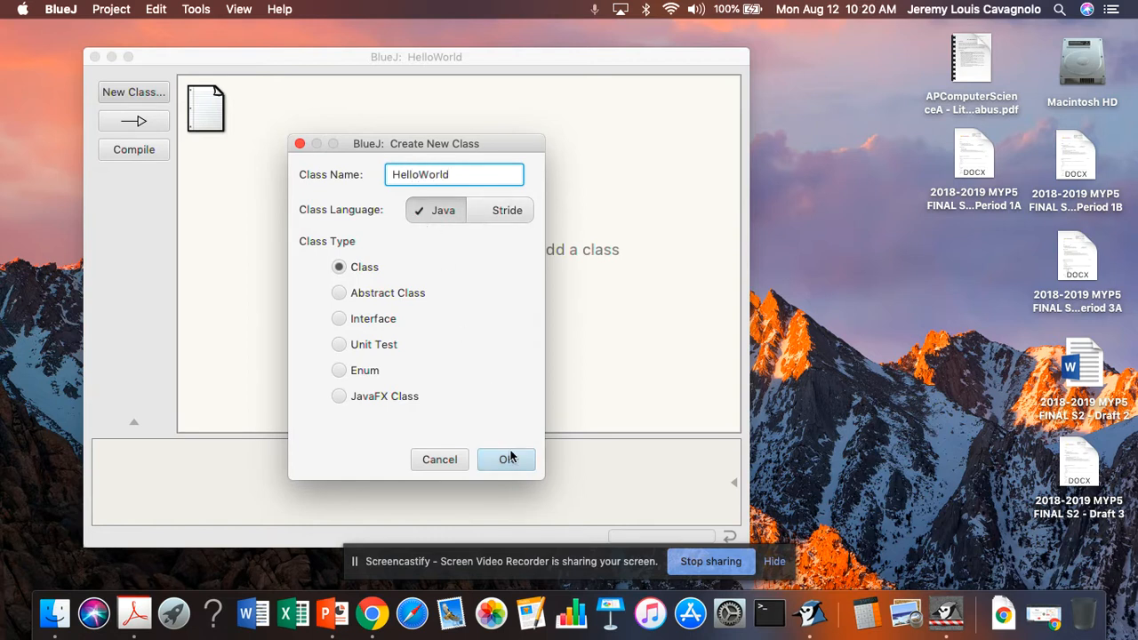
{"action": "left_click", "coordinate": [505, 459]}
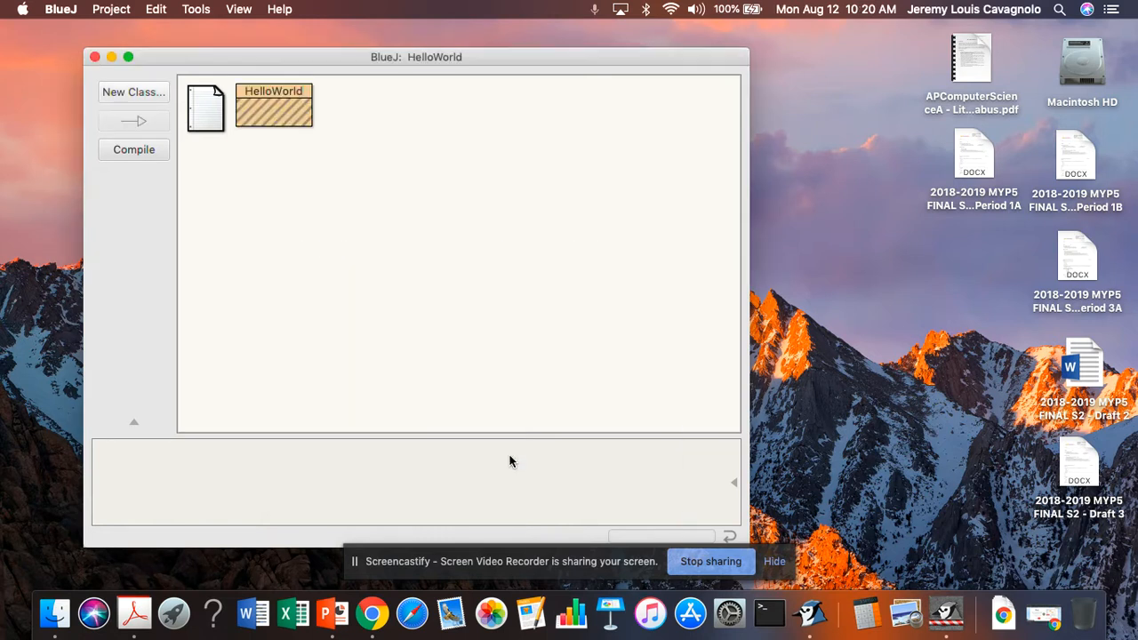
{"action": "mouse_move", "coordinate": [260, 171]}
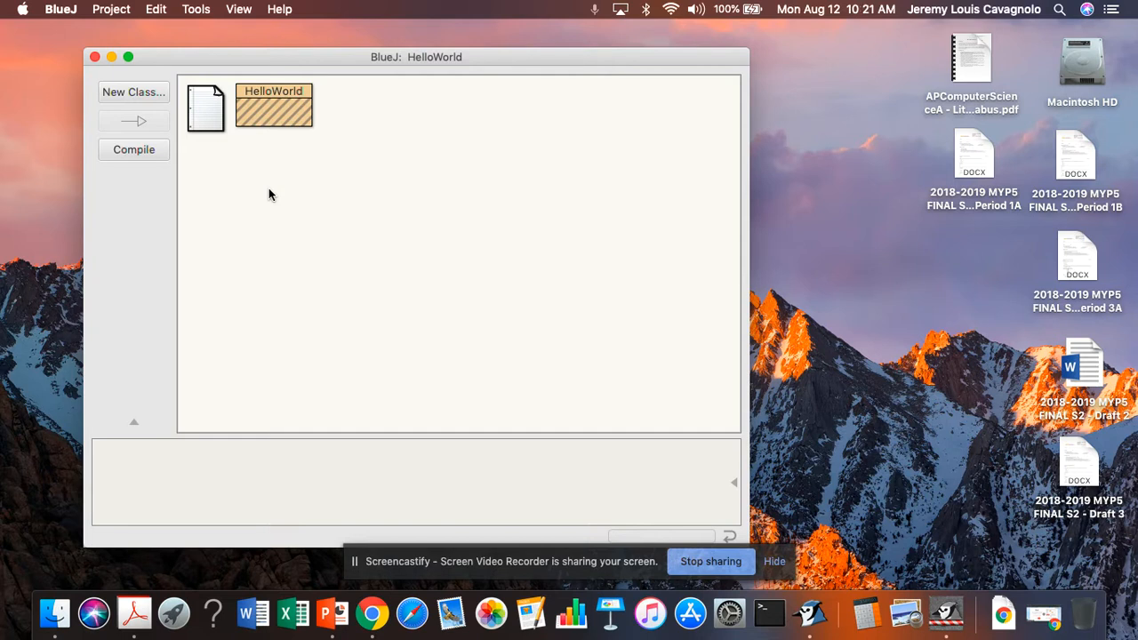
{"action": "mouse_move", "coordinate": [249, 147]}
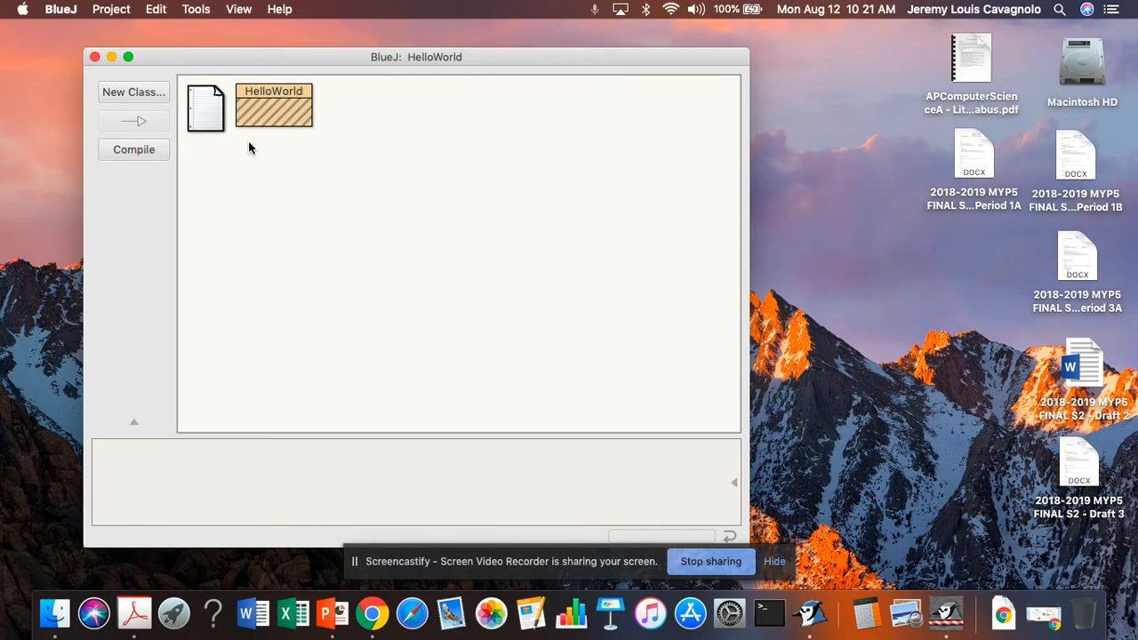
{"action": "mouse_move", "coordinate": [267, 108]}
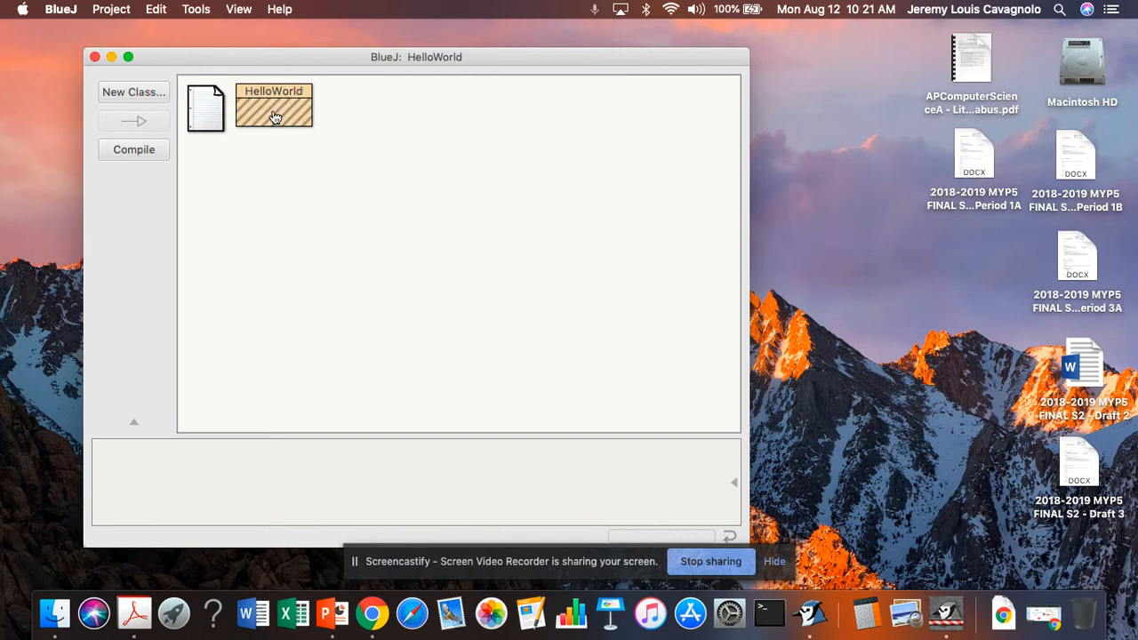
Step: Open the HelloWorld source and delete the template fields, constructor and sampleMethod
{"action": "double_click", "coordinate": [274, 105]}
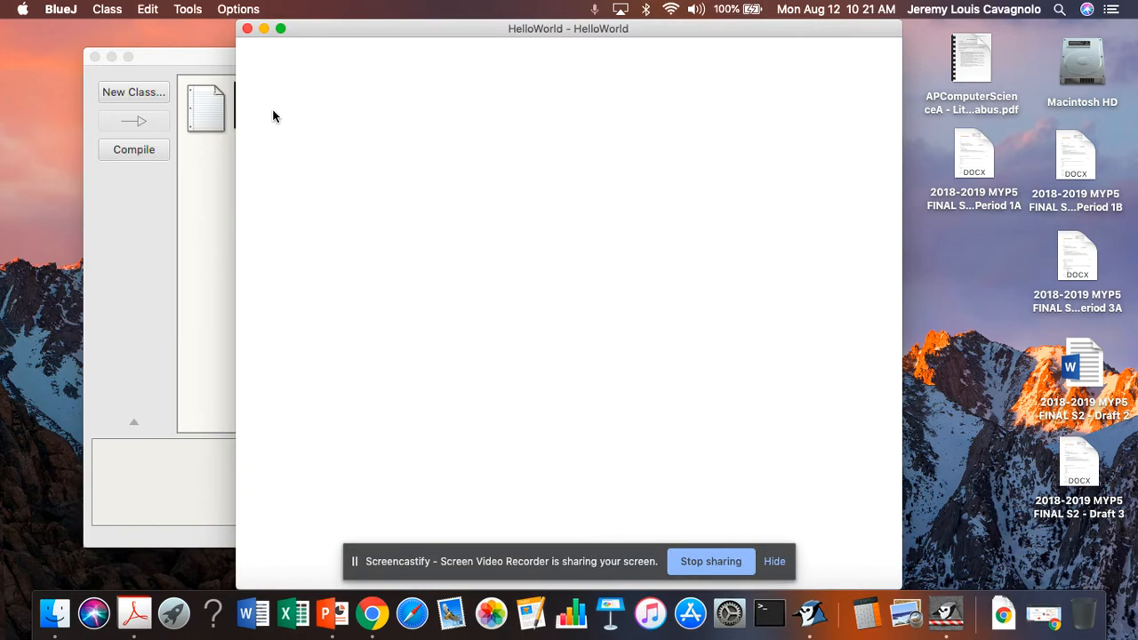
{"action": "double_click", "coordinate": [206, 106]}
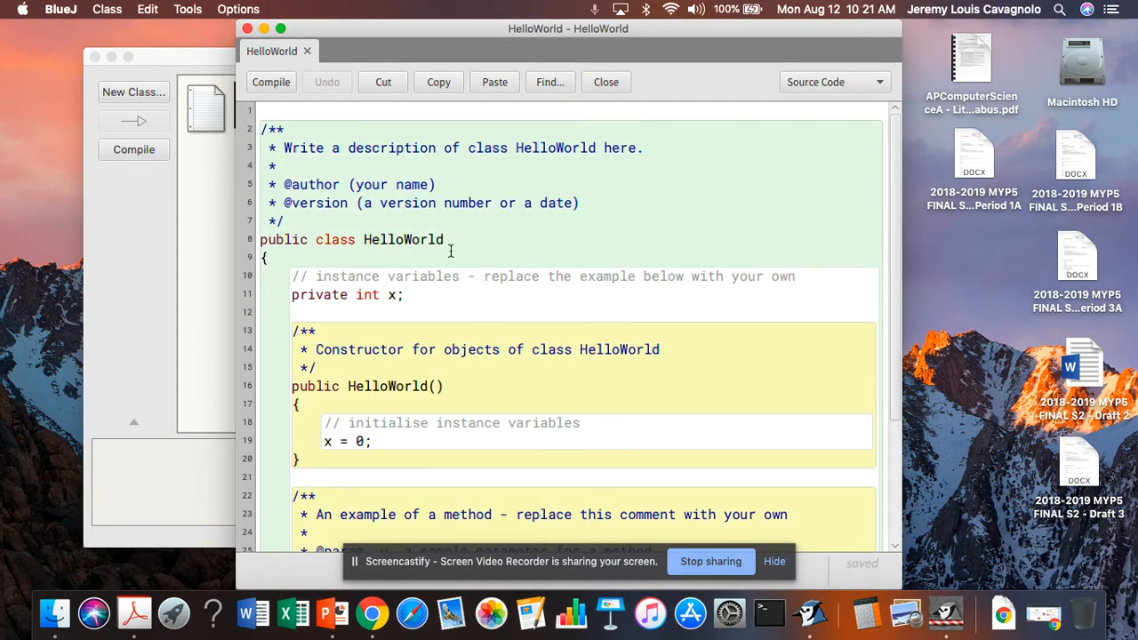
{"action": "mouse_move", "coordinate": [336, 221]}
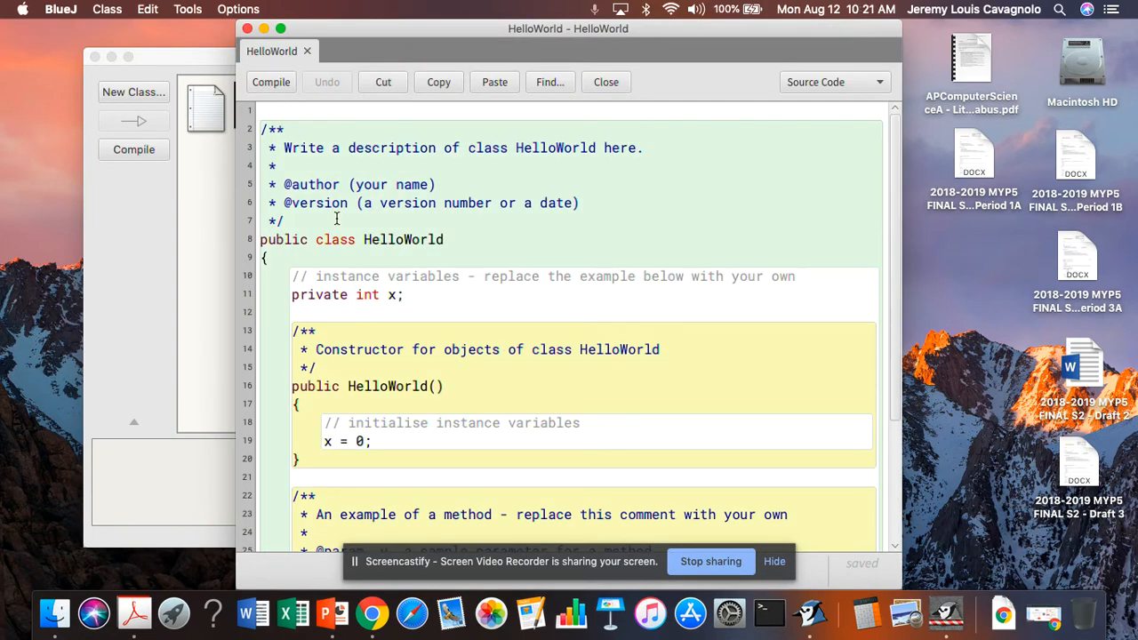
{"action": "scroll", "scroll_direction": "down", "scroll_amount": 3}
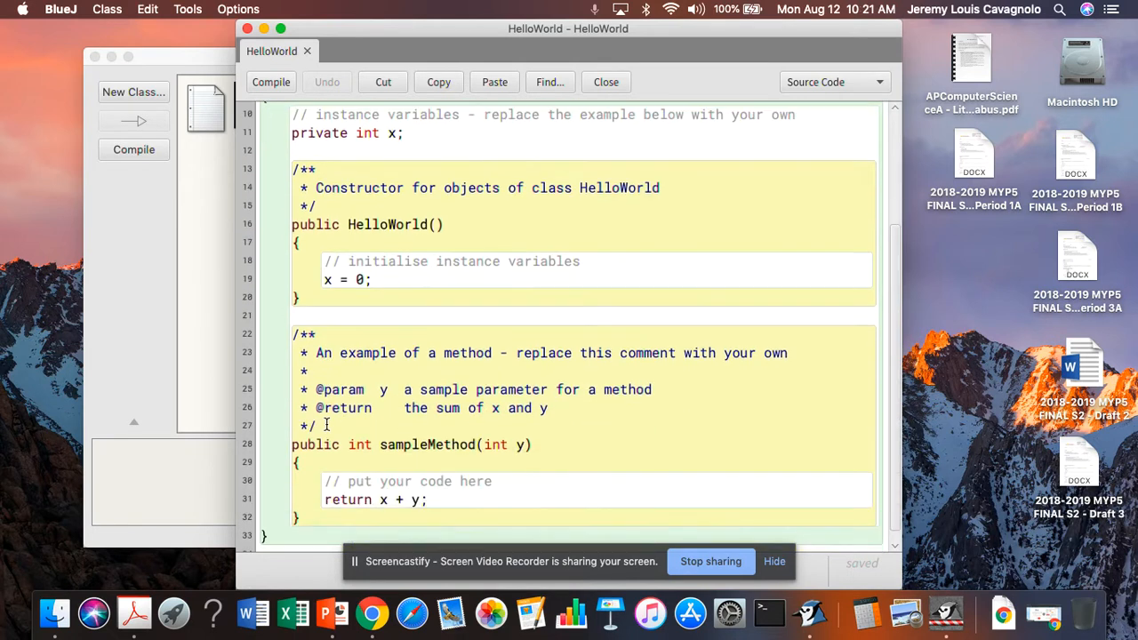
{"action": "scroll", "scroll_direction": "up", "scroll_amount": 3}
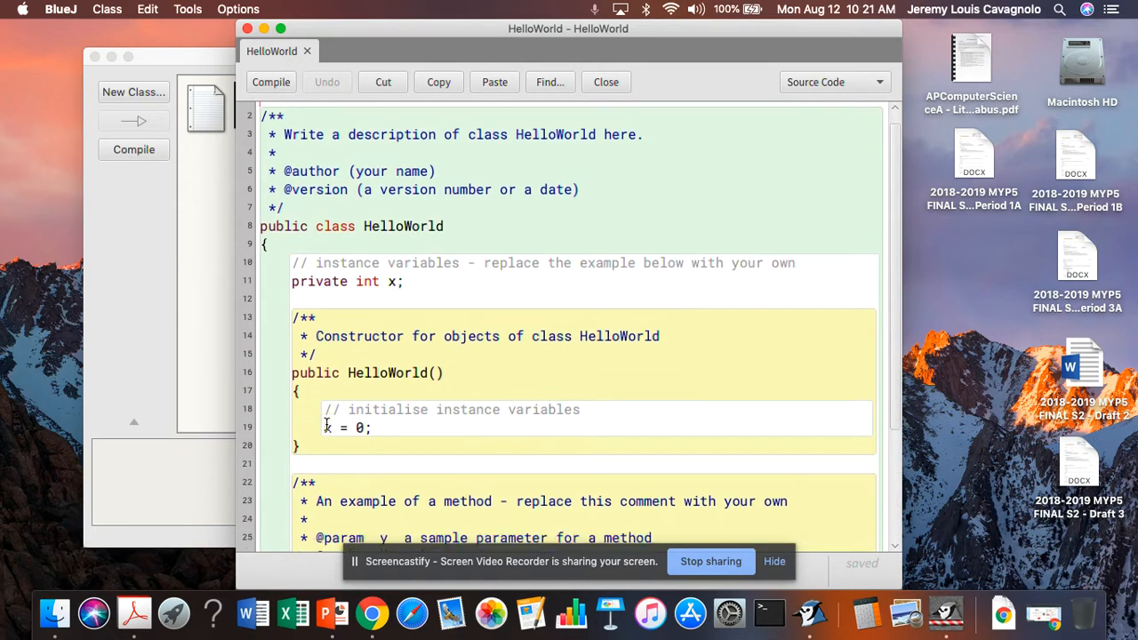
{"action": "scroll", "scroll_direction": "up", "scroll_amount": 3}
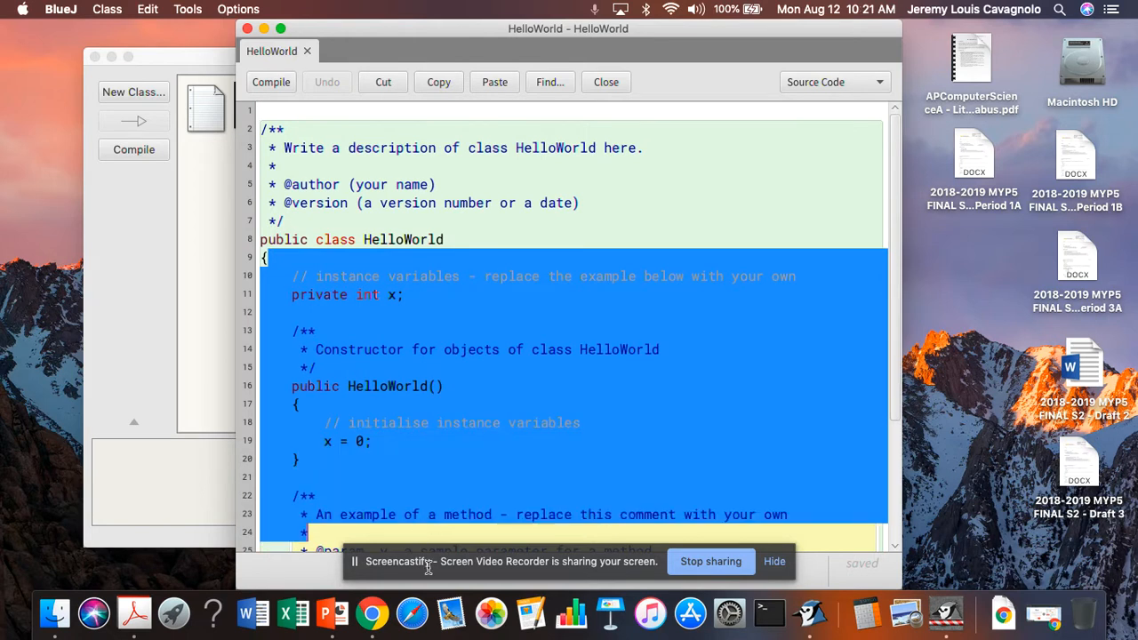
{"action": "key", "text": "delete"}
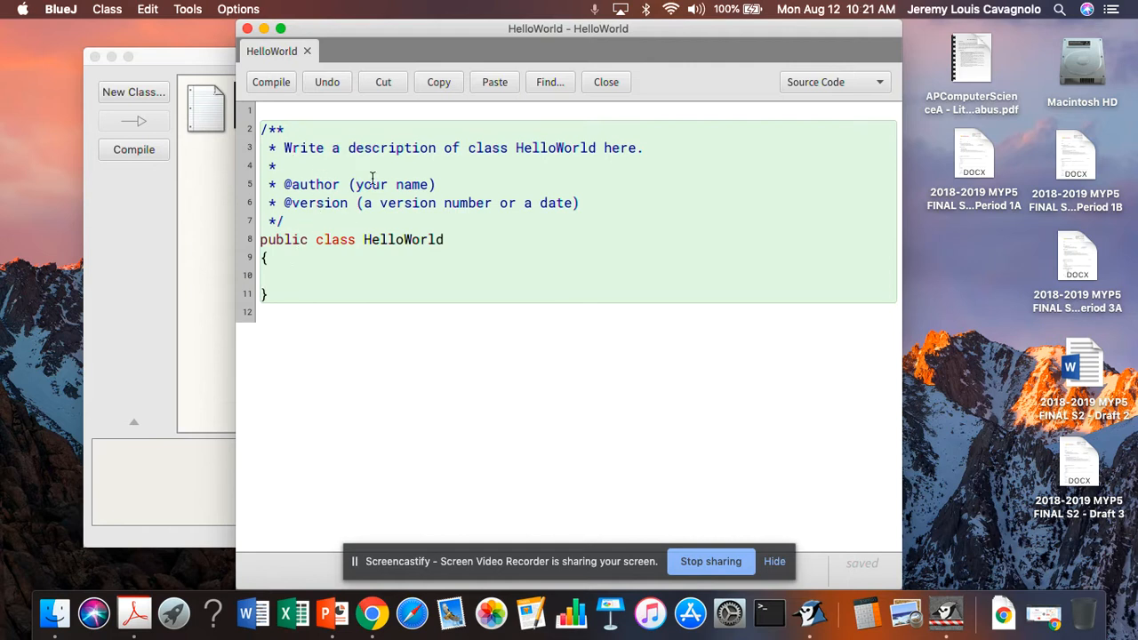
{"action": "mouse_move", "coordinate": [608, 135]}
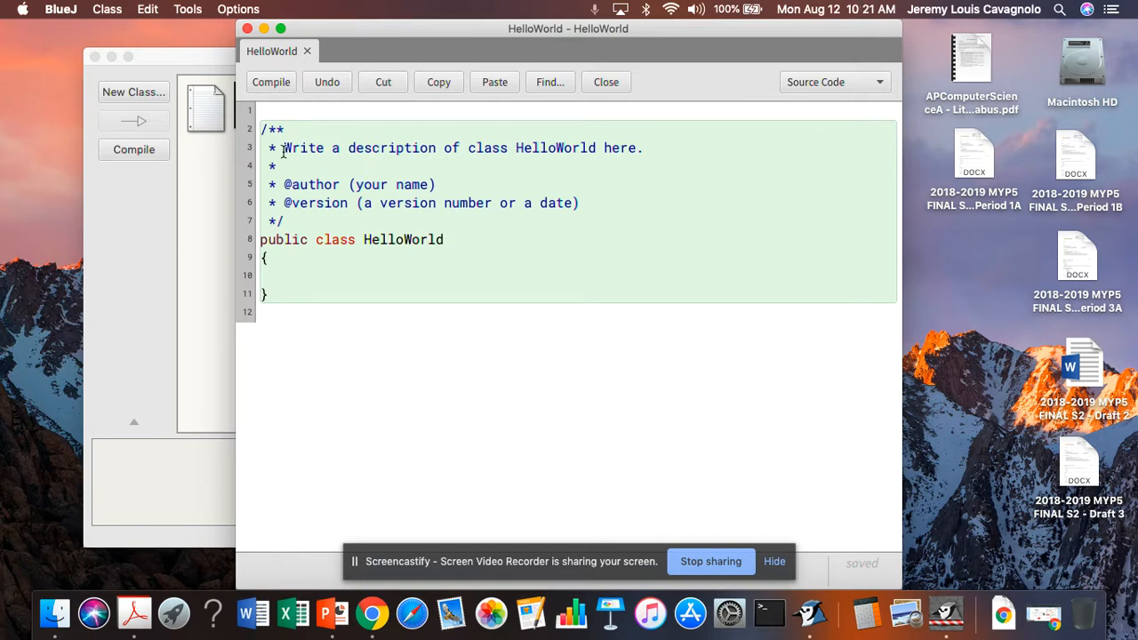
Step: Set the class description to 'My first Java program' and the author to Jeremy Cavagnolo
{"action": "left_click_drag", "start_coordinate": [286, 147], "coordinate": [630, 147]}
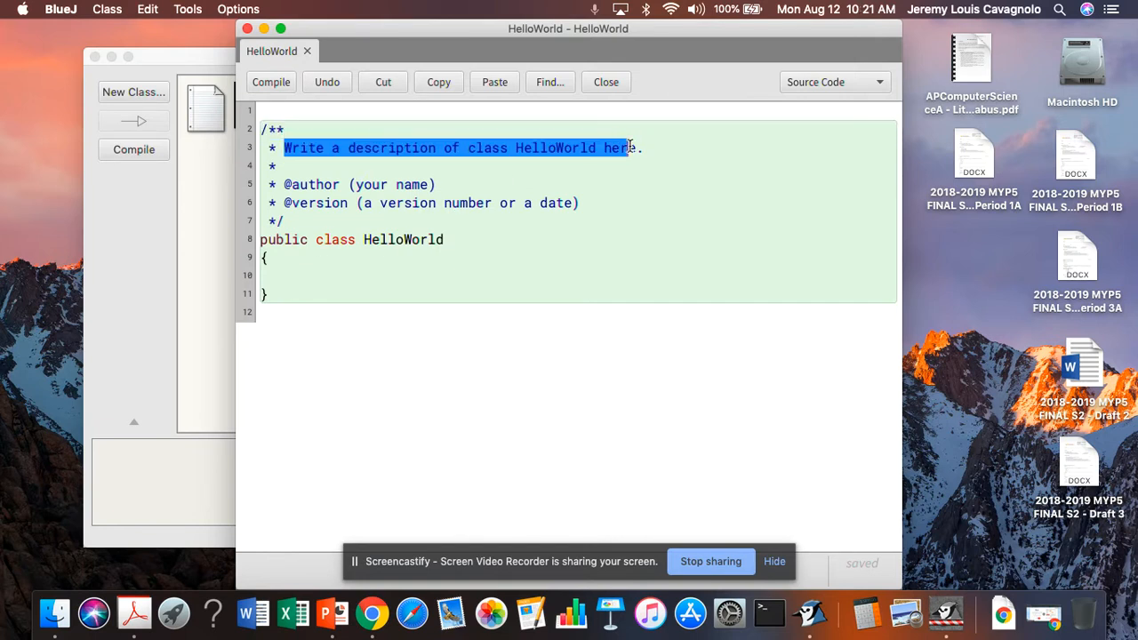
{"action": "type", "text": "My fir."}
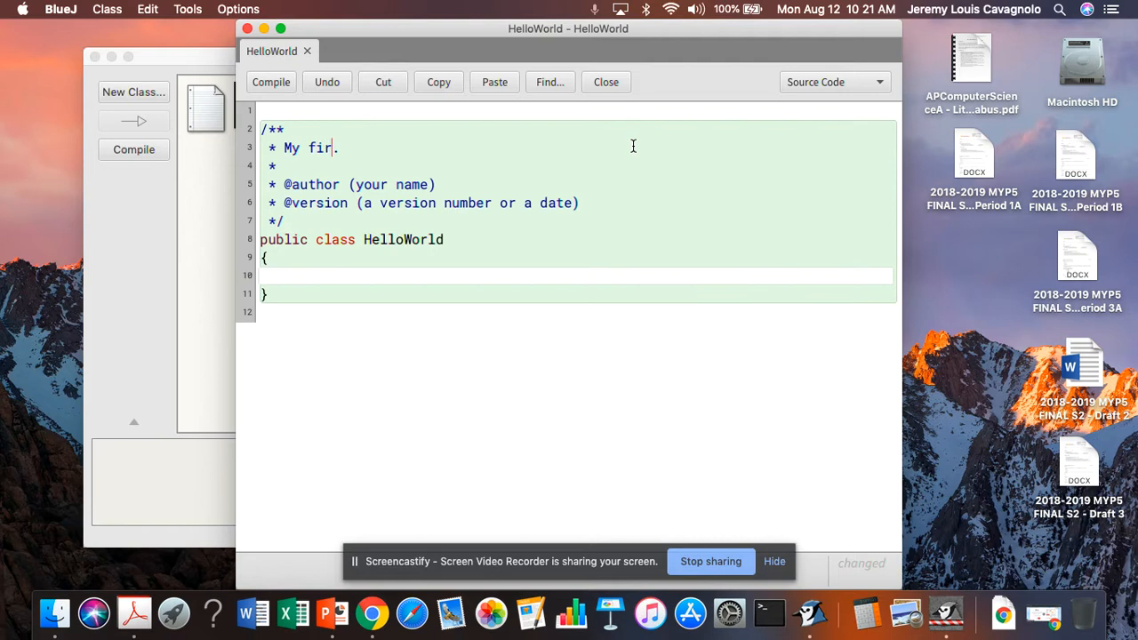
{"action": "type", "text": "st Java"}
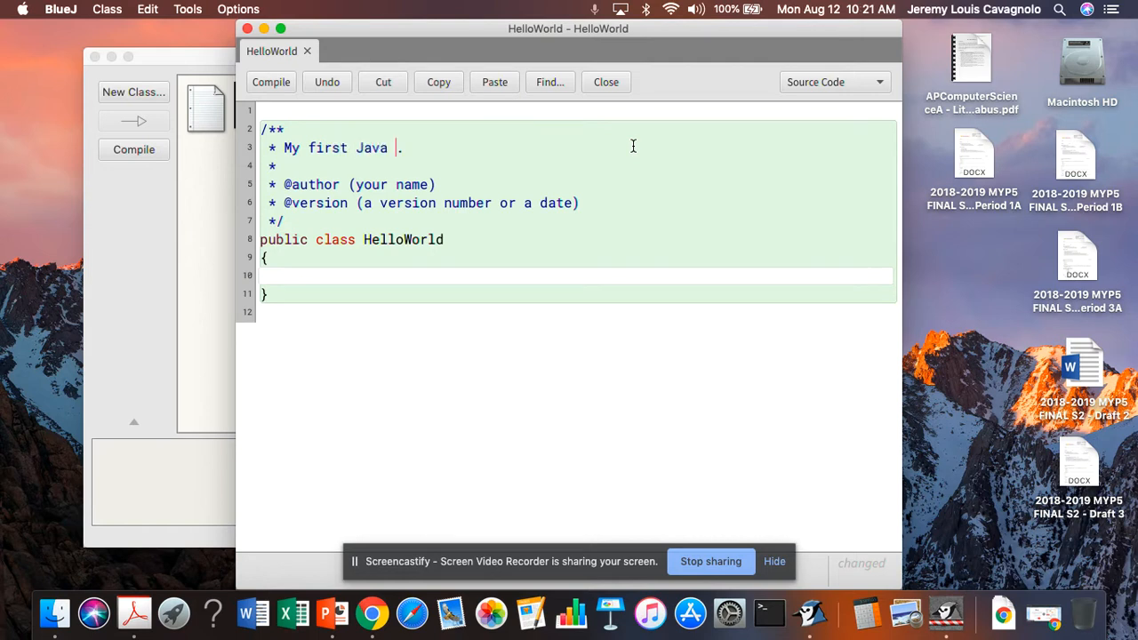
{"action": "type", "text": "program"}
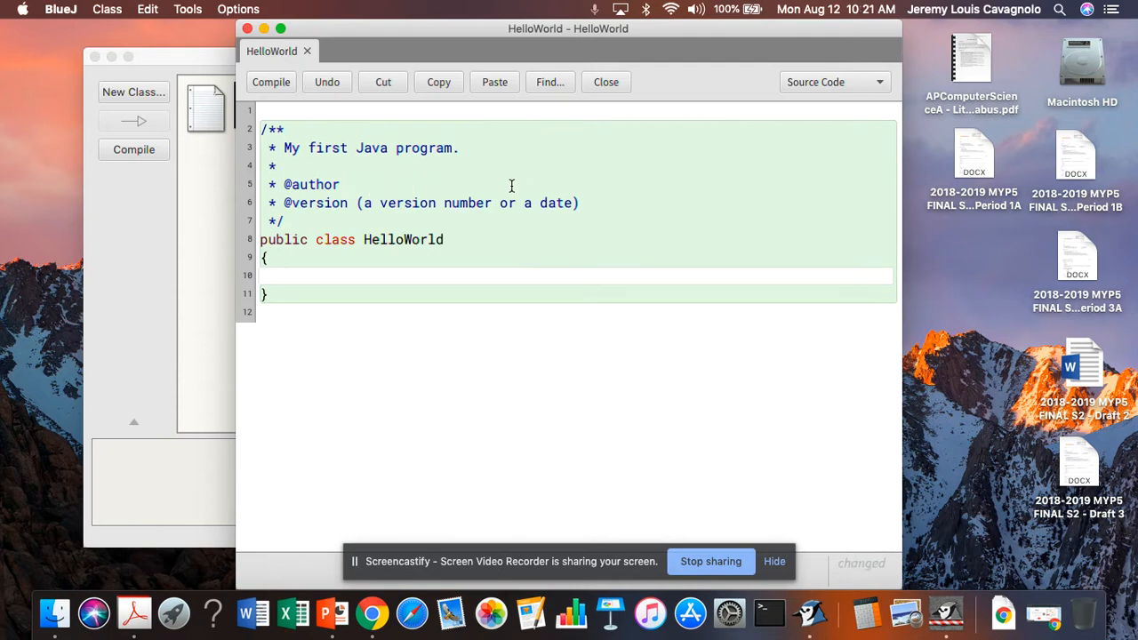
{"action": "type", "text": "Jeremy Cav"}
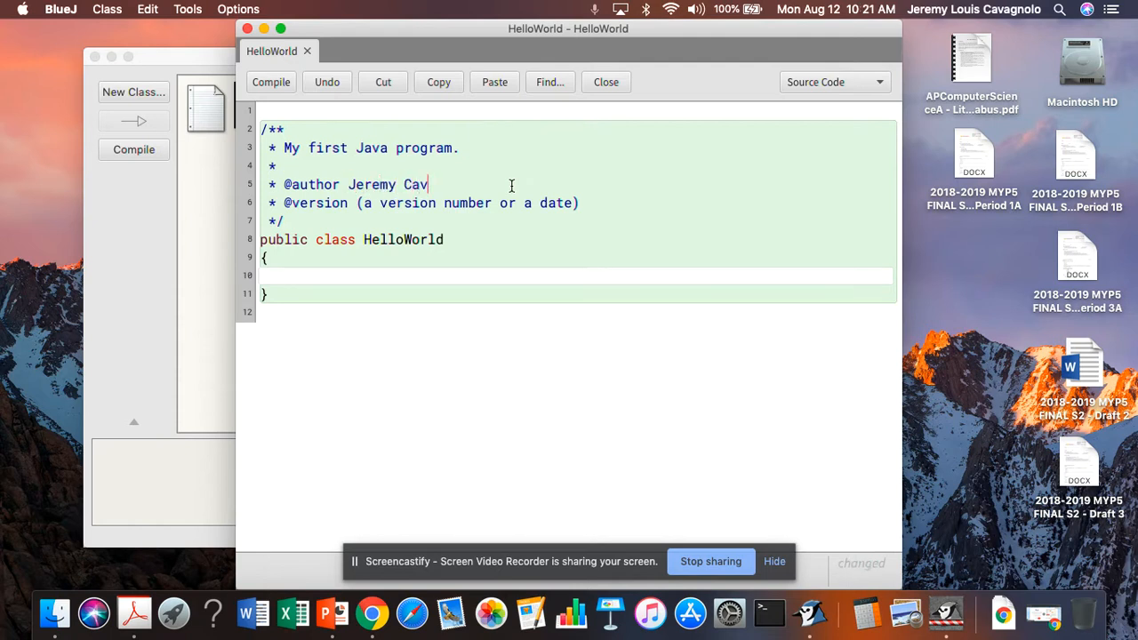
{"action": "type", "text": "agnolo"}
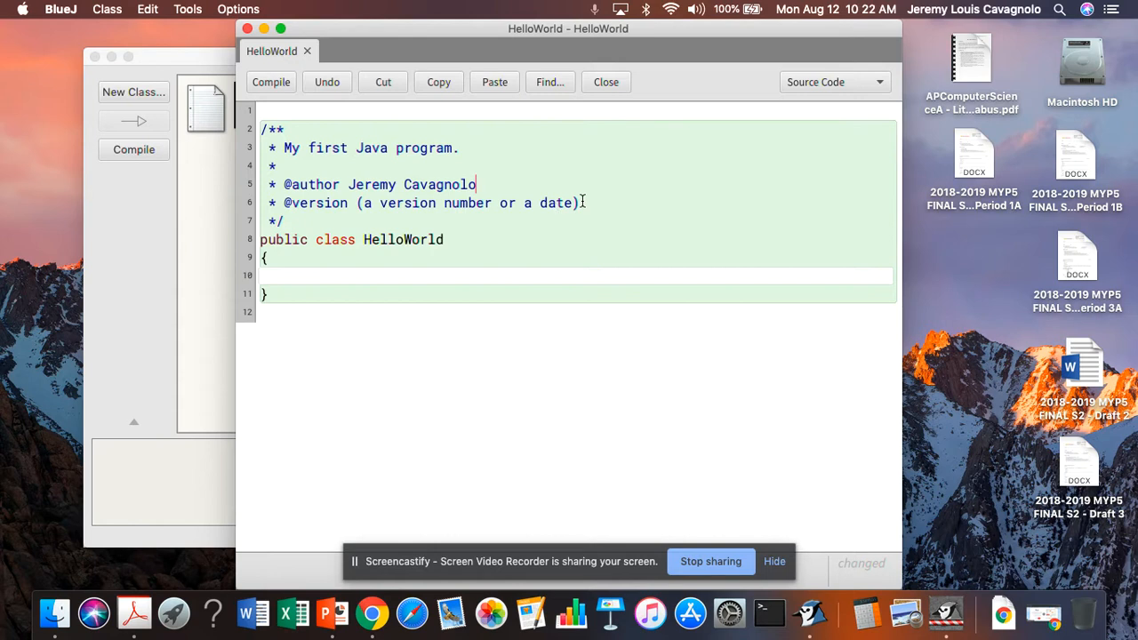
Step: Replace the version placeholder with '12 august 2019' and save the class
{"action": "key", "text": "Backspace"}
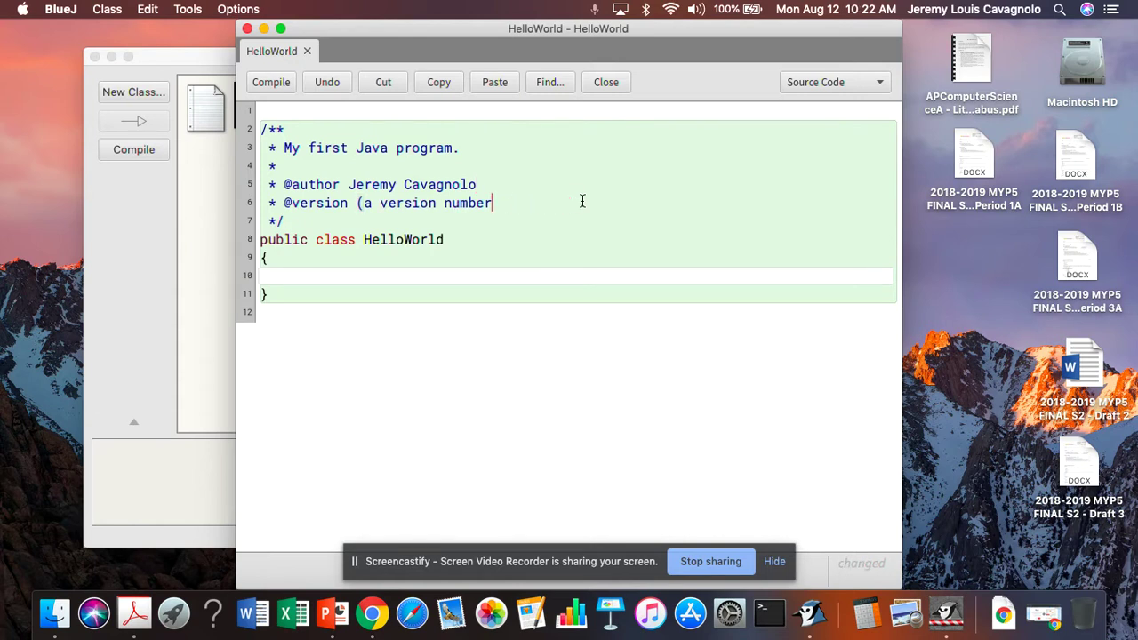
{"action": "key", "text": "Backspace"}
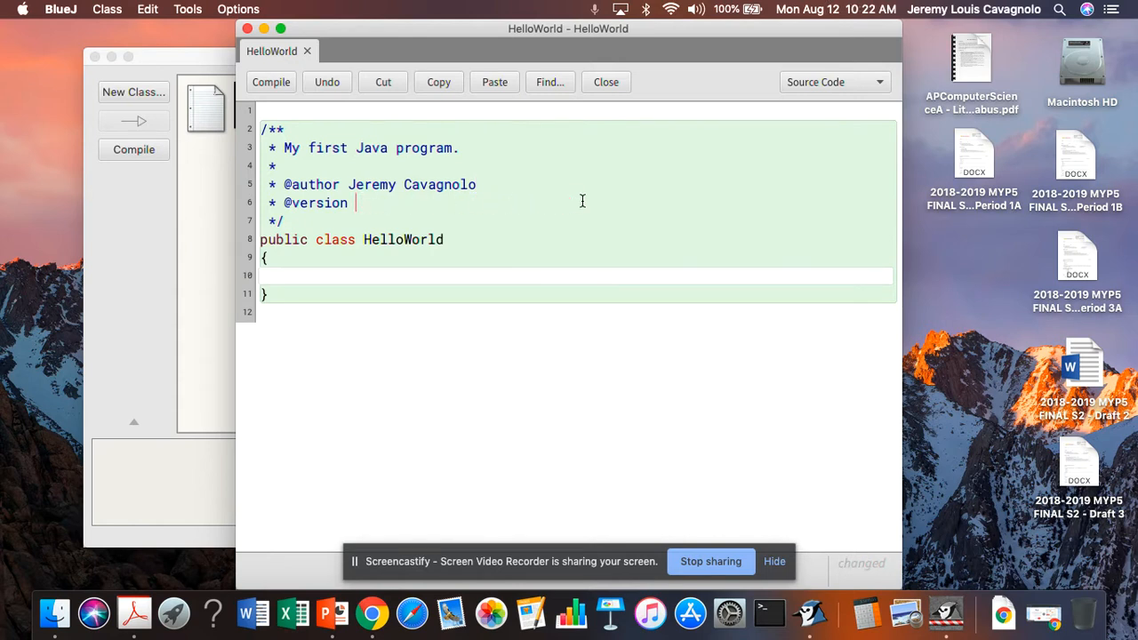
{"action": "type", "text": "1"}
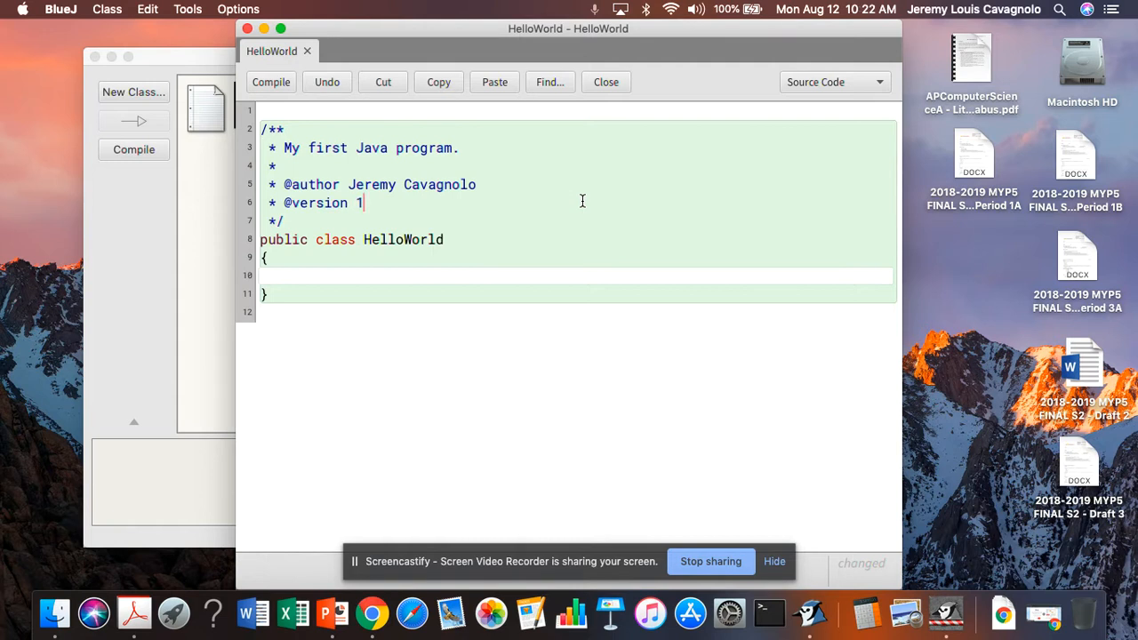
{"action": "type", "text": "2 augs"}
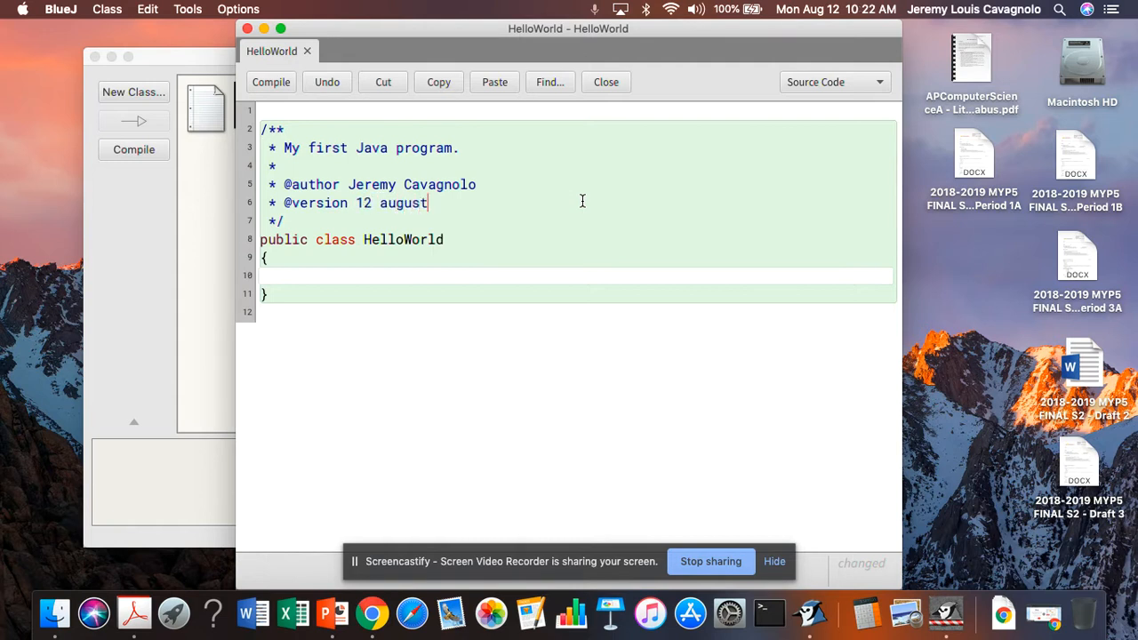
{"action": "type", "text": "2019"}
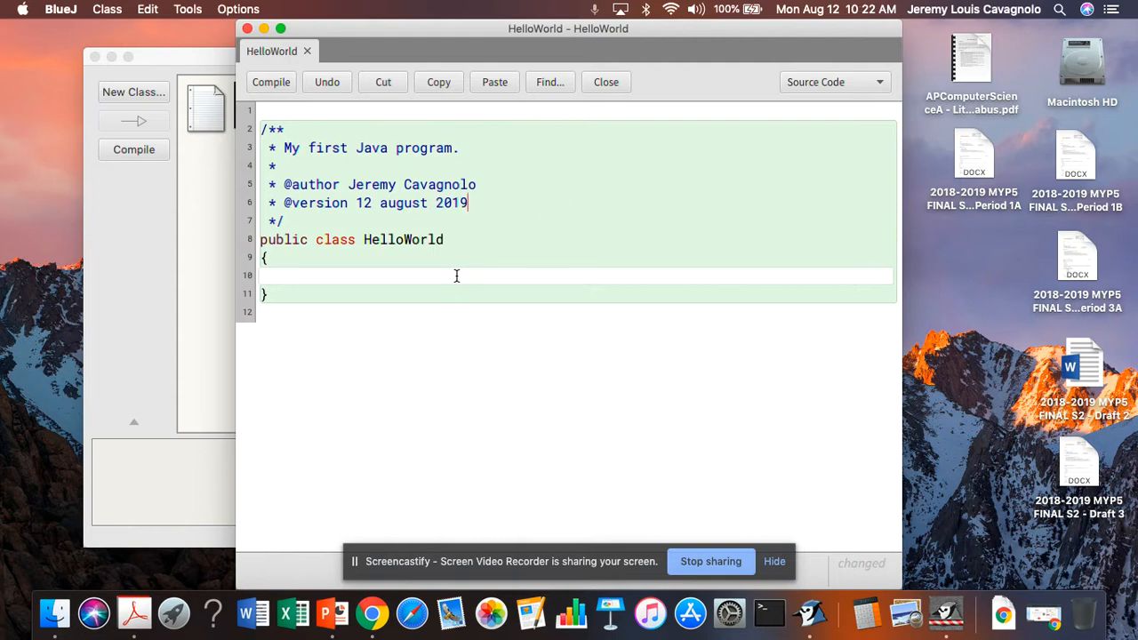
{"action": "key", "text": "cmd+s"}
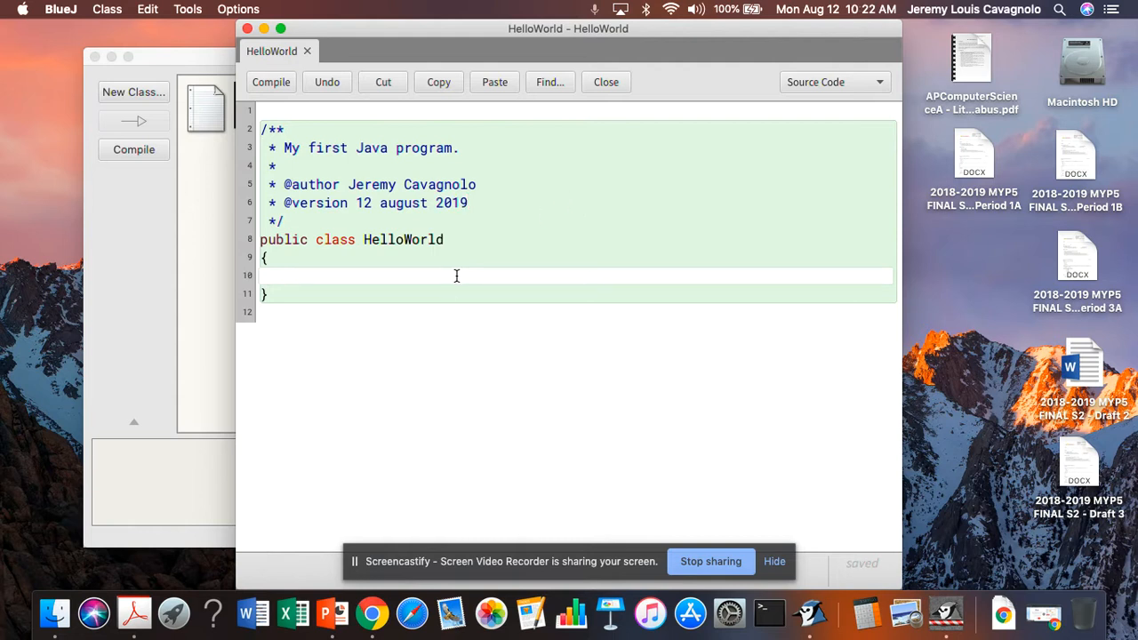
{"action": "mouse_move", "coordinate": [396, 295]}
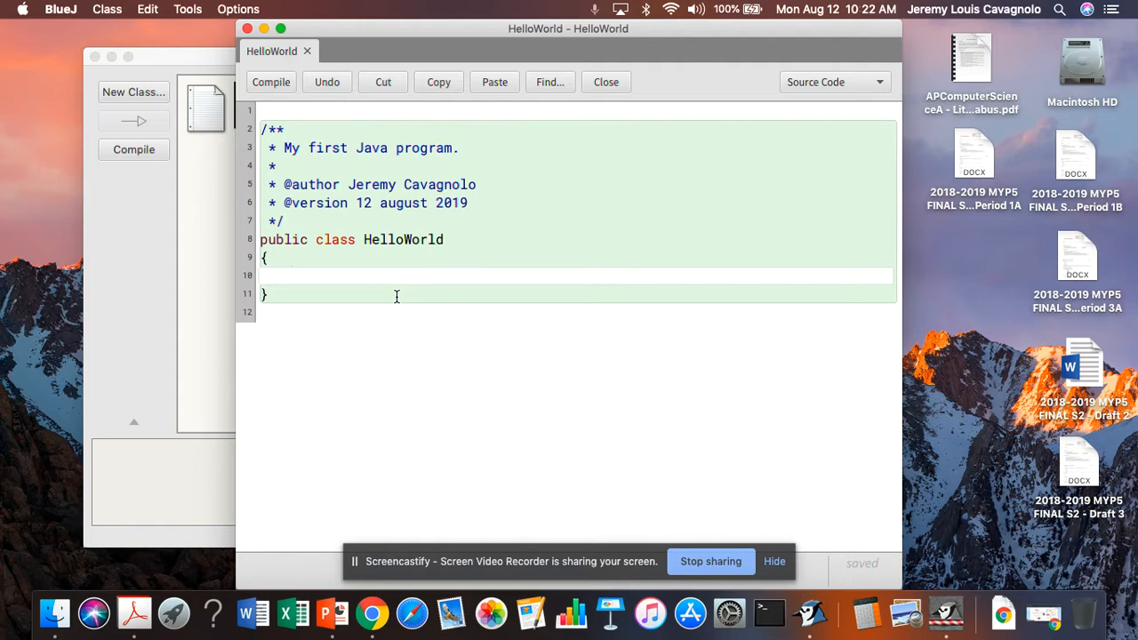
{"action": "mouse_move", "coordinate": [296, 246]}
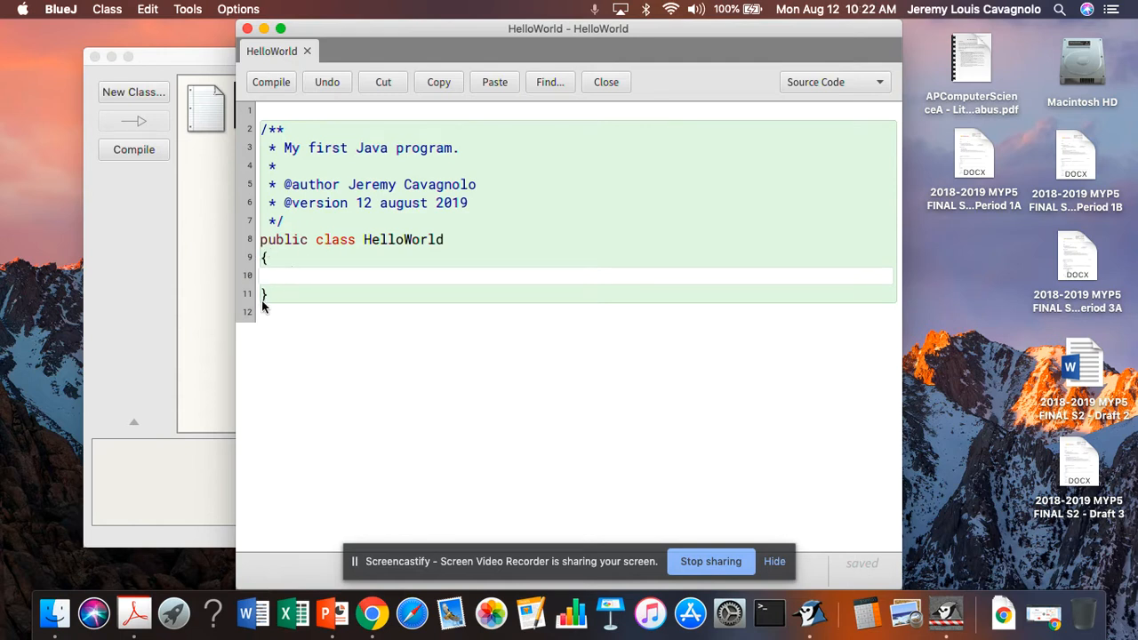
{"action": "mouse_move", "coordinate": [407, 277]}
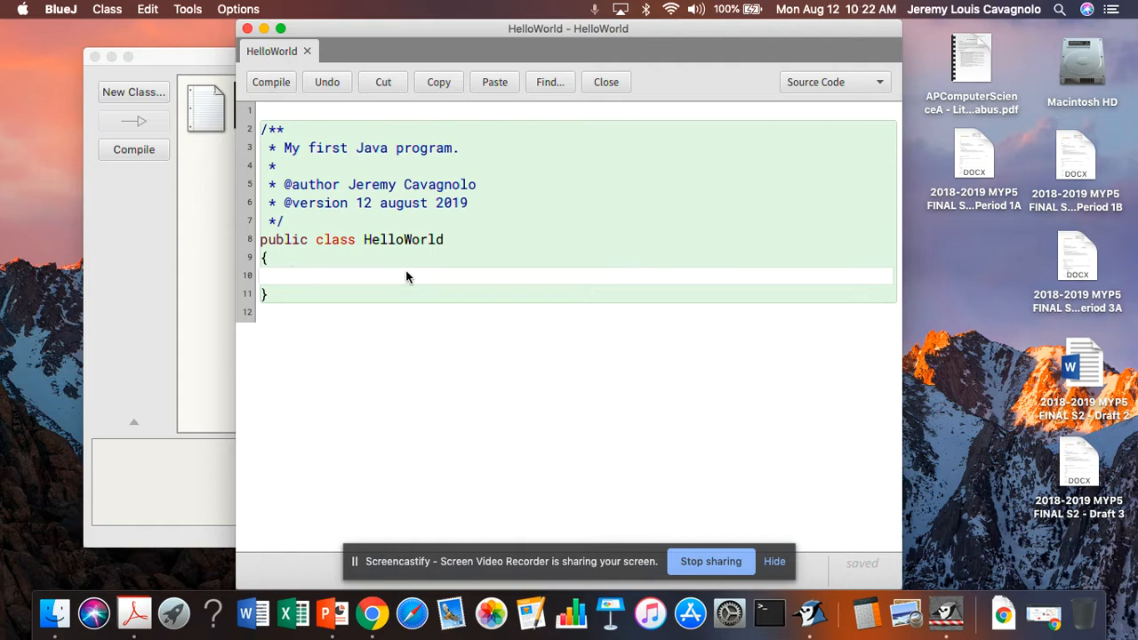
Step: Write an empty public static void main(String[] args) method in the class body
{"action": "type", "text": "pu"}
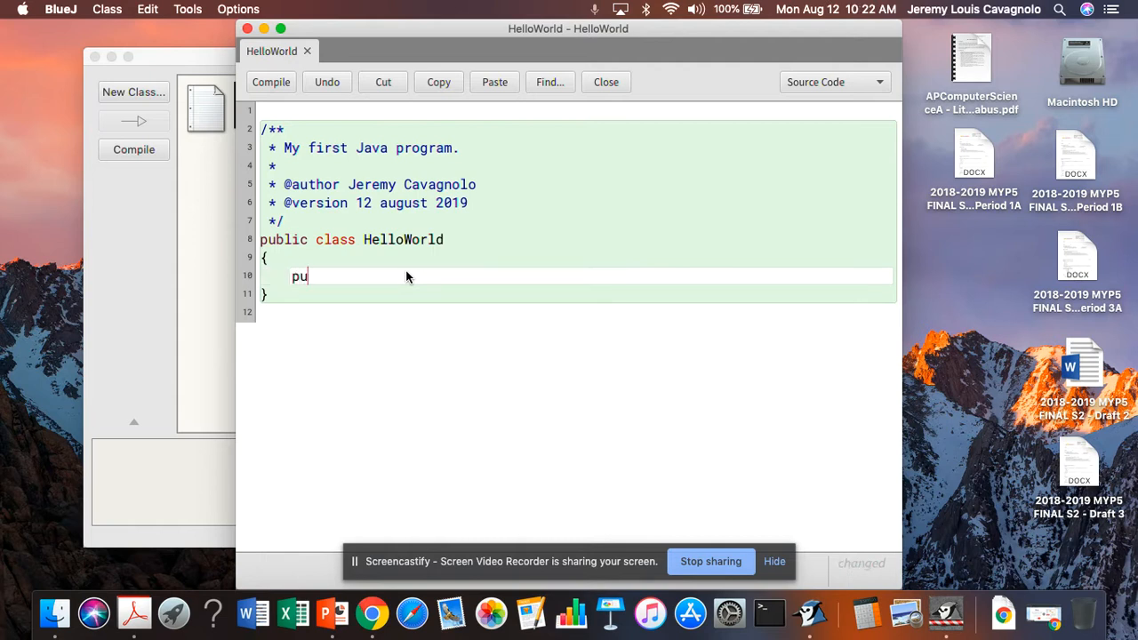
{"action": "type", "text": "blic static"}
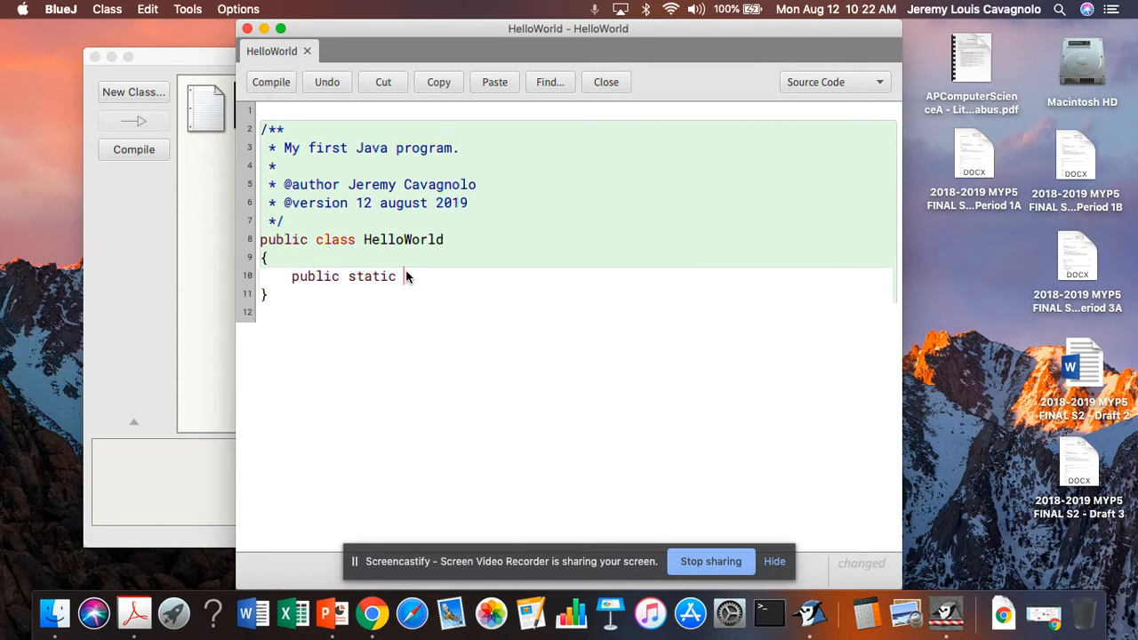
{"action": "type", "text": "void main"}
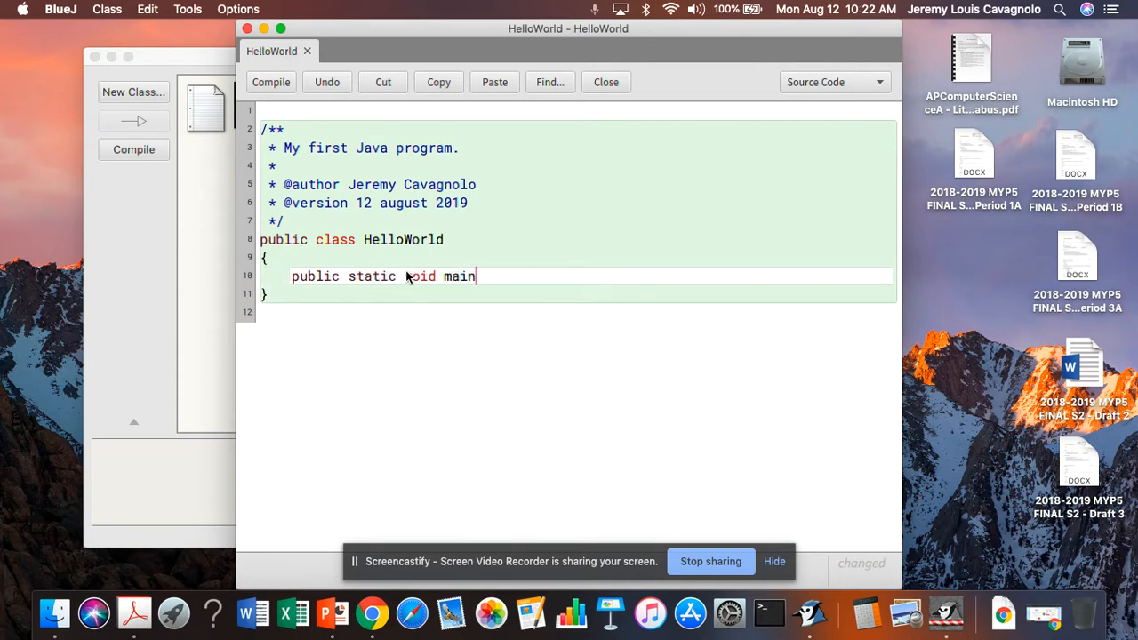
{"action": "type", "text": "(String[] args"}
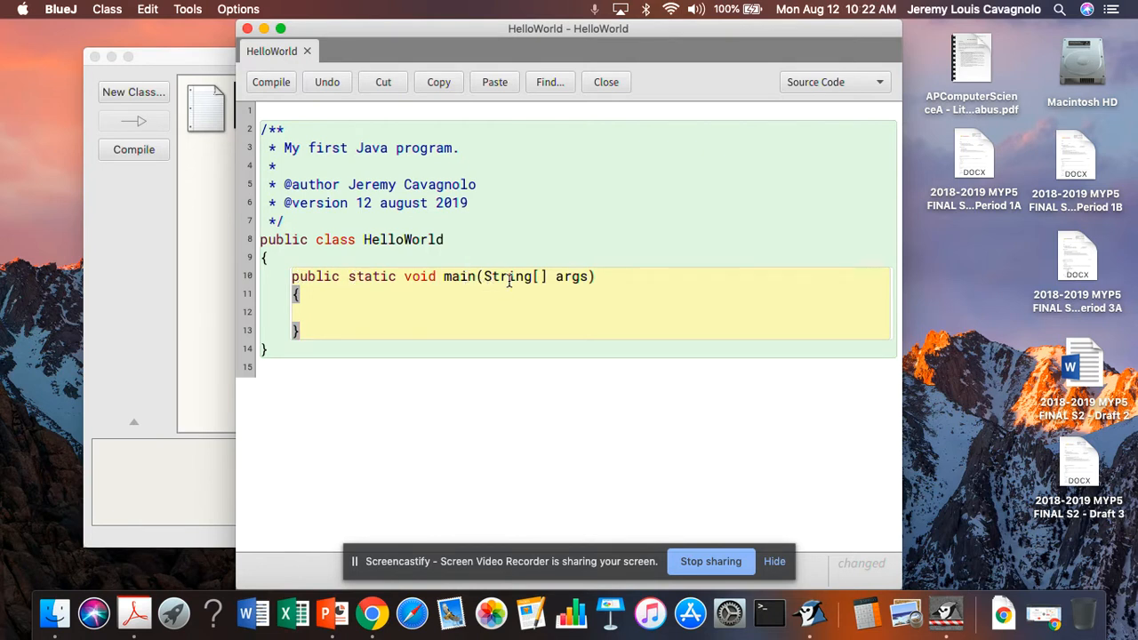
{"action": "mouse_move", "coordinate": [572, 286]}
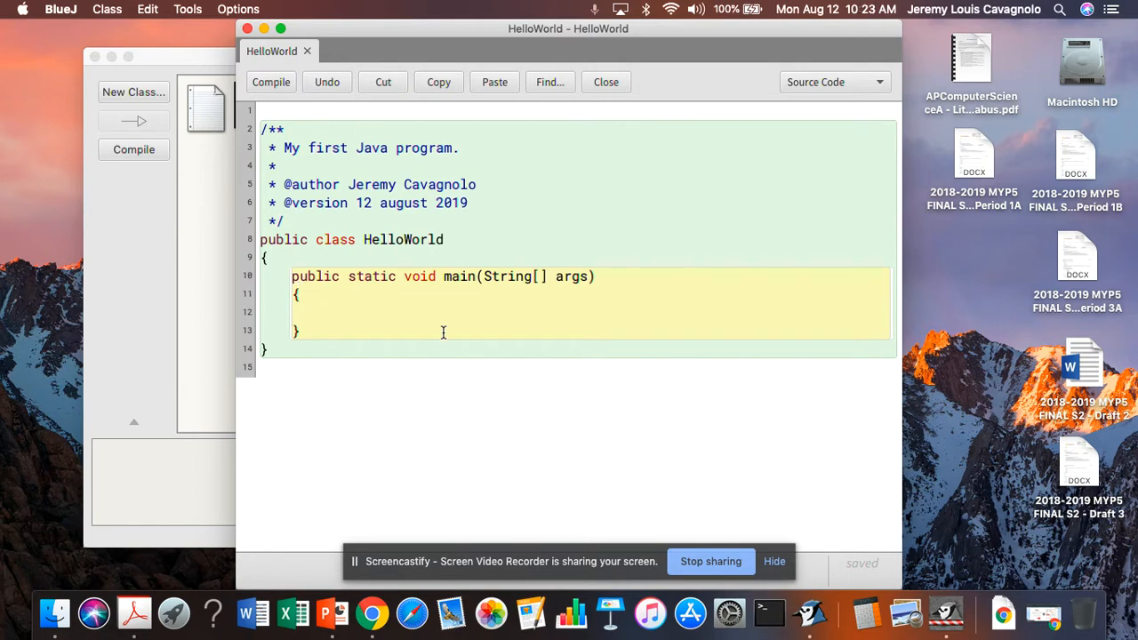
{"action": "mouse_move", "coordinate": [394, 245]}
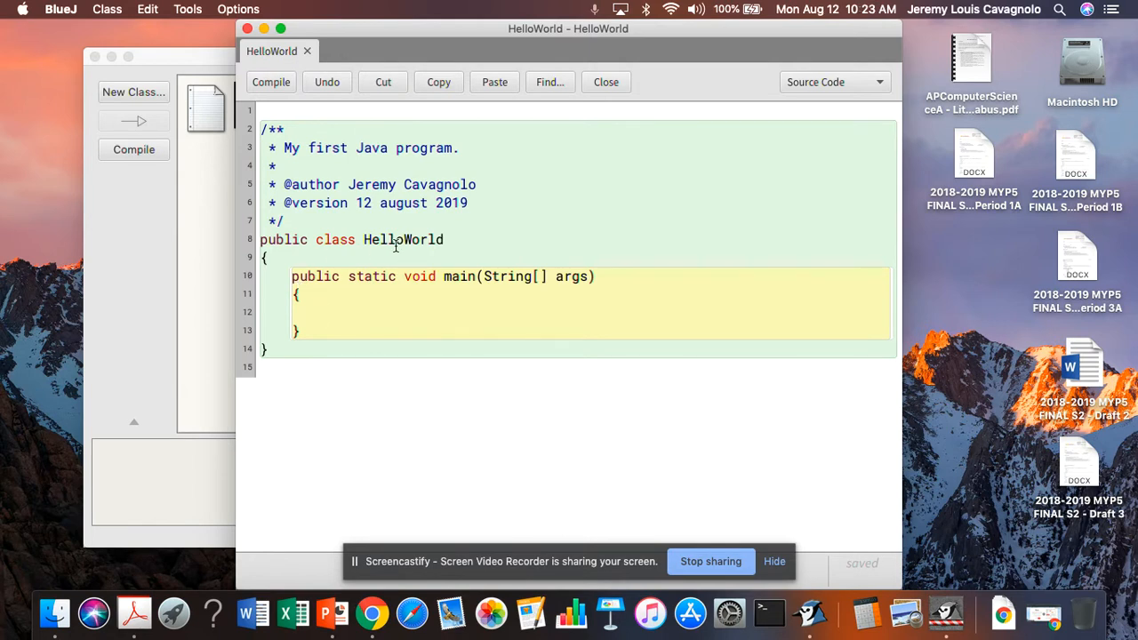
{"action": "mouse_move", "coordinate": [334, 398]}
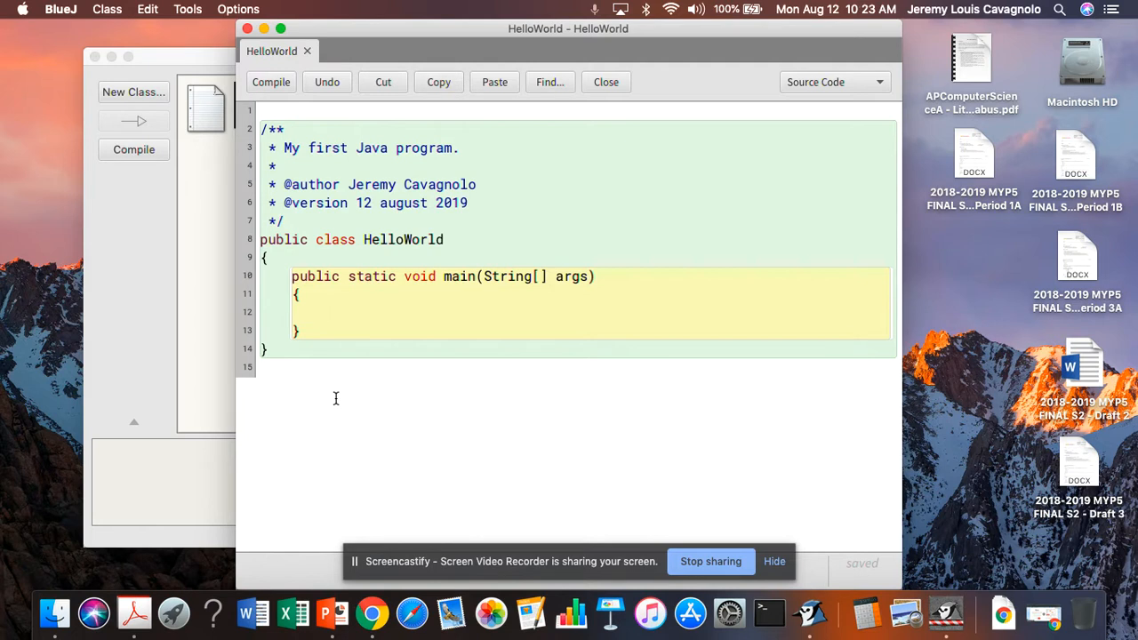
Step: Add System.out.println("Hello, World!"); inside the main method
{"action": "type", "text": "S"}
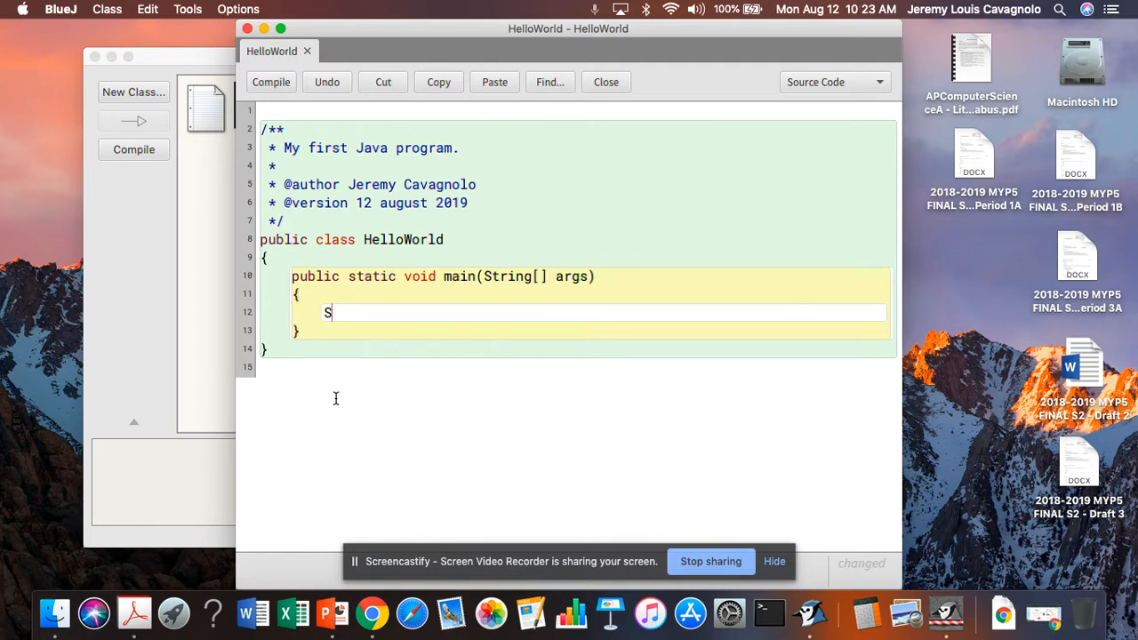
{"action": "type", "text": "ystem.o"}
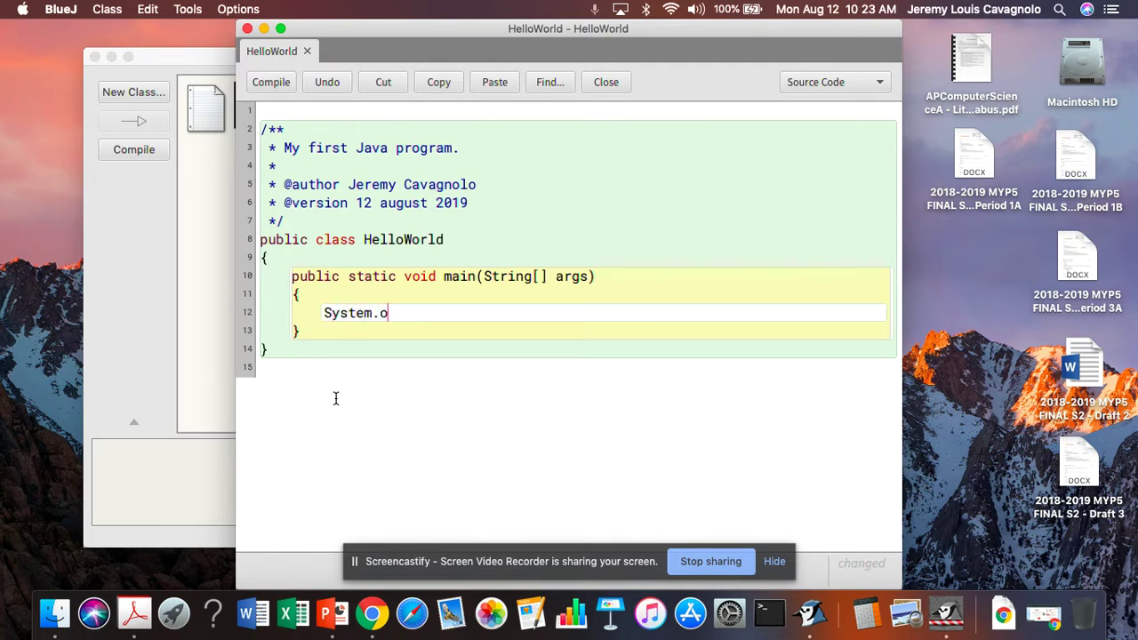
{"action": "type", "text": "ut.printl"}
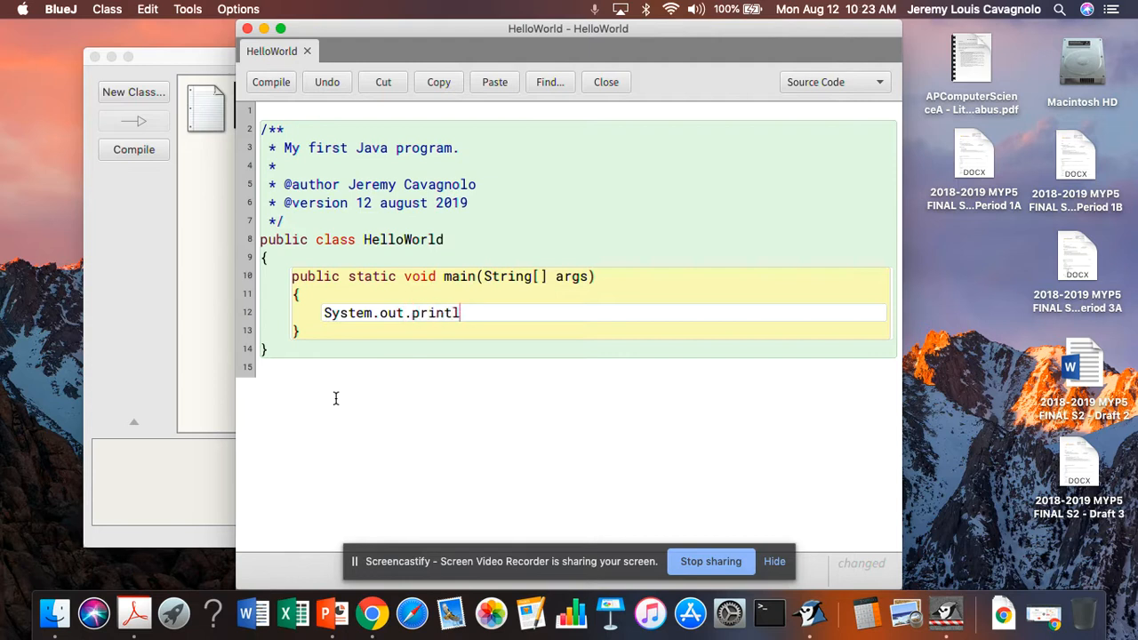
{"action": "type", "text": "n("}
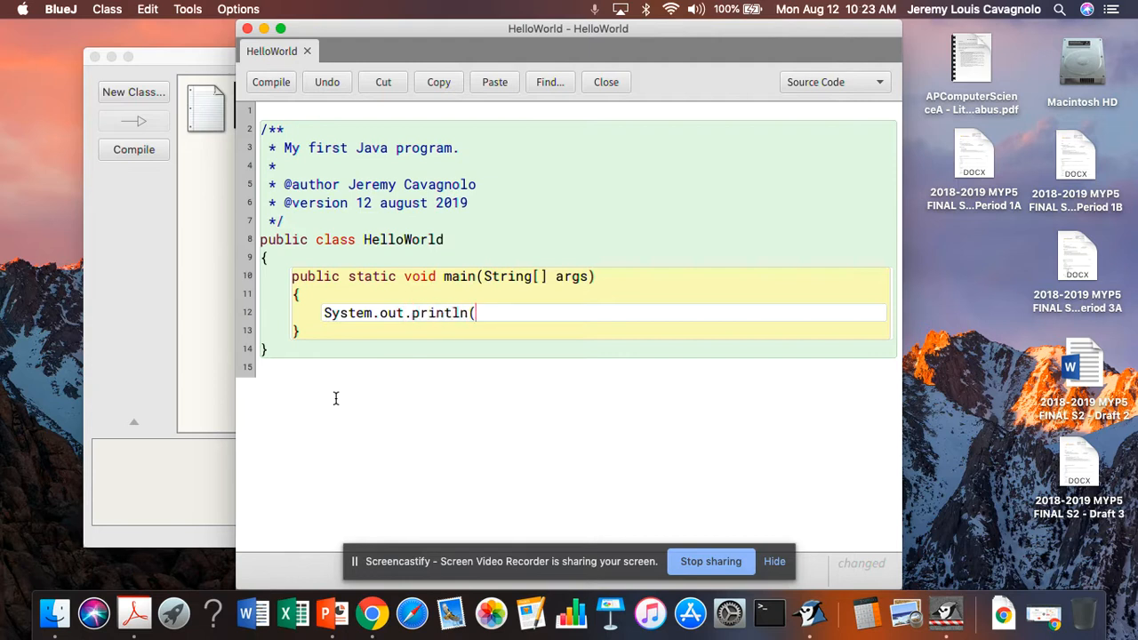
{"action": "type", "text": "\""}
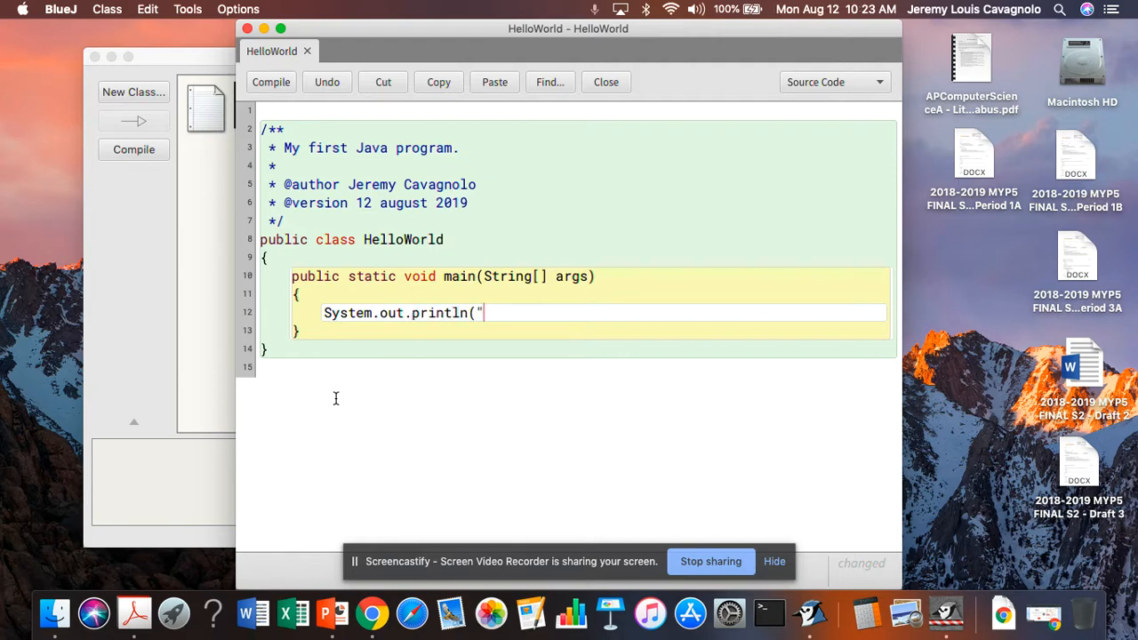
{"action": "type", "text": "Hello"}
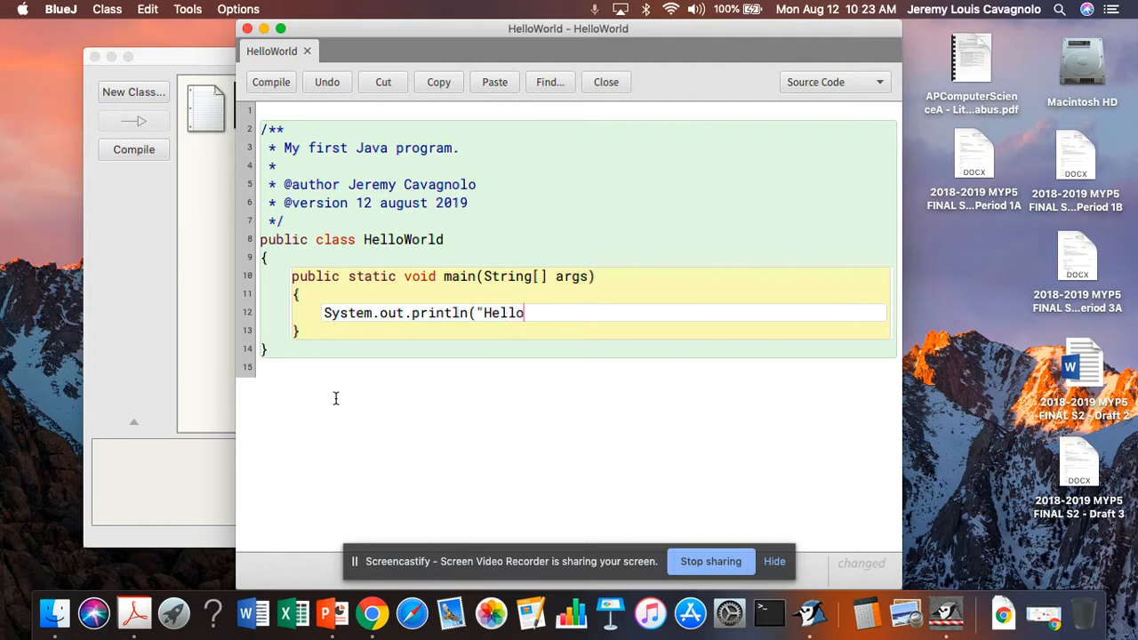
{"action": "type", "text": ", World"}
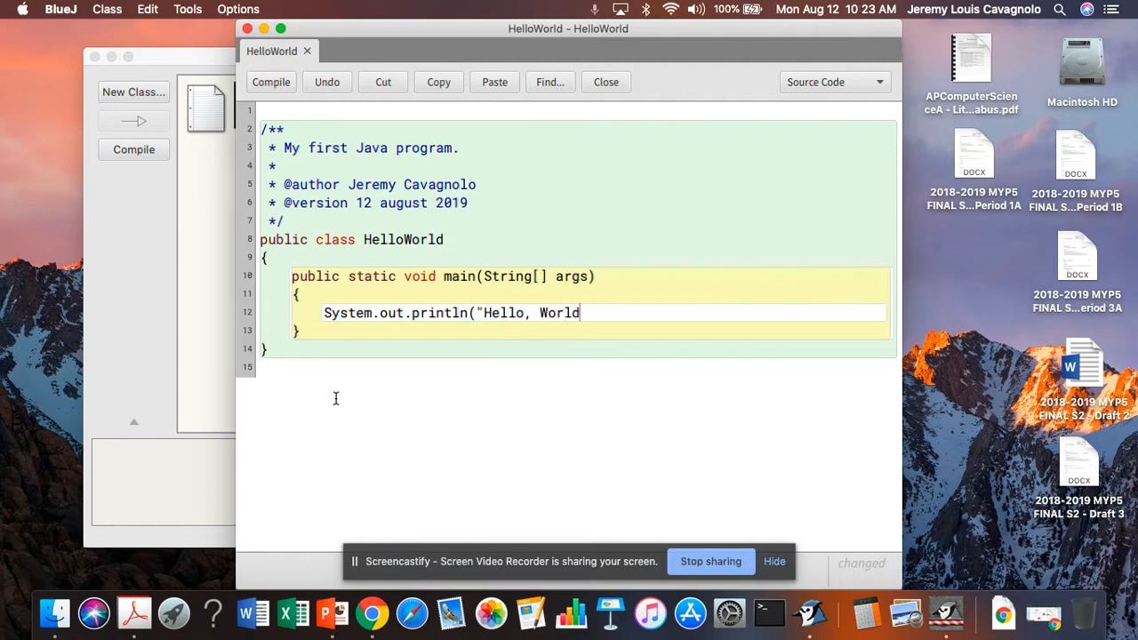
{"action": "type", "text": "!\"\""}
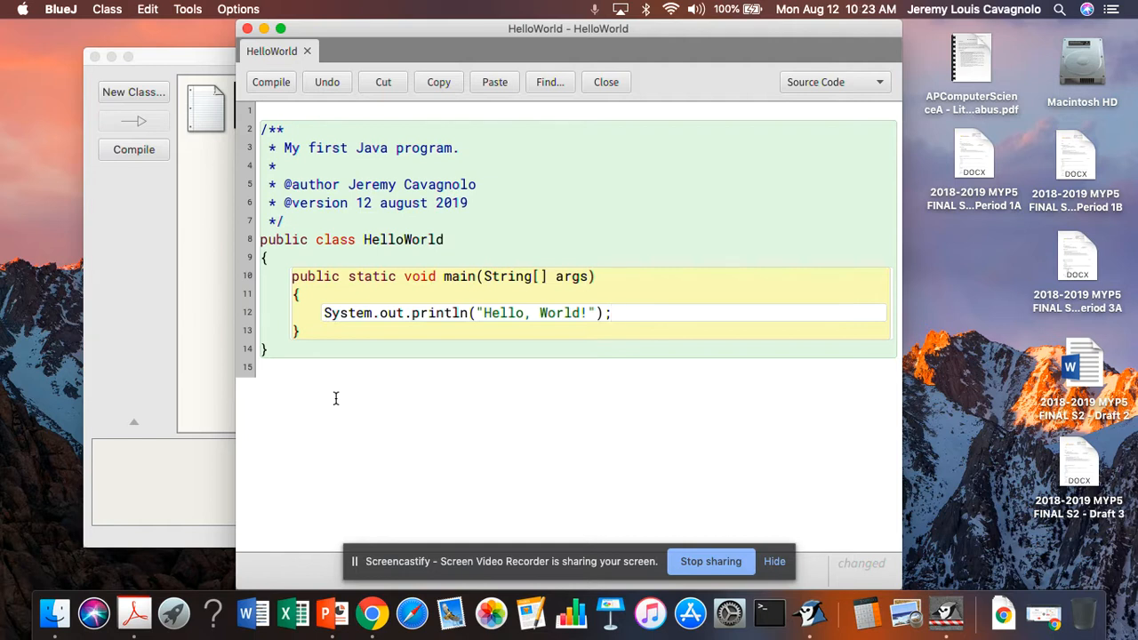
{"action": "left_click", "coordinate": [612, 312]}
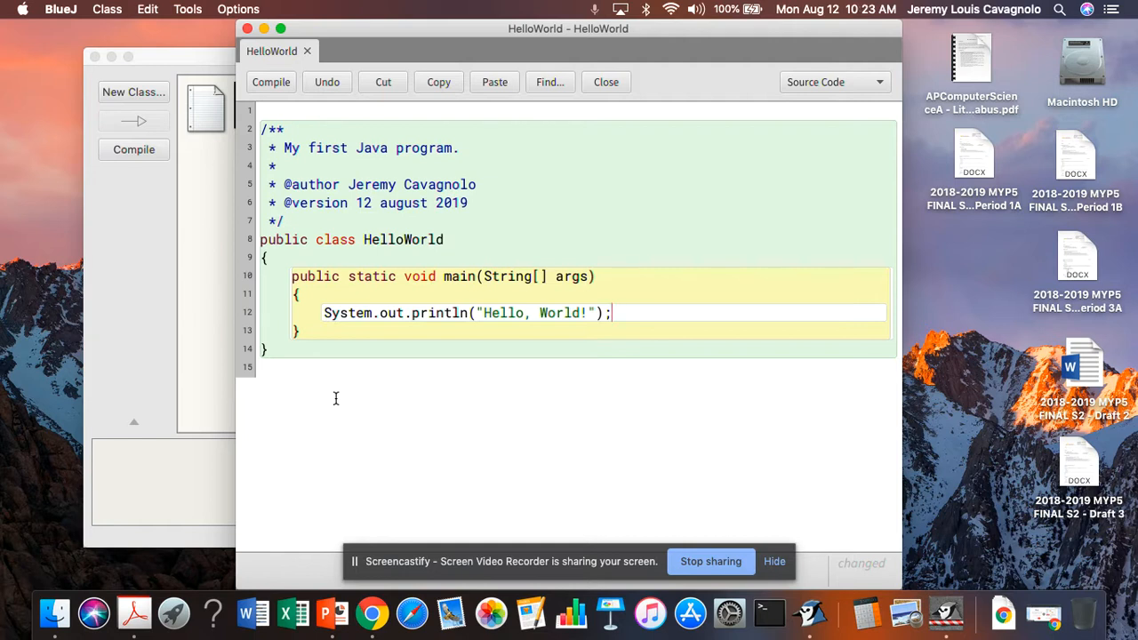
{"action": "mouse_move", "coordinate": [542, 309]}
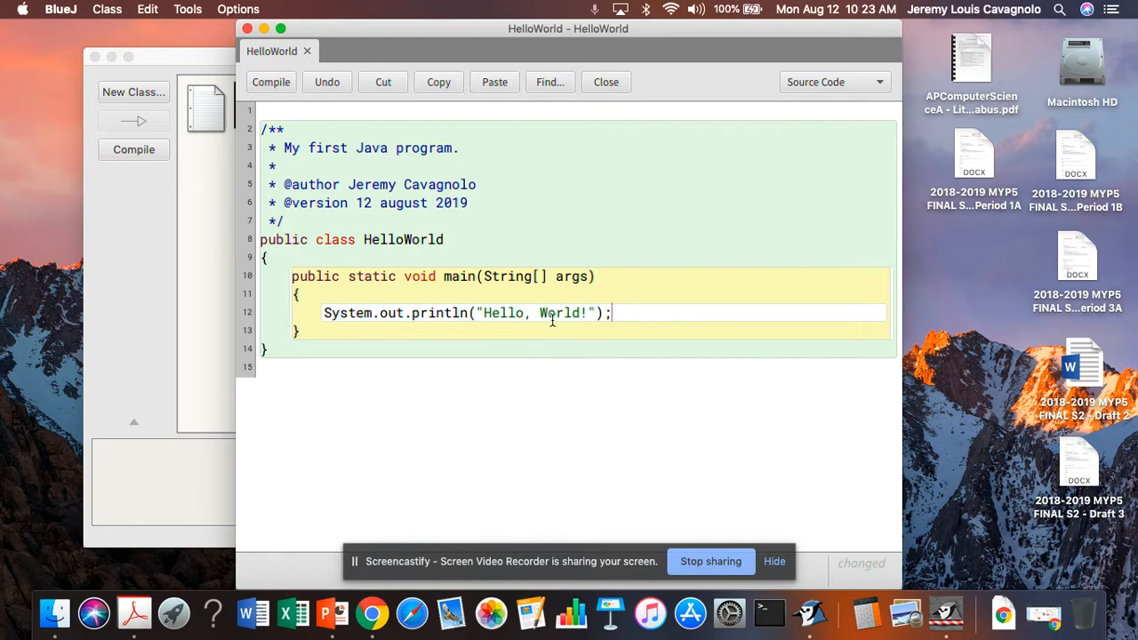
{"action": "mouse_move", "coordinate": [580, 459]}
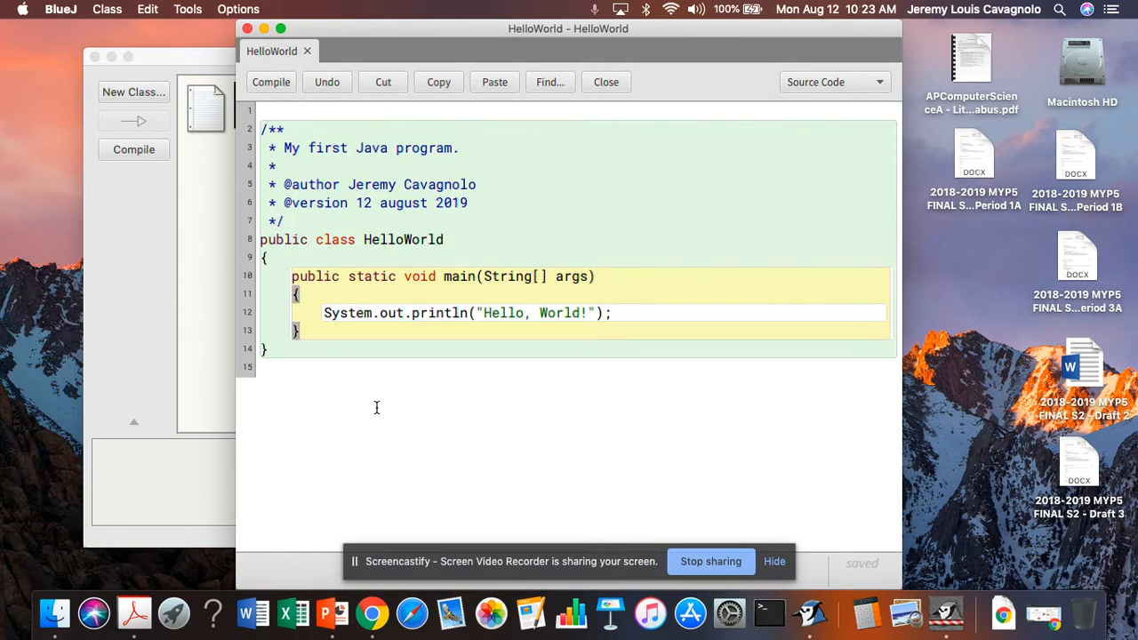
{"action": "mouse_move", "coordinate": [685, 78]}
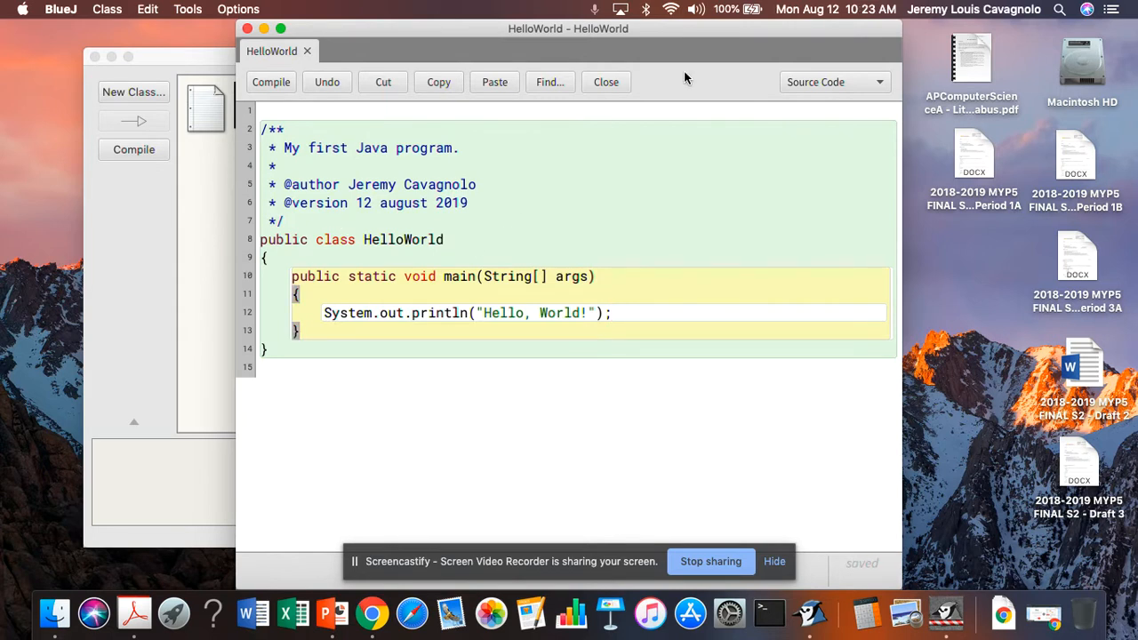
Step: Move the editor aside and compile the HelloWorld class
{"action": "left_click_drag", "start_coordinate": [569, 28], "coordinate": [604, 29]}
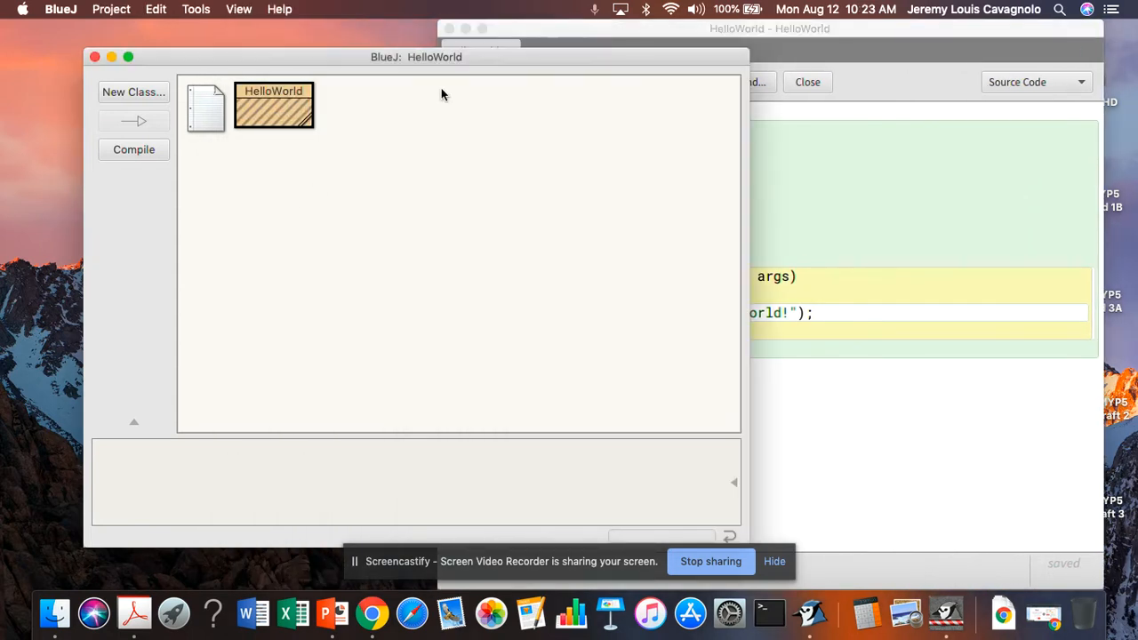
{"action": "mouse_move", "coordinate": [302, 359]}
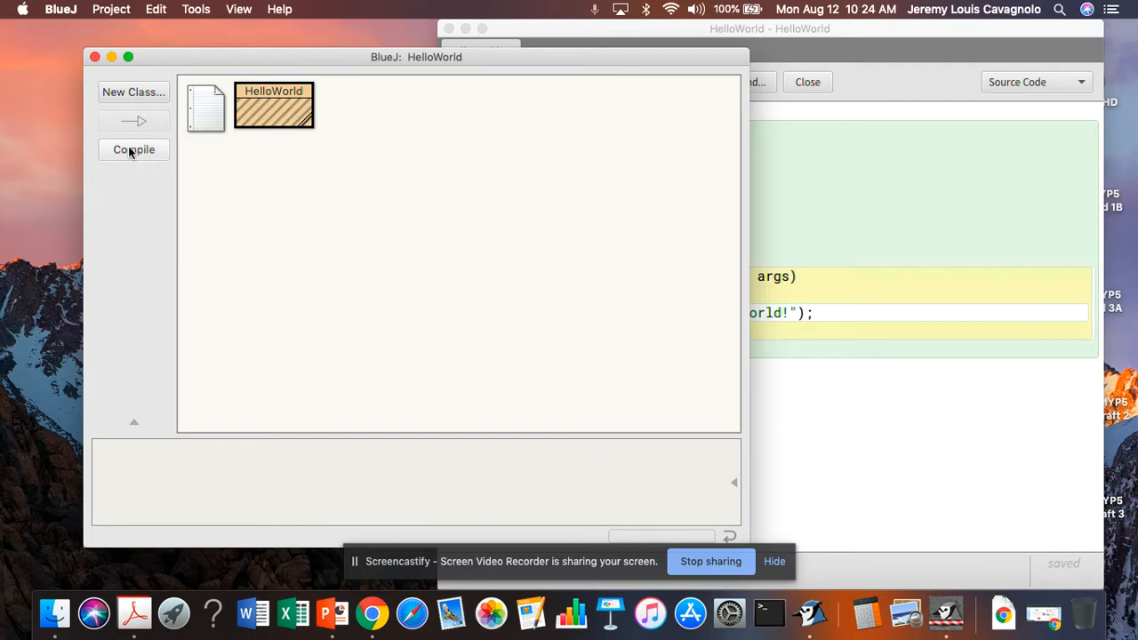
{"action": "left_click", "coordinate": [133, 150]}
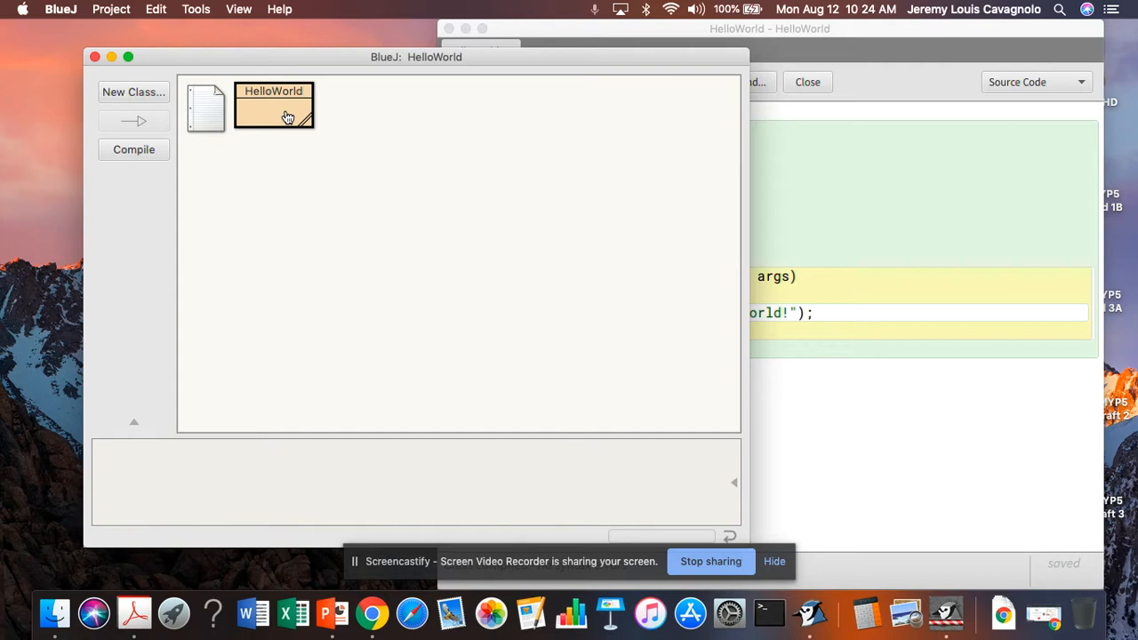
Step: Choose void main(String[] args) from the HelloWorld class's context menu
{"action": "right_click", "coordinate": [274, 106]}
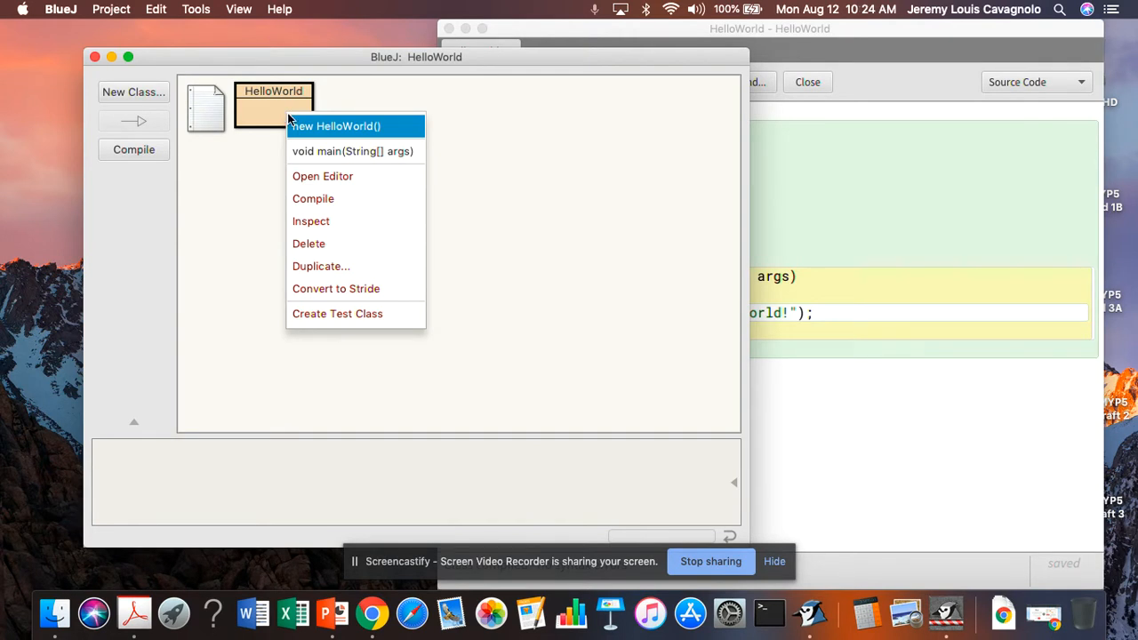
{"action": "mouse_move", "coordinate": [348, 100]}
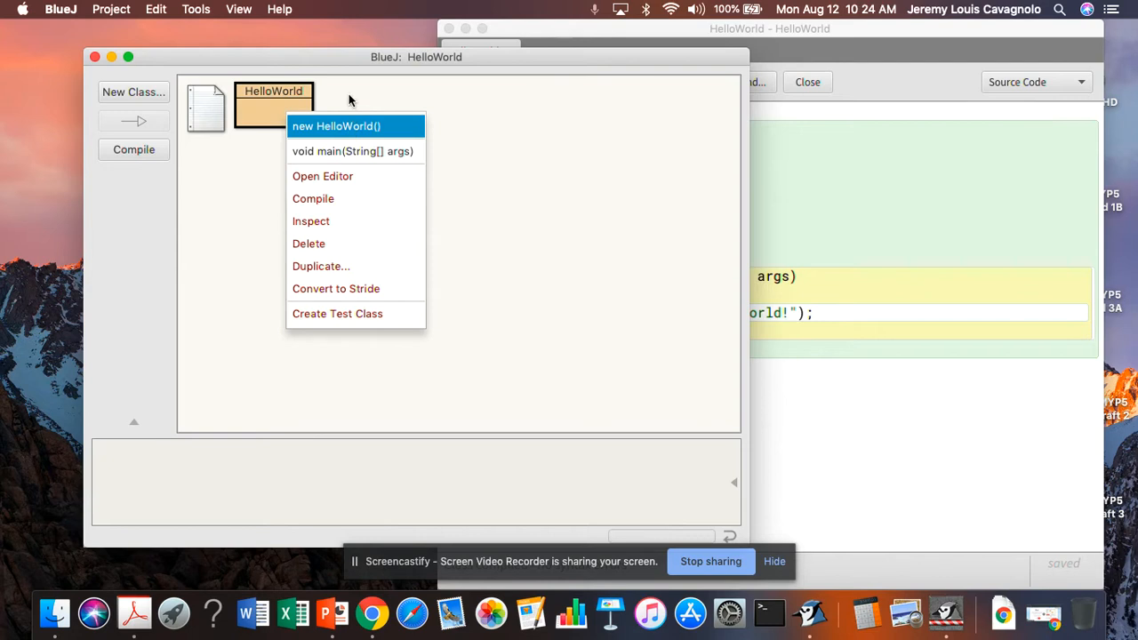
{"action": "mouse_move", "coordinate": [352, 152]}
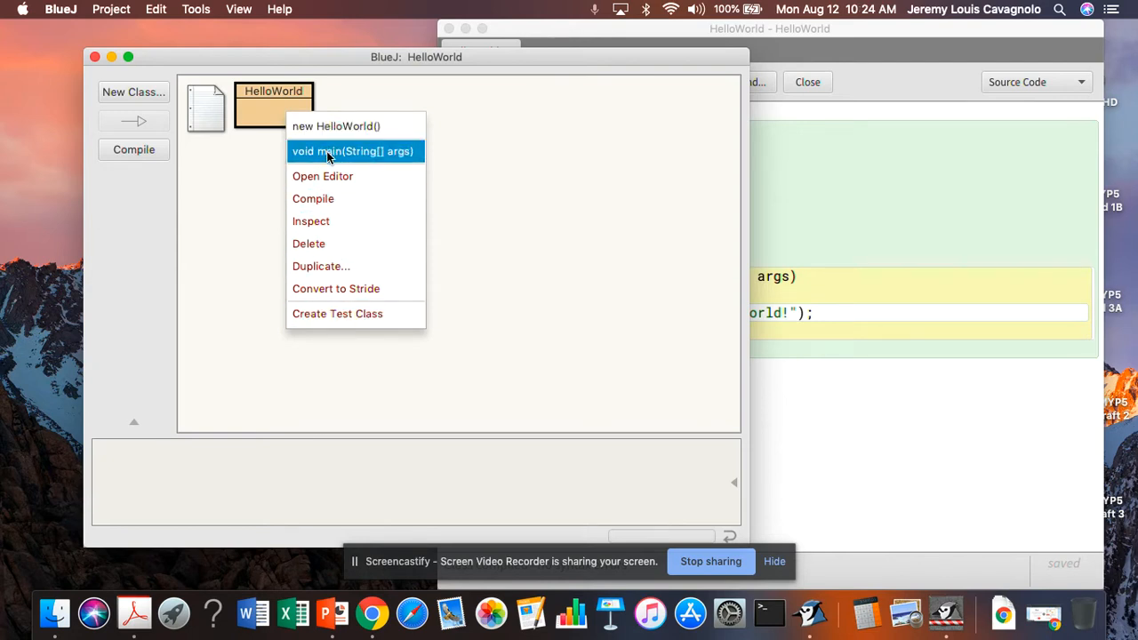
{"action": "mouse_move", "coordinate": [331, 160]}
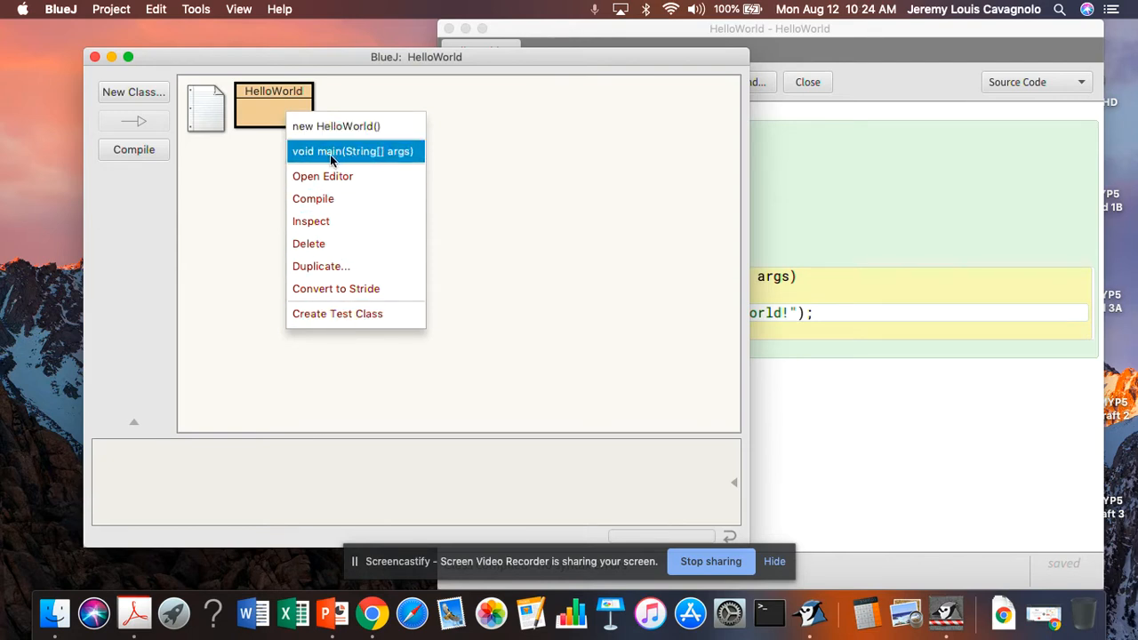
{"action": "left_click", "coordinate": [353, 151]}
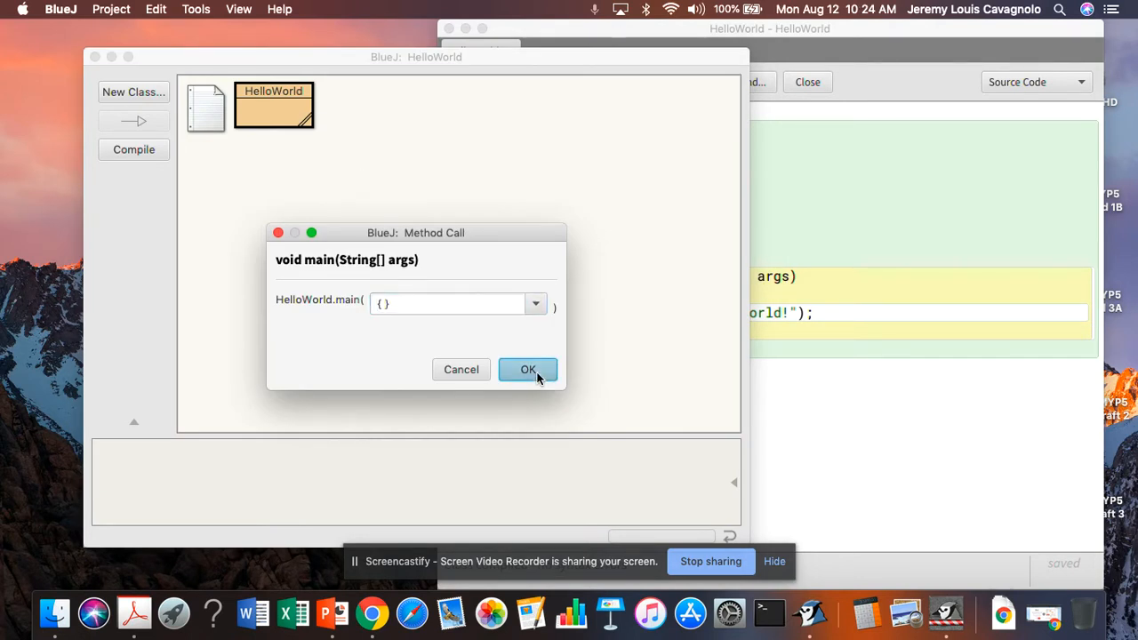
Step: Run main with no arguments so the terminal prints "Hello, World!"
{"action": "left_click", "coordinate": [526, 368]}
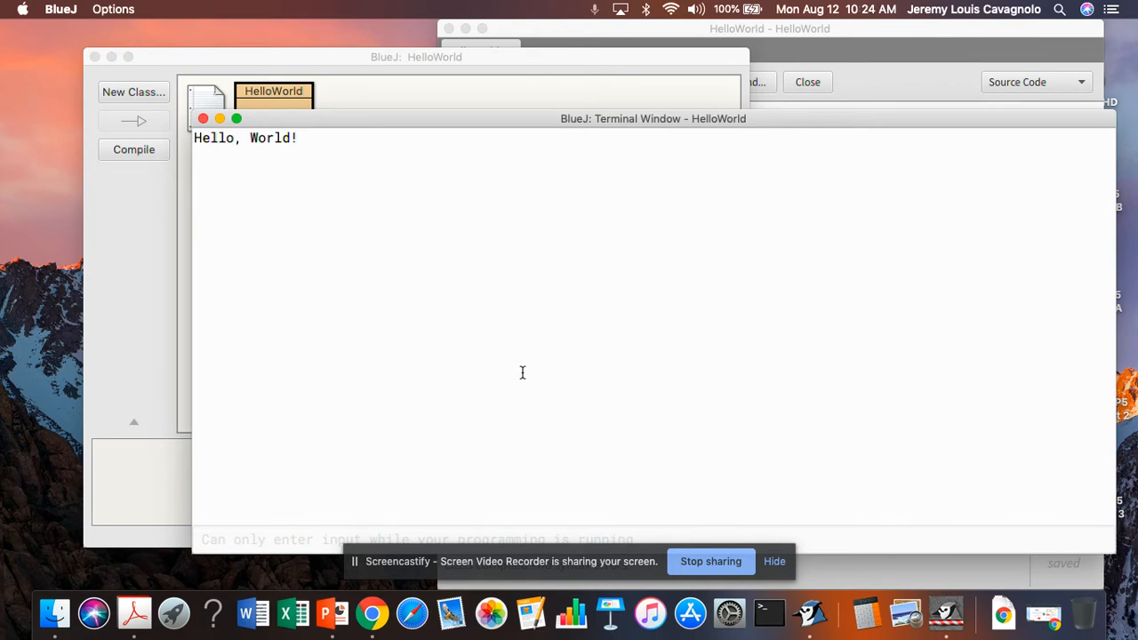
{"action": "mouse_move", "coordinate": [316, 164]}
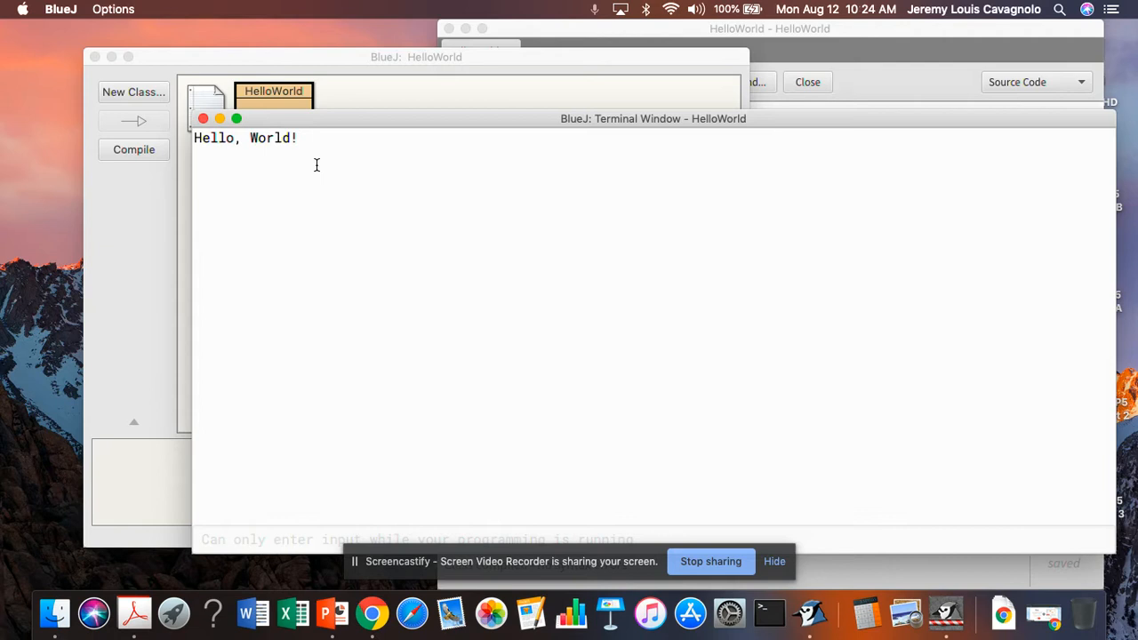
{"action": "mouse_move", "coordinate": [850, 39]}
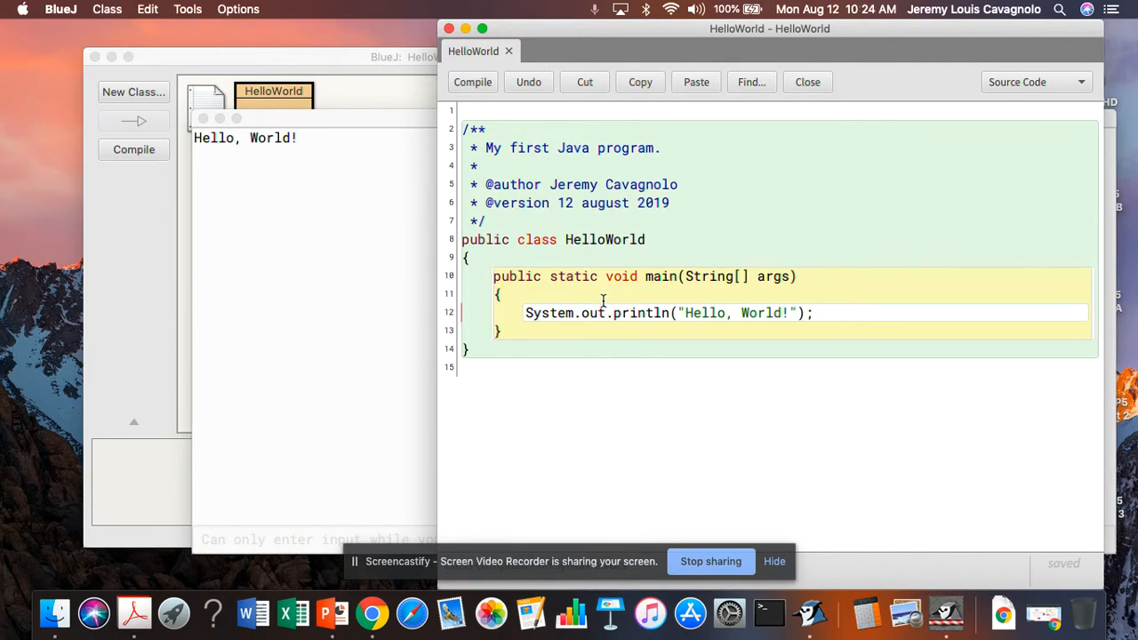
Step: Add the line System.out.println("I love programming!"); on a new line after the first println
{"action": "key", "text": "return"}
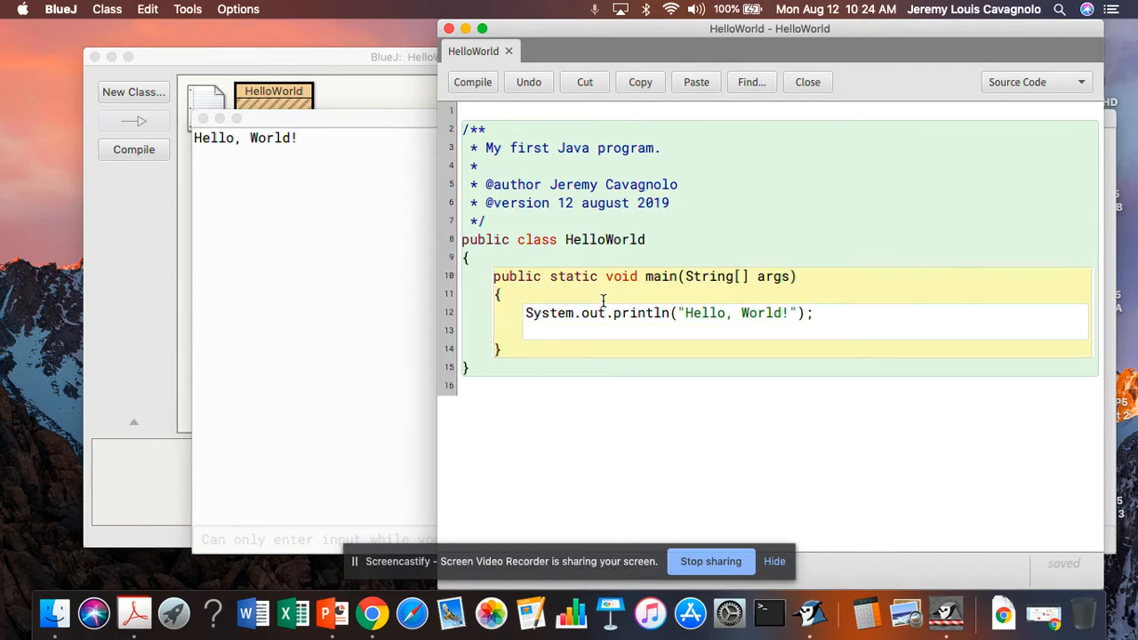
{"action": "type", "text": "S"}
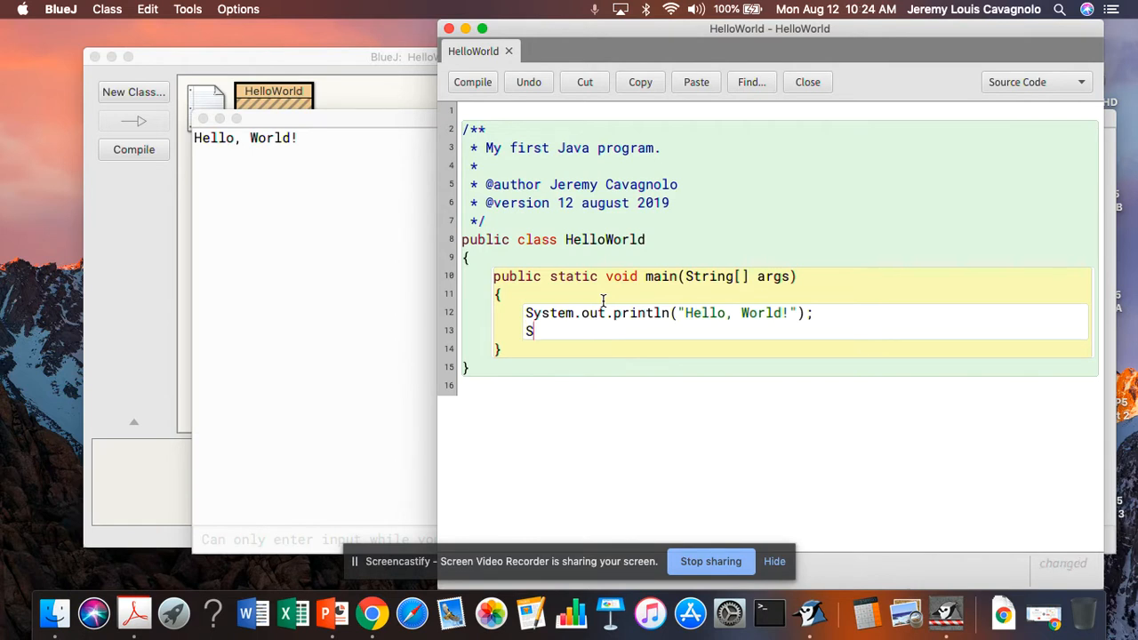
{"action": "type", "text": "ystem.out"}
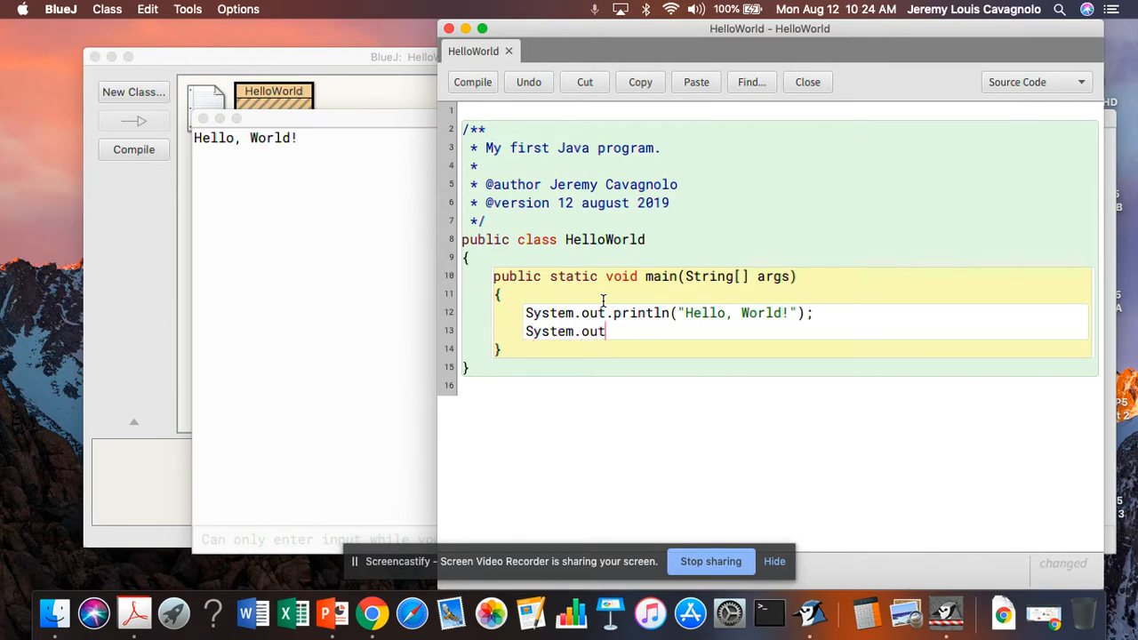
{"action": "type", "text": ".printl"}
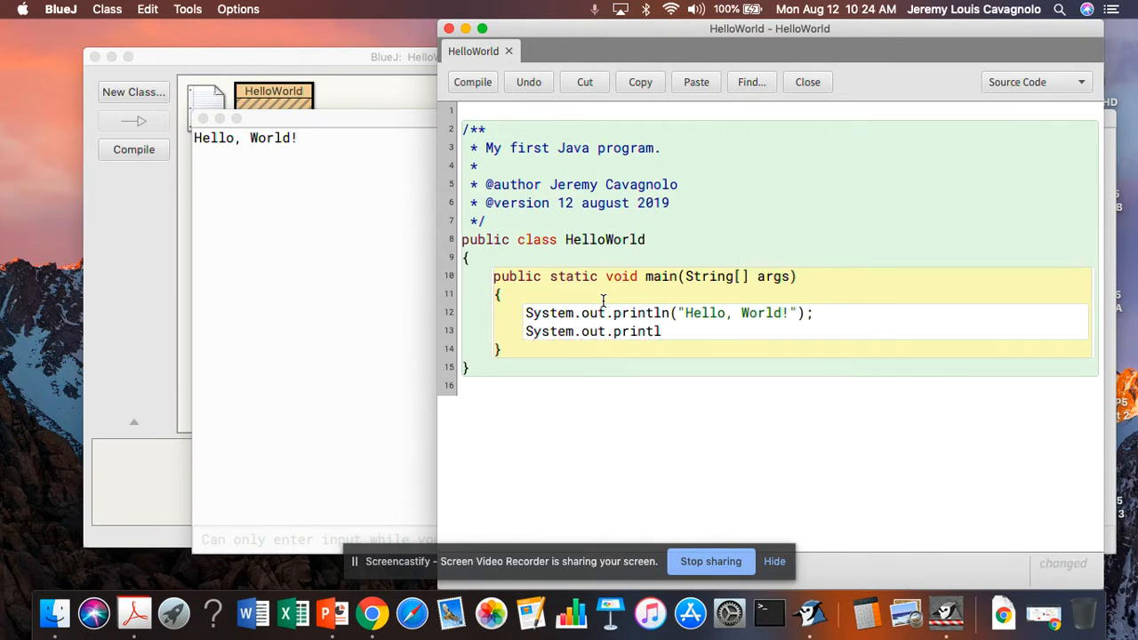
{"action": "type", "text": "("}
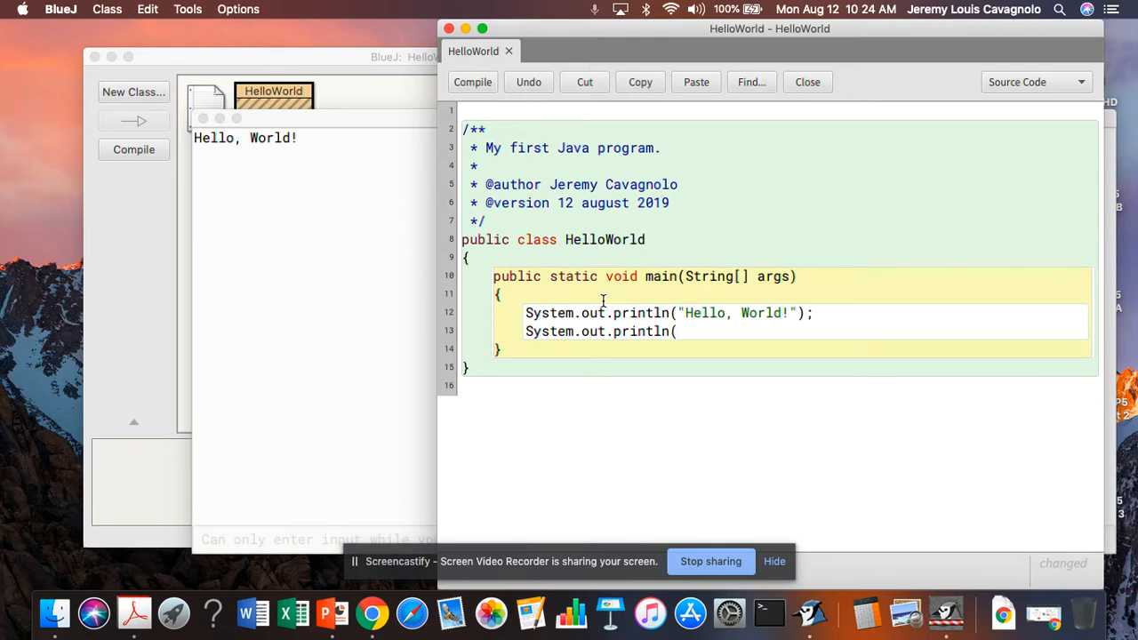
{"action": "type", "text": "\""}
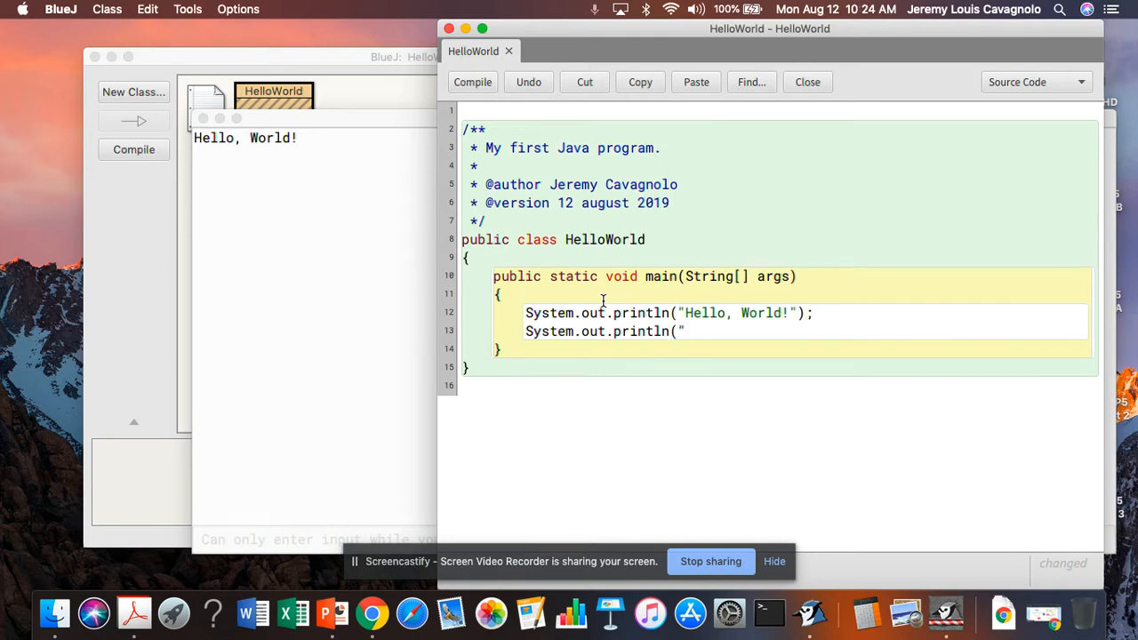
{"action": "type", "text": "I love pr"}
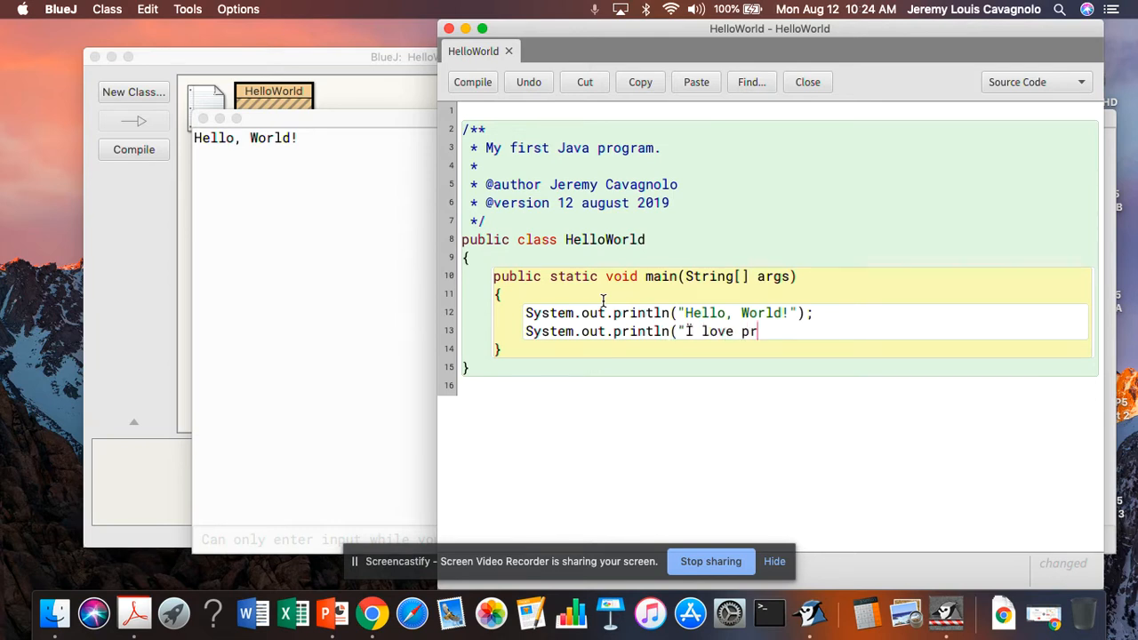
{"action": "key", "text": "backspace"}
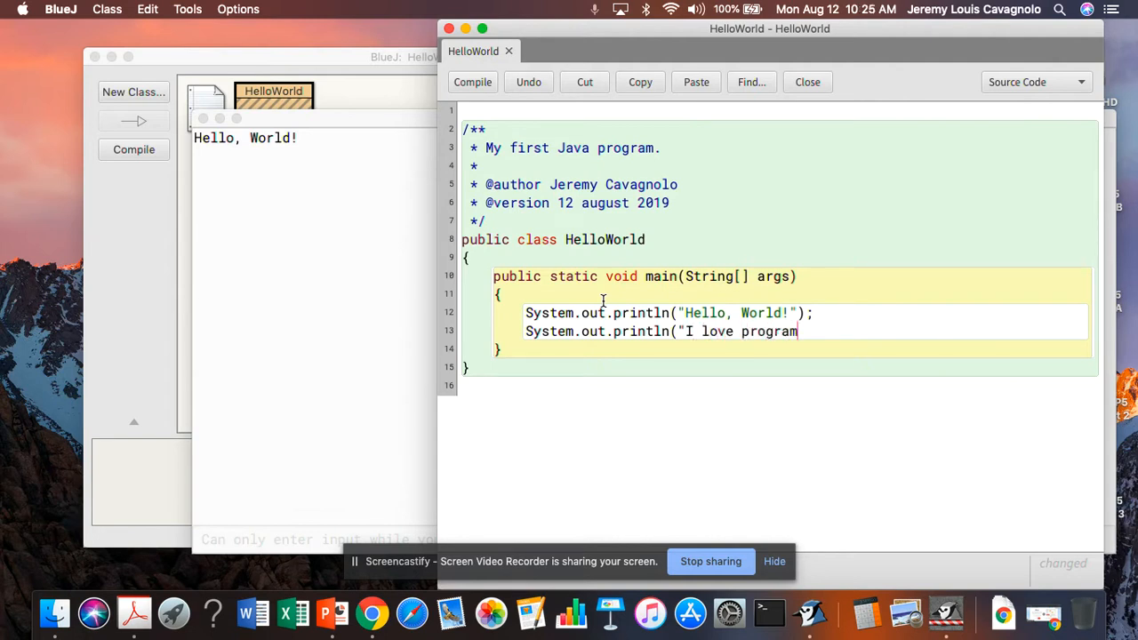
{"action": "type", "text": "ming!\""}
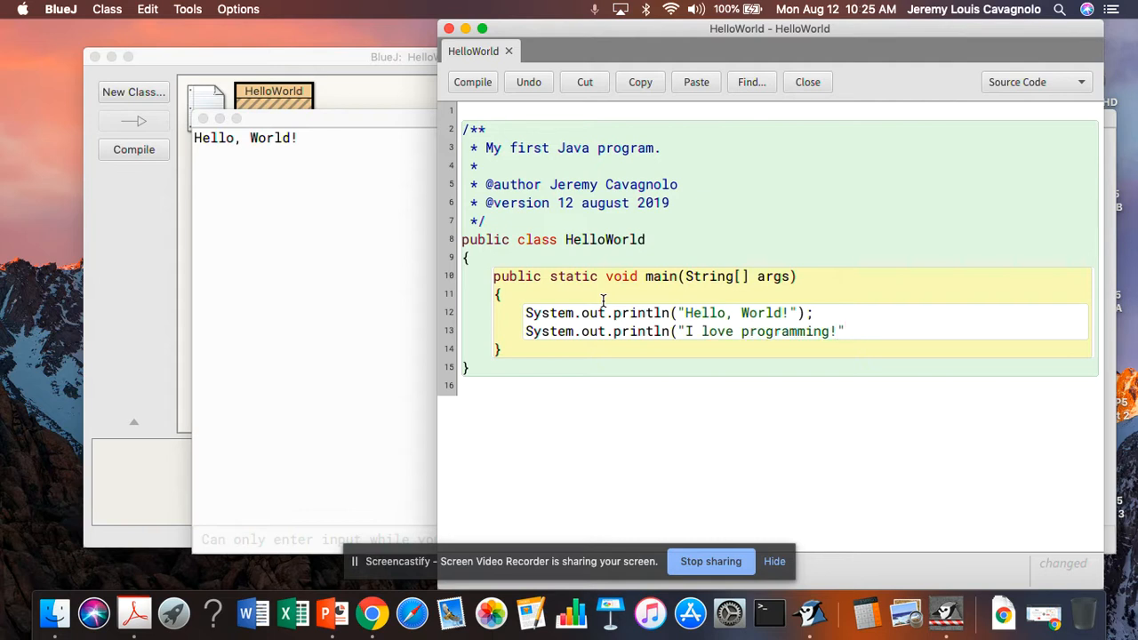
{"action": "type", "text": ";"}
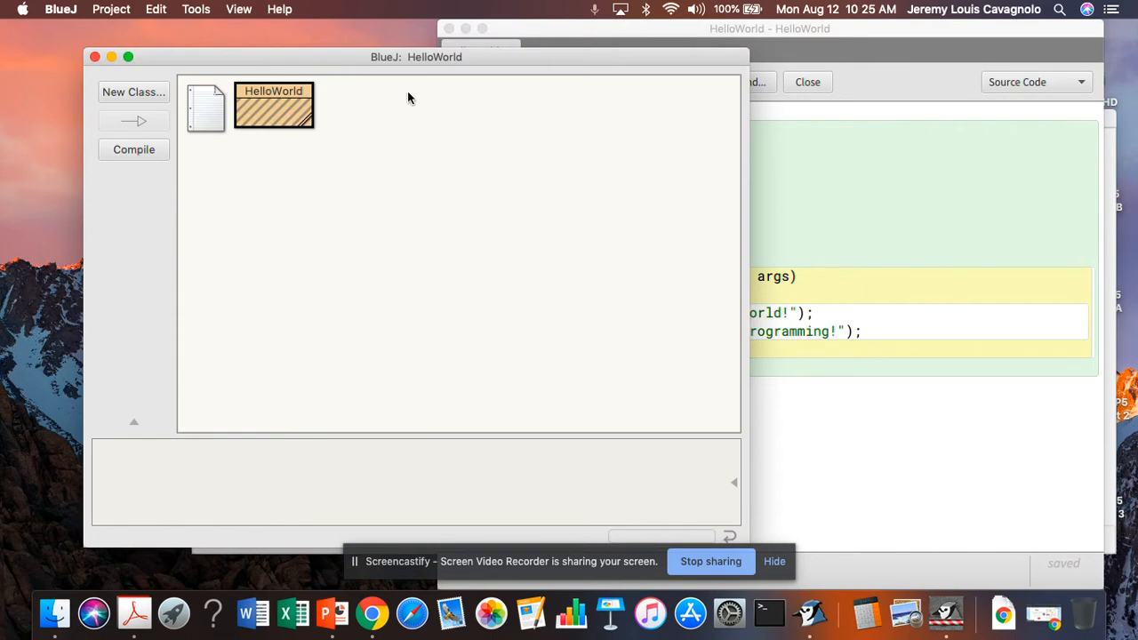
{"action": "mouse_move", "coordinate": [299, 96]}
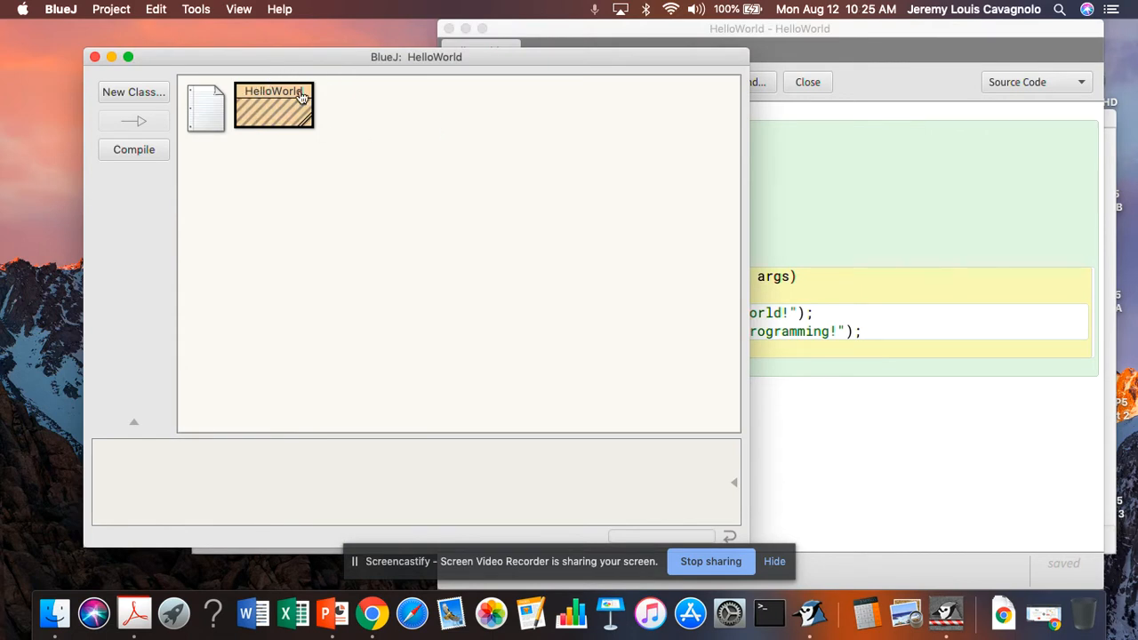
{"action": "mouse_move", "coordinate": [293, 113]}
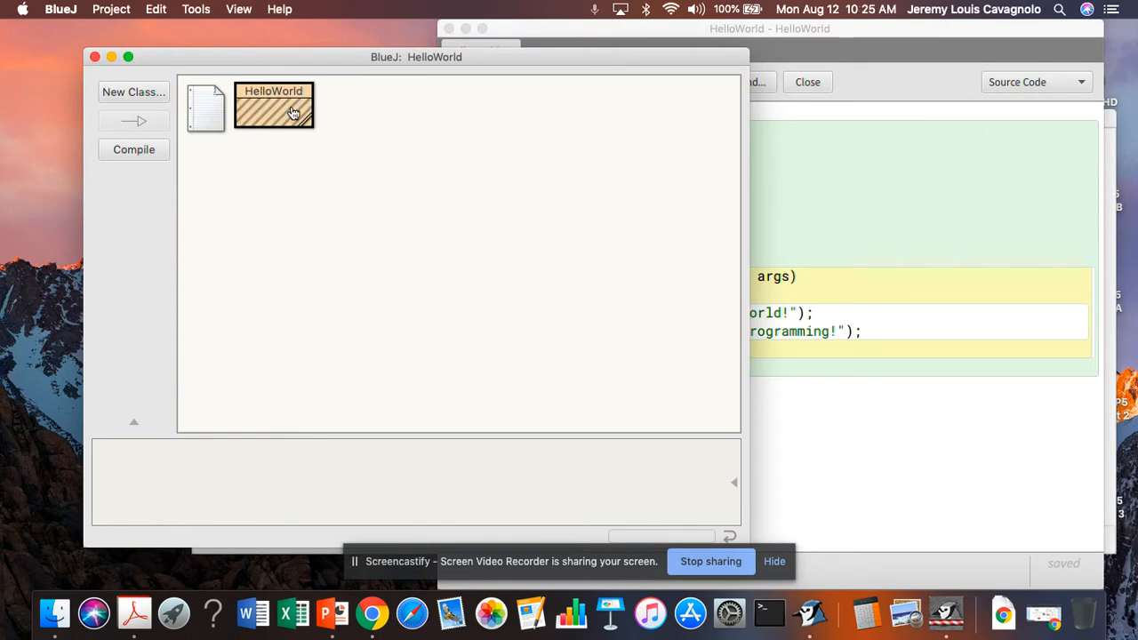
{"action": "mouse_move", "coordinate": [868, 414]}
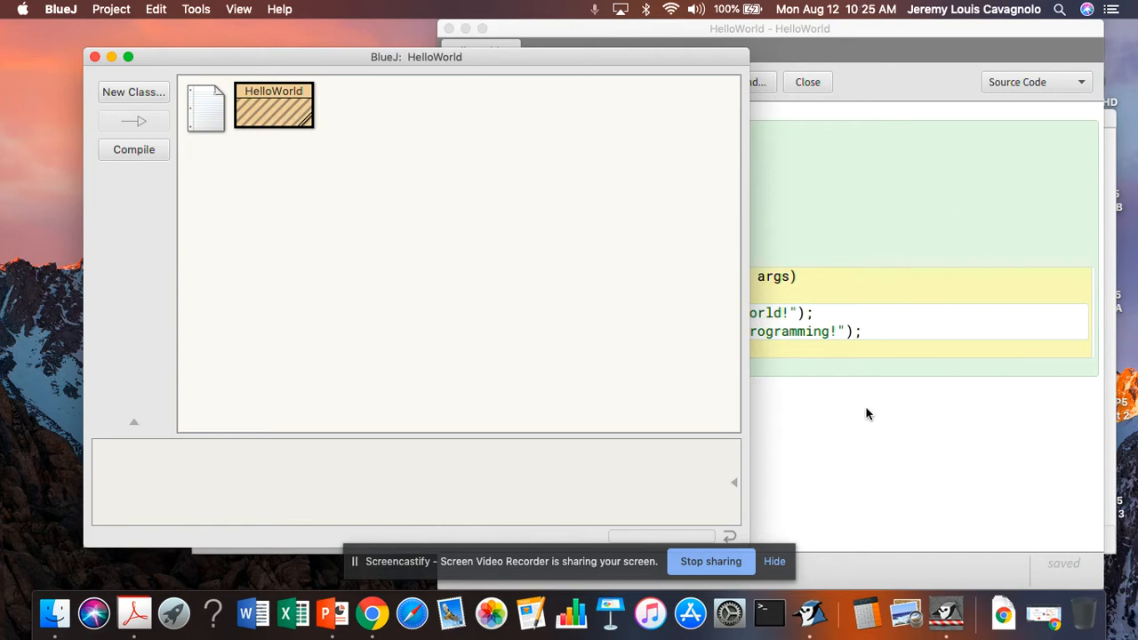
{"action": "mouse_move", "coordinate": [768, 251]}
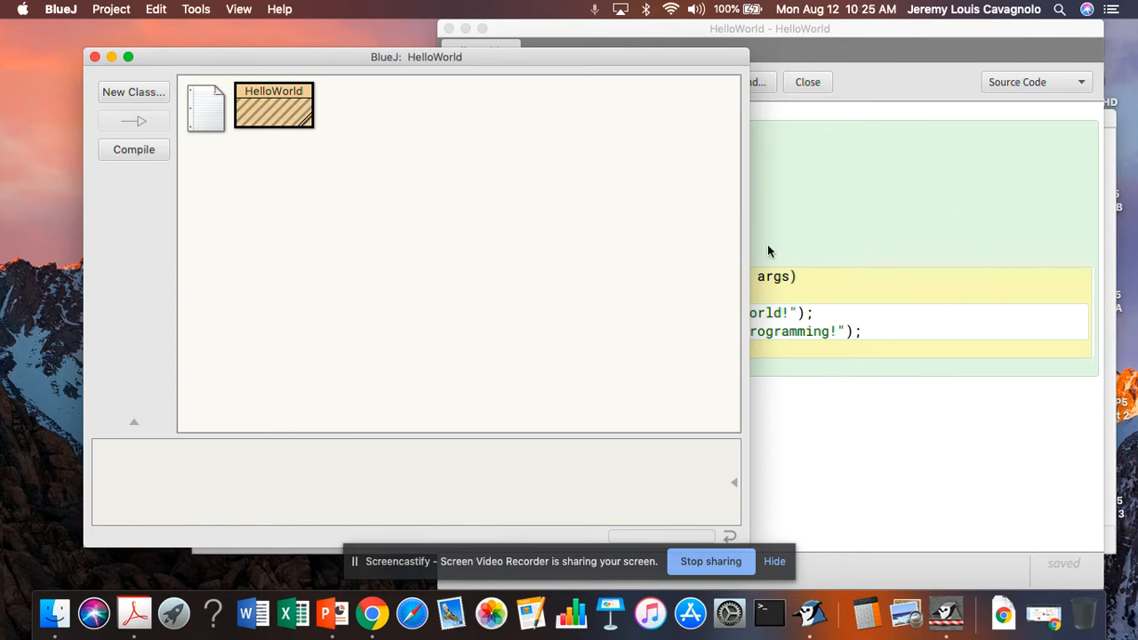
{"action": "mouse_move", "coordinate": [213, 221]}
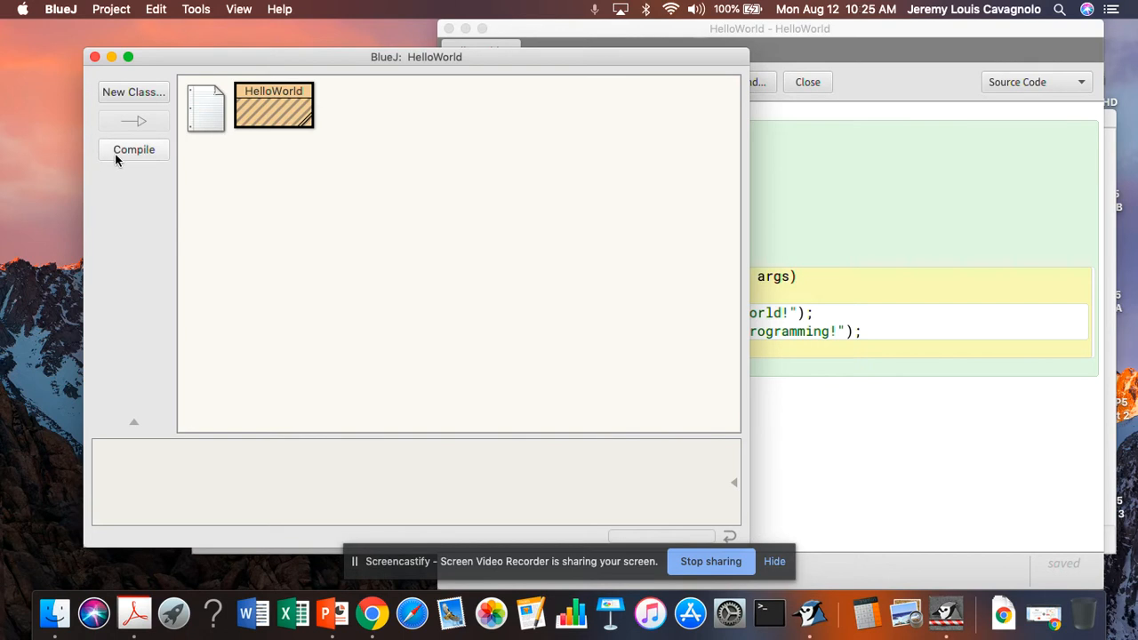
Step: Compile the updated HelloWorld class from the project window
{"action": "left_click", "coordinate": [133, 149]}
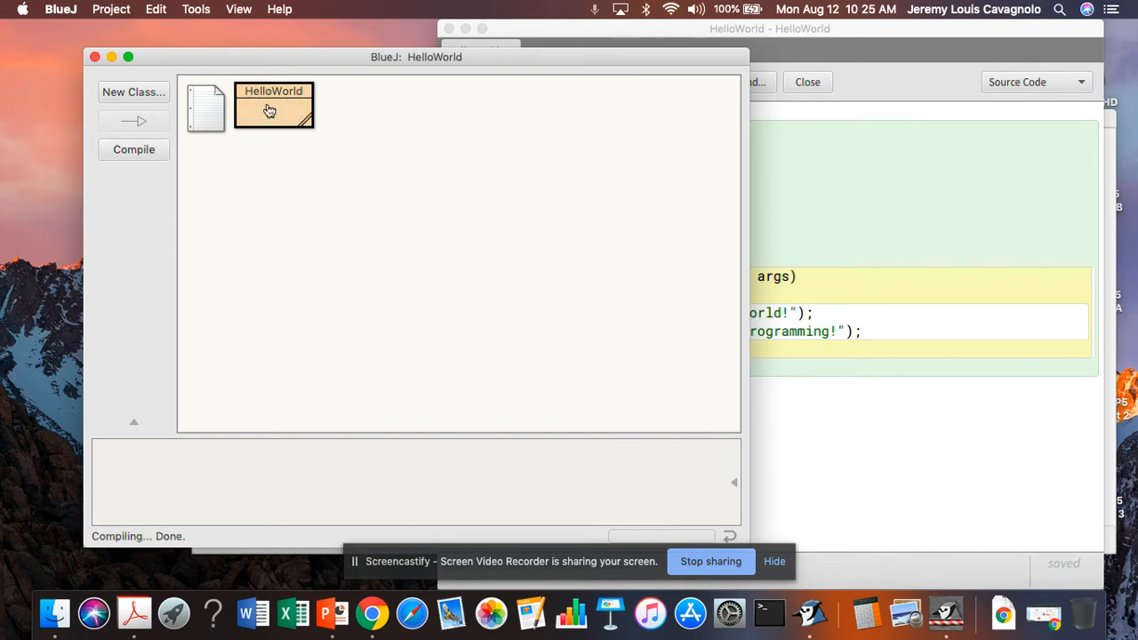
Step: Run HelloWorld's void main(String[] args) with empty arguments via the Method Call dialog
{"action": "right_click", "coordinate": [274, 105]}
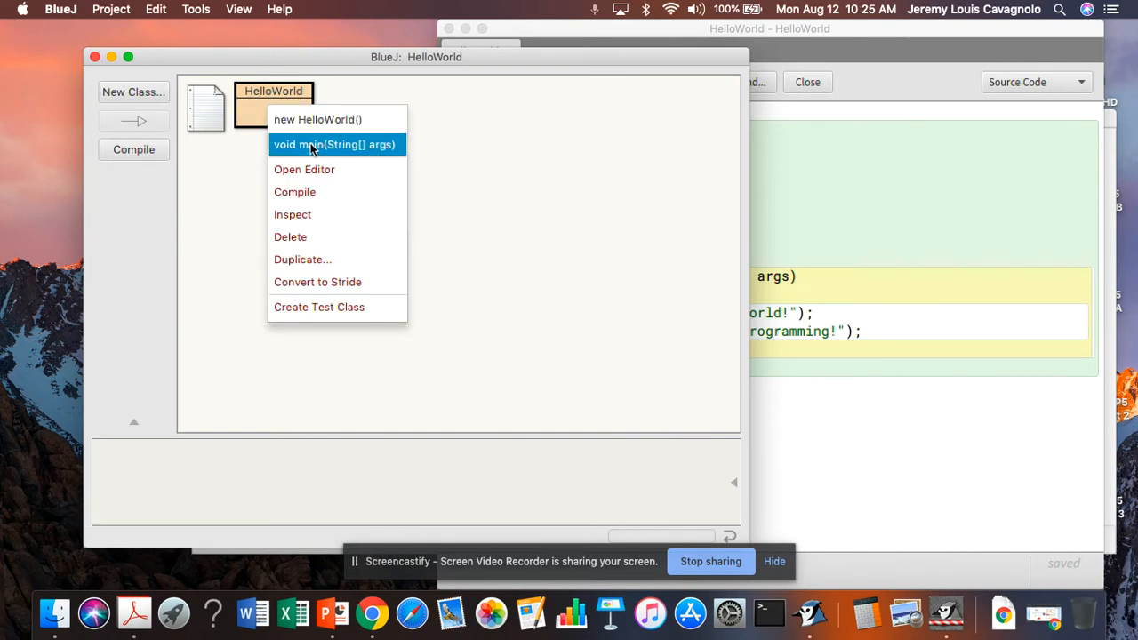
{"action": "left_click", "coordinate": [334, 144]}
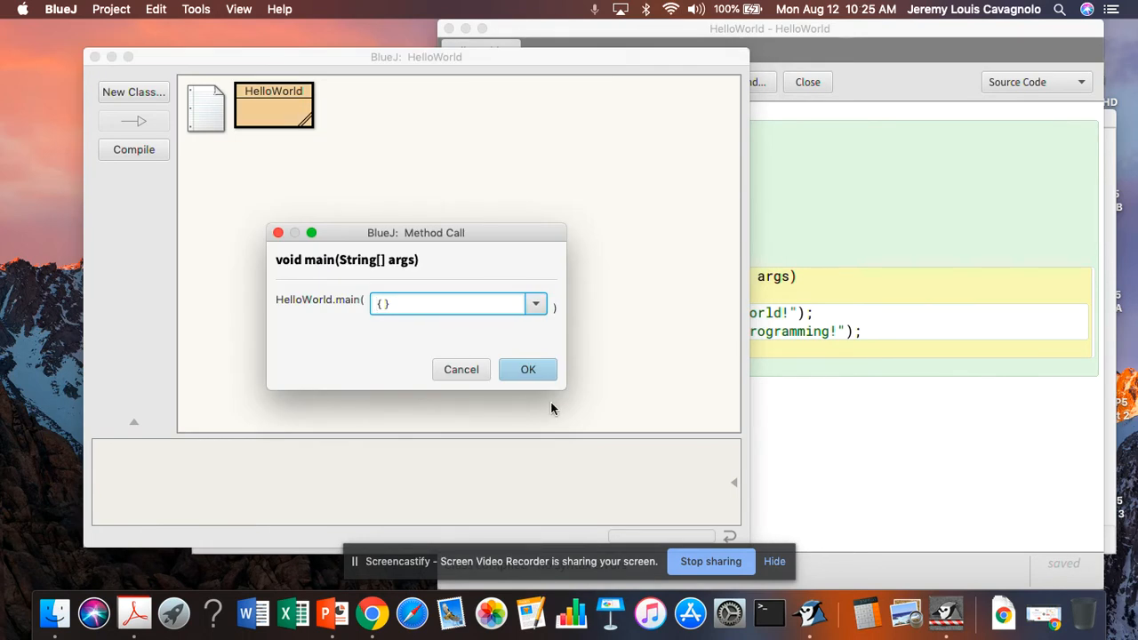
{"action": "left_click", "coordinate": [526, 368]}
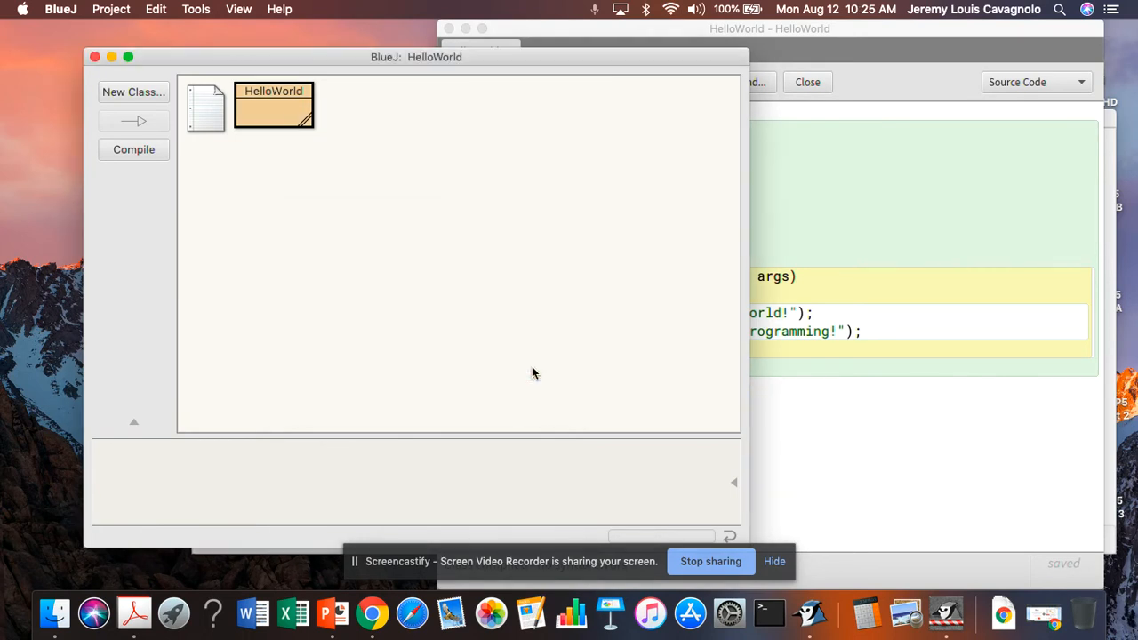
{"action": "mouse_move", "coordinate": [654, 46]}
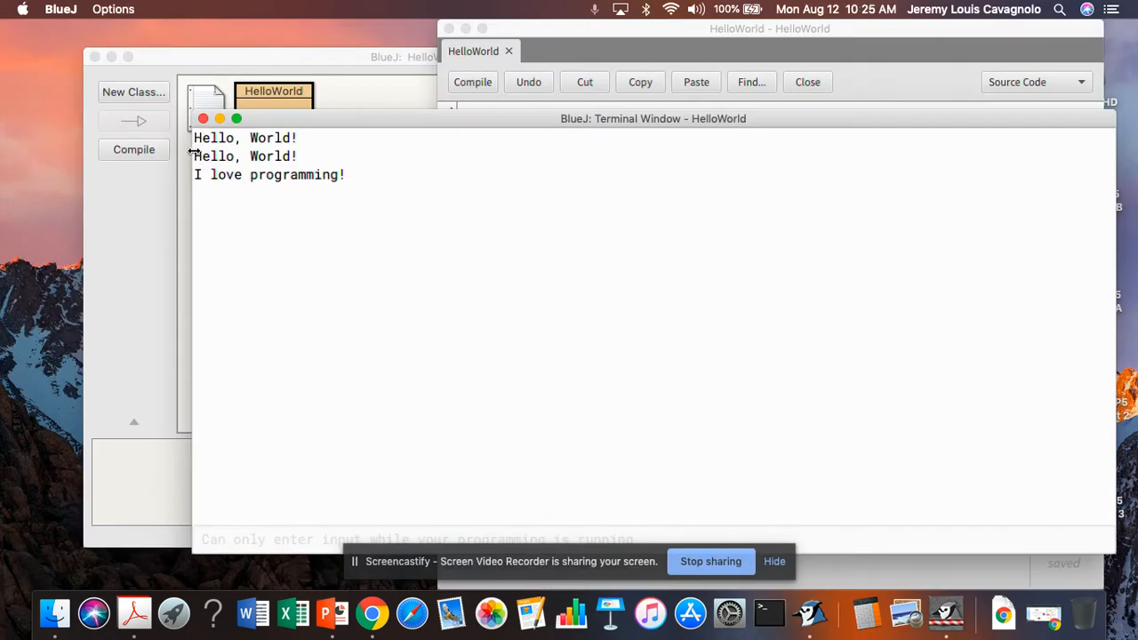
{"action": "mouse_move", "coordinate": [233, 140]}
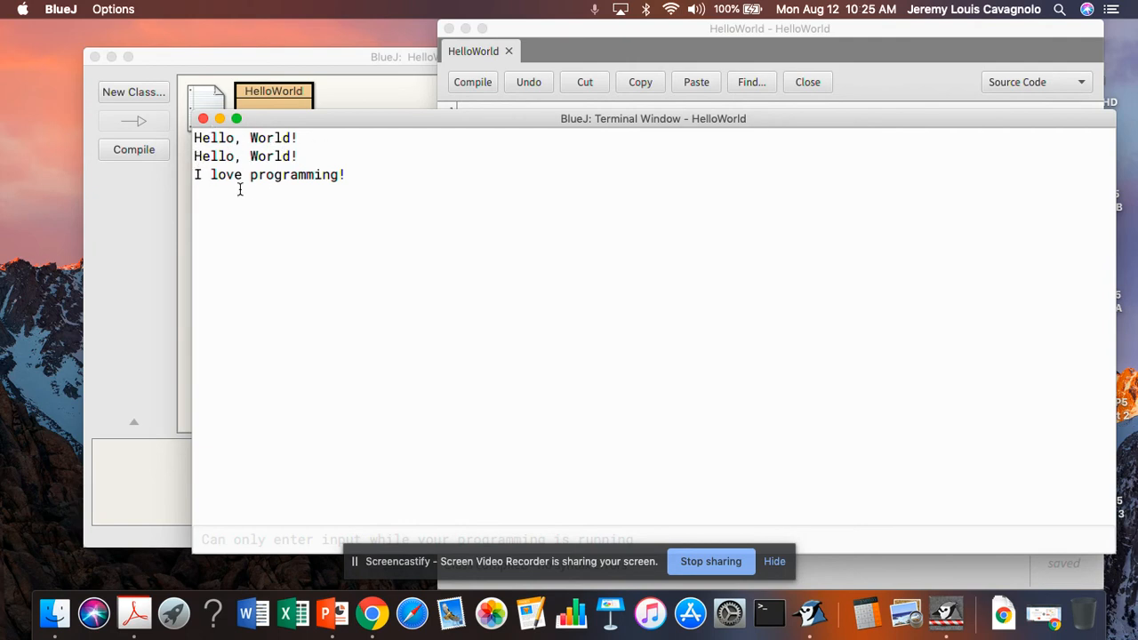
{"action": "mouse_move", "coordinate": [405, 295]}
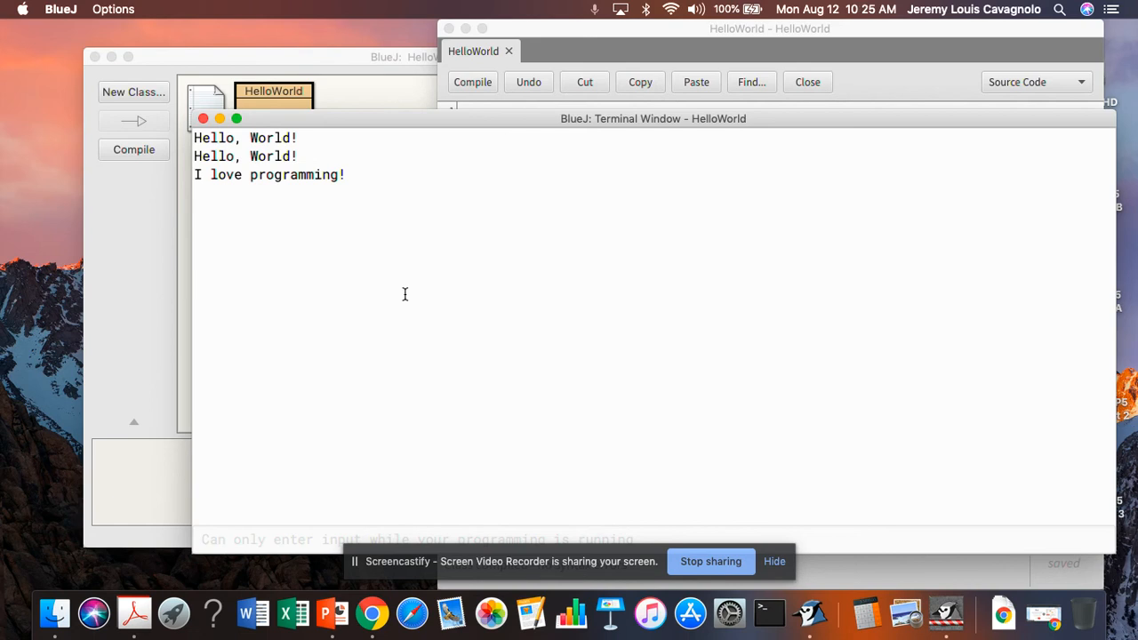